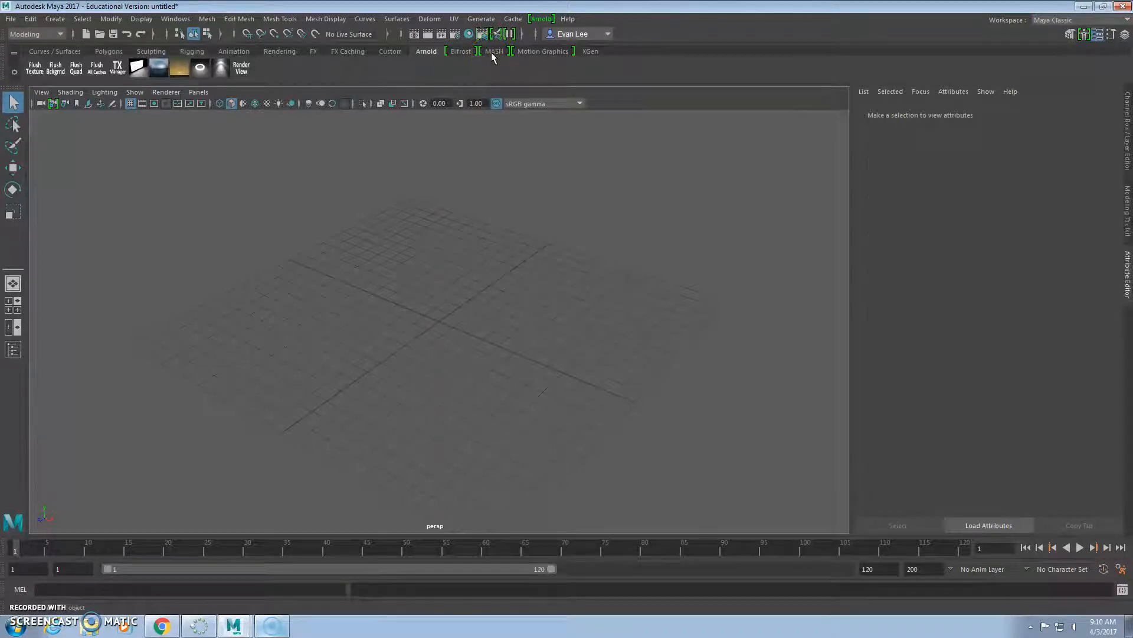
Create a default '3D Type' text object from the MASH shelf's Type tool
{"action": "left_click", "coordinate": [495, 51]}
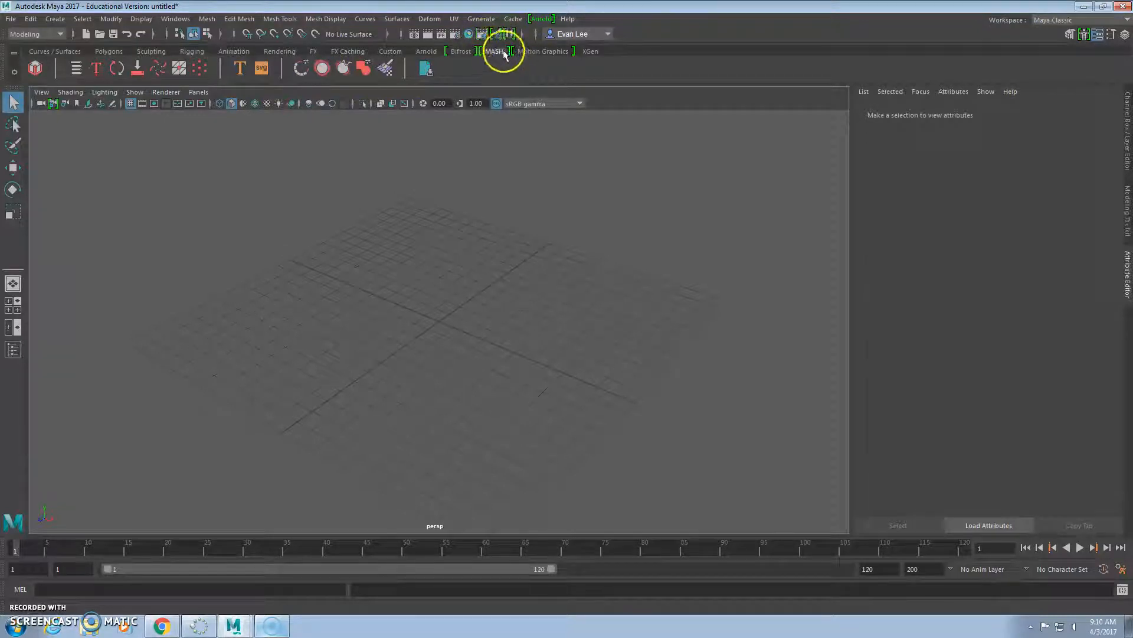
{"action": "mouse_move", "coordinate": [489, 85]}
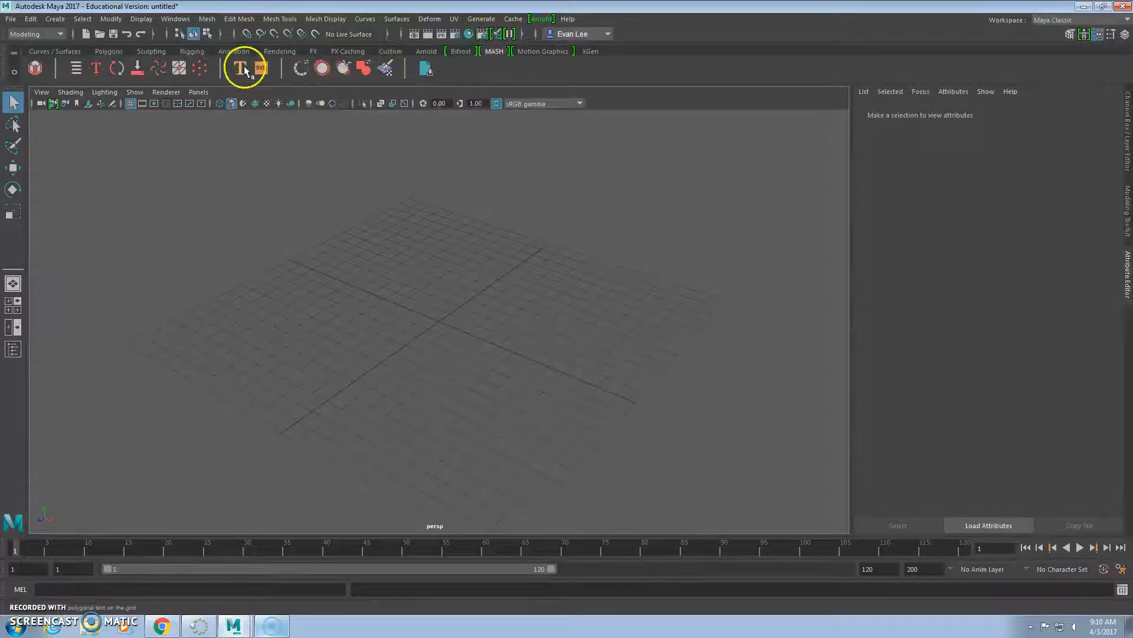
{"action": "left_click", "coordinate": [243, 67]}
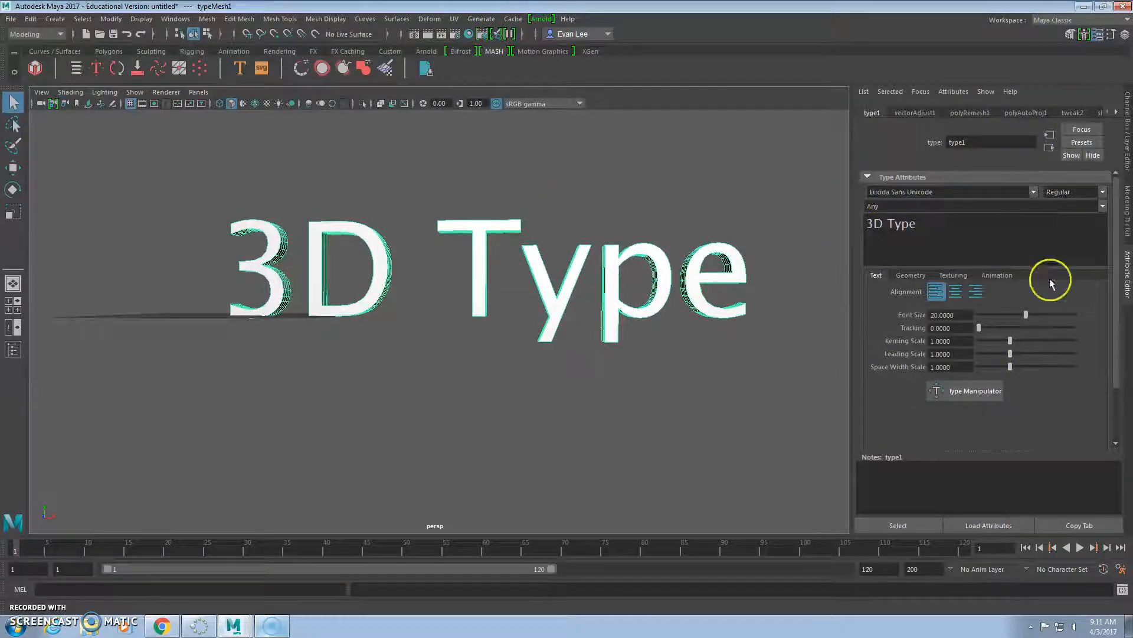
Enter the text 'Mr. Lee's' / '3D Modeling' and center-align the two lines
{"action": "left_click", "coordinate": [916, 223]}
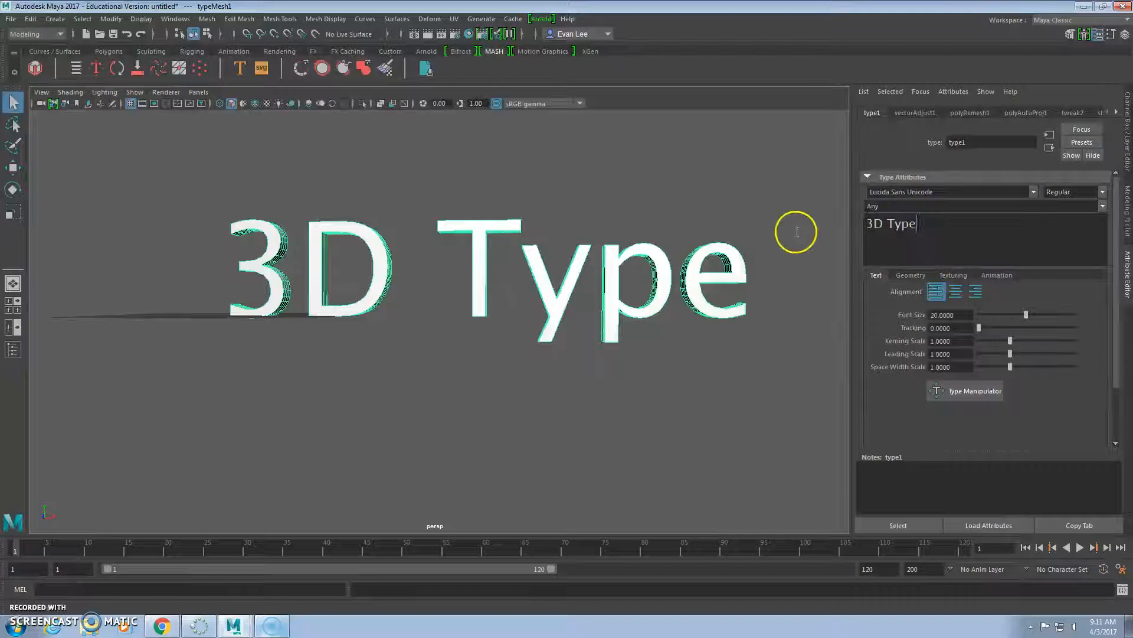
{"action": "type", "text": "Mr"}
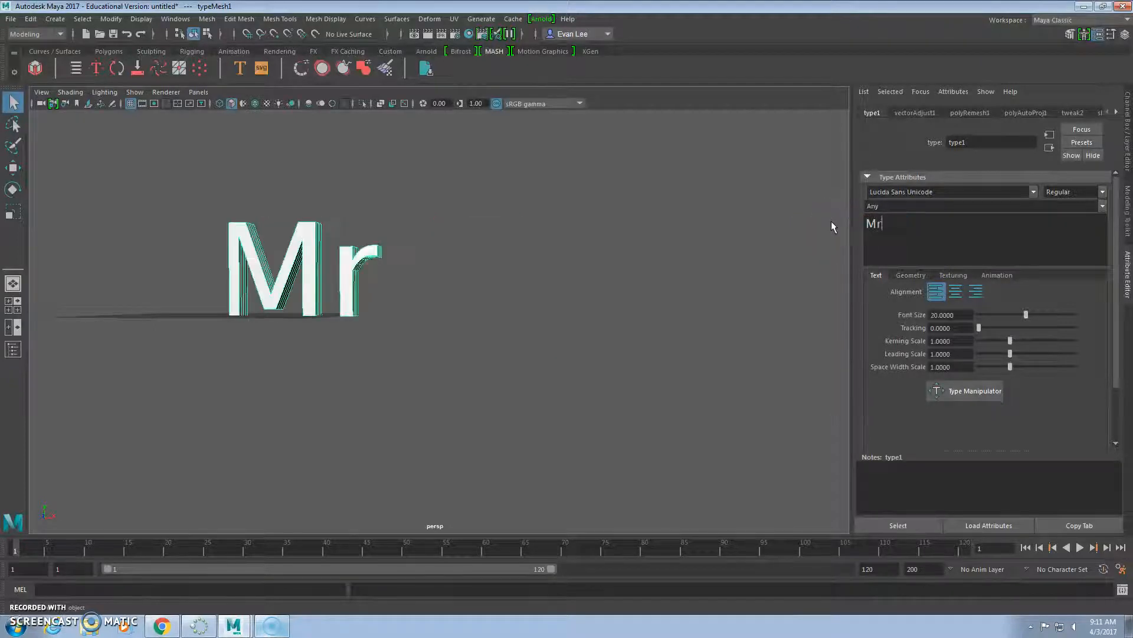
{"action": "type", "text": ". Lee's"}
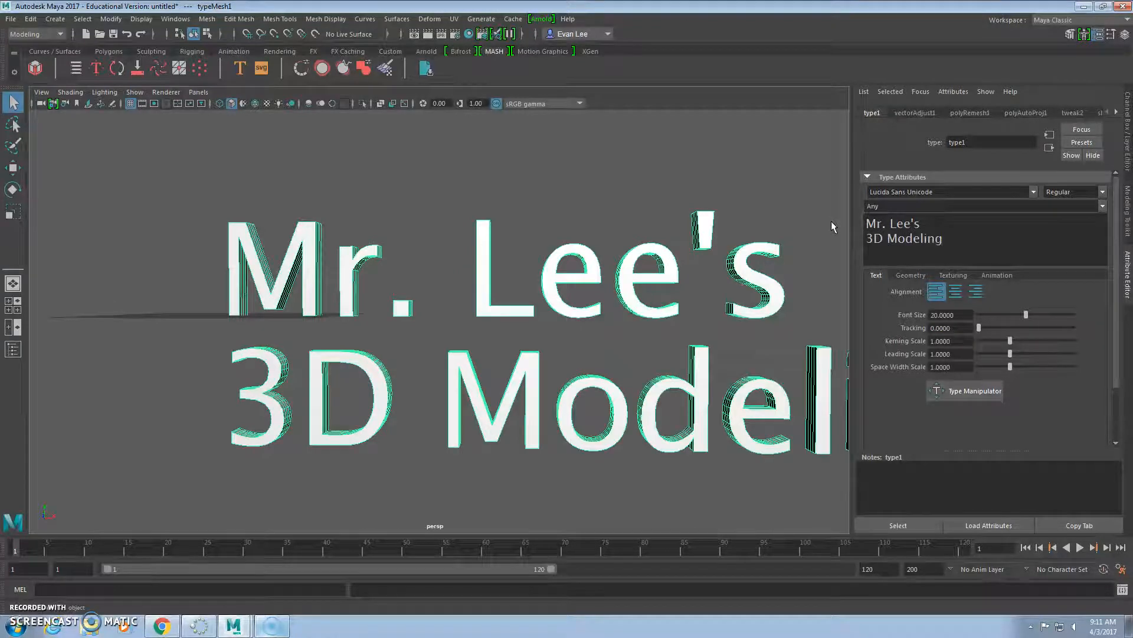
{"action": "left_click", "coordinate": [956, 291]}
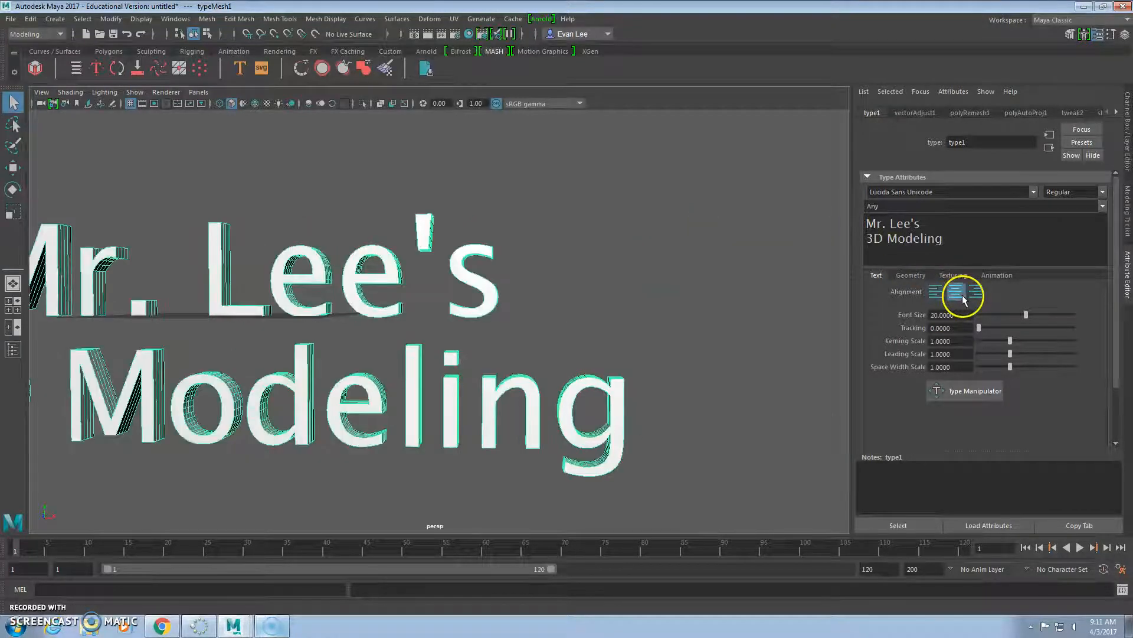
{"action": "left_click", "coordinate": [956, 290]}
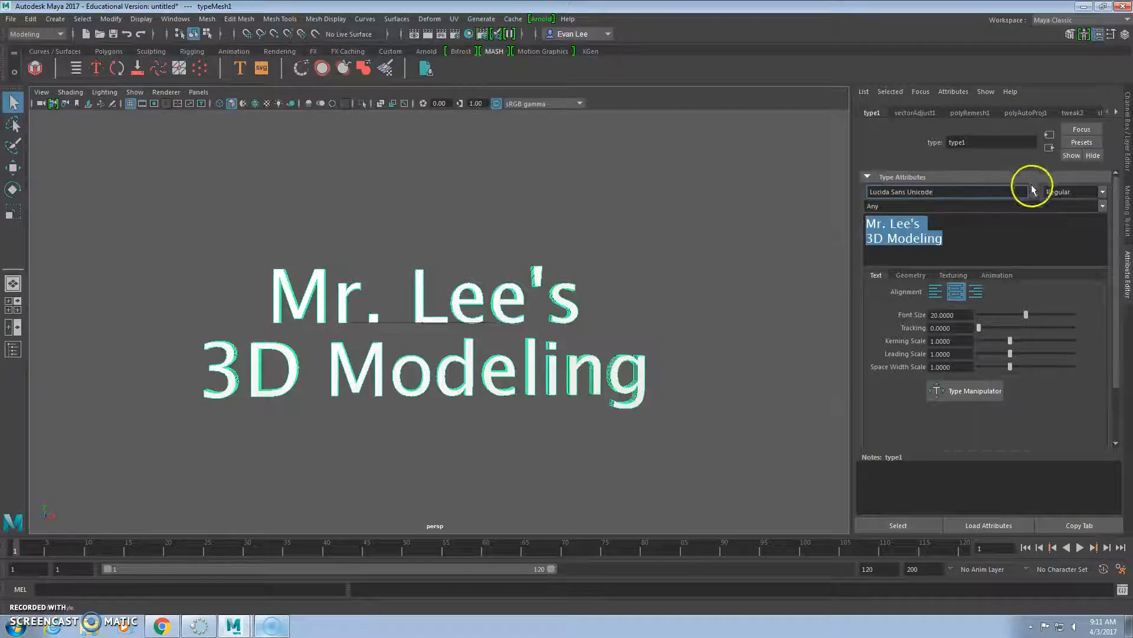
Try Modern No. 20, MoolBoran and MS Sans Serif, then set the font to OCR A Extended
{"action": "left_click", "coordinate": [1051, 192]}
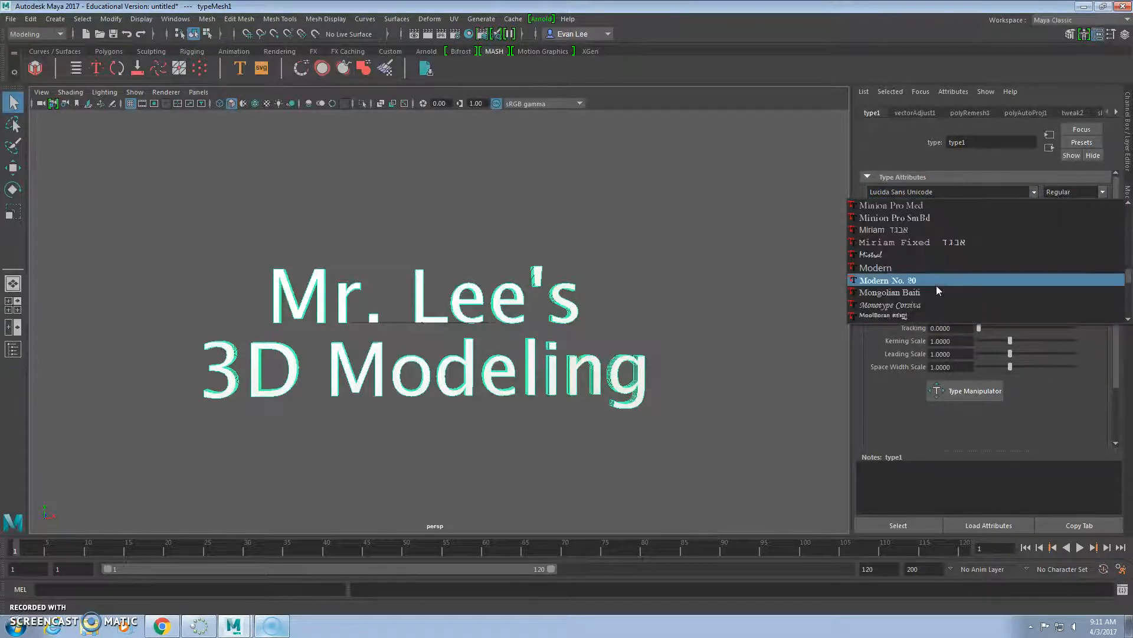
{"action": "left_click", "coordinate": [888, 281]}
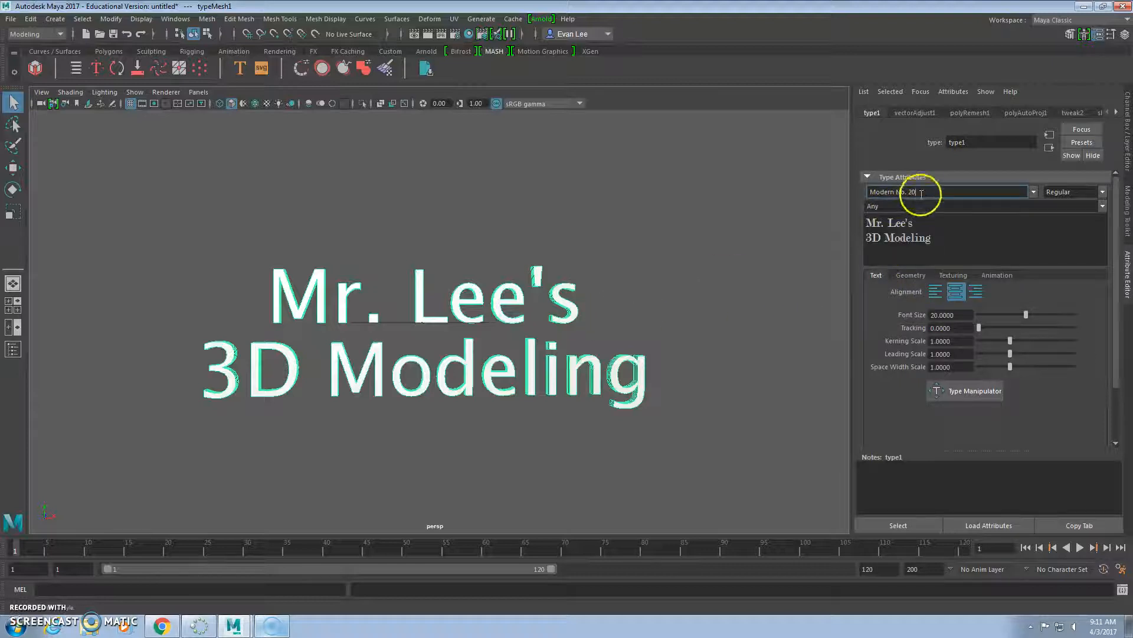
{"action": "type", "text": "MoolBoran"}
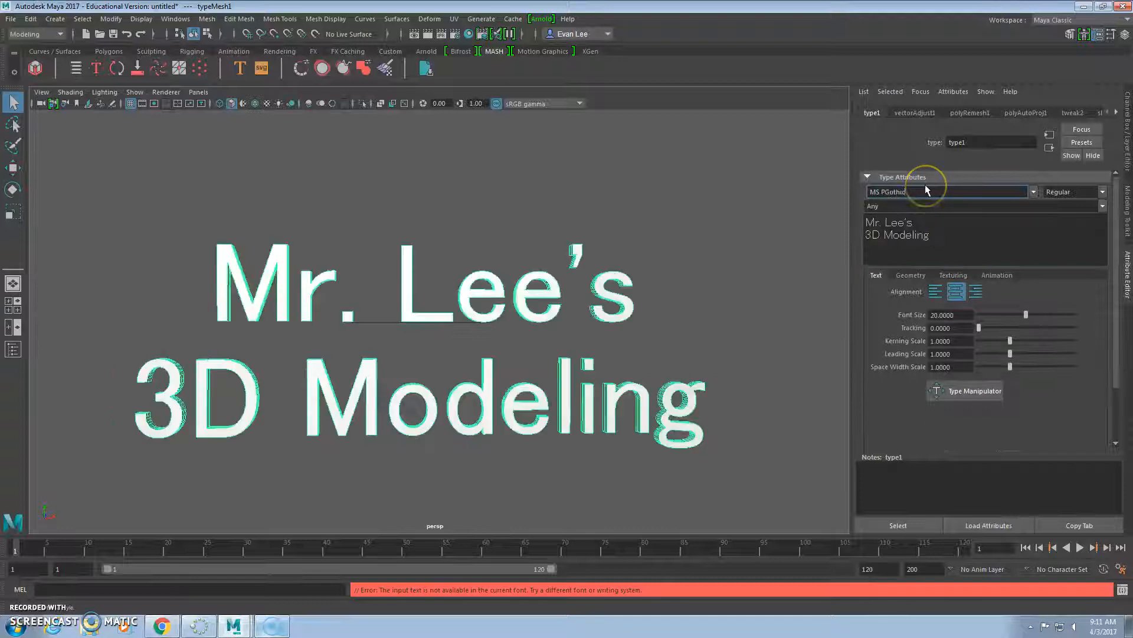
{"action": "type", "text": "MS Sans Serif"}
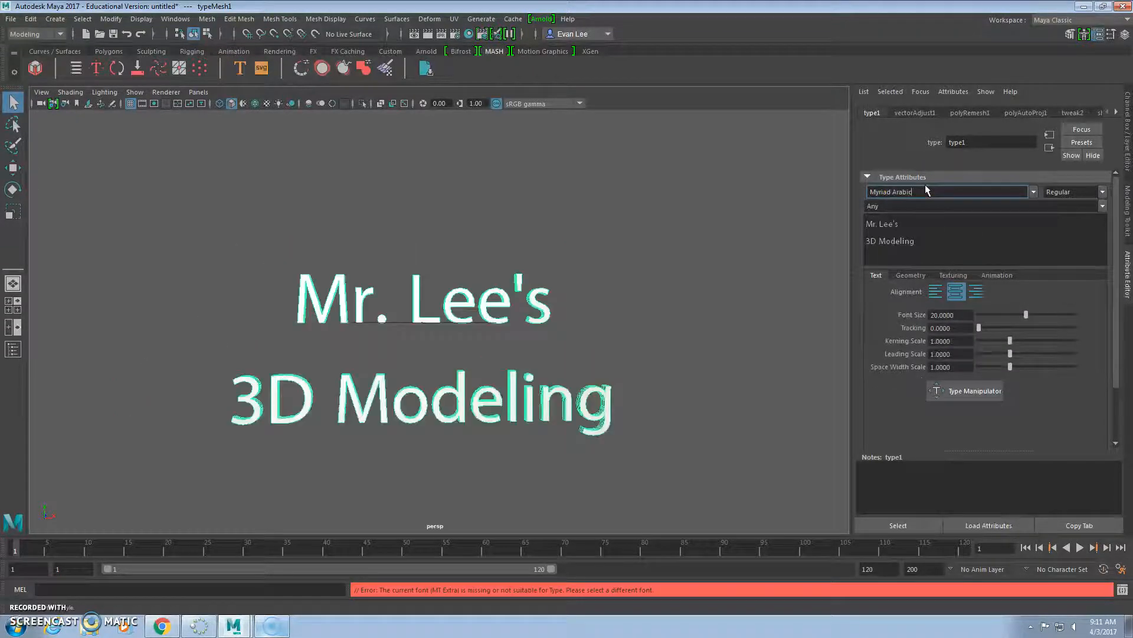
{"action": "left_click", "coordinate": [948, 191]}
{"action": "type", "text": "Nirmala UI"}
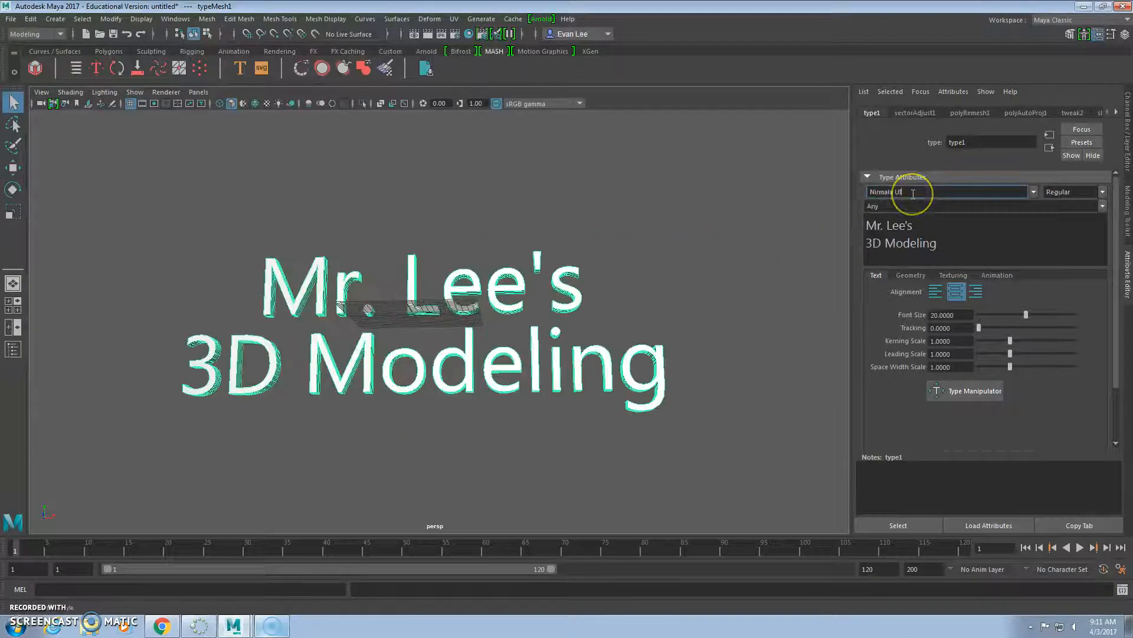
{"action": "type", "text": "OCR A Extended"}
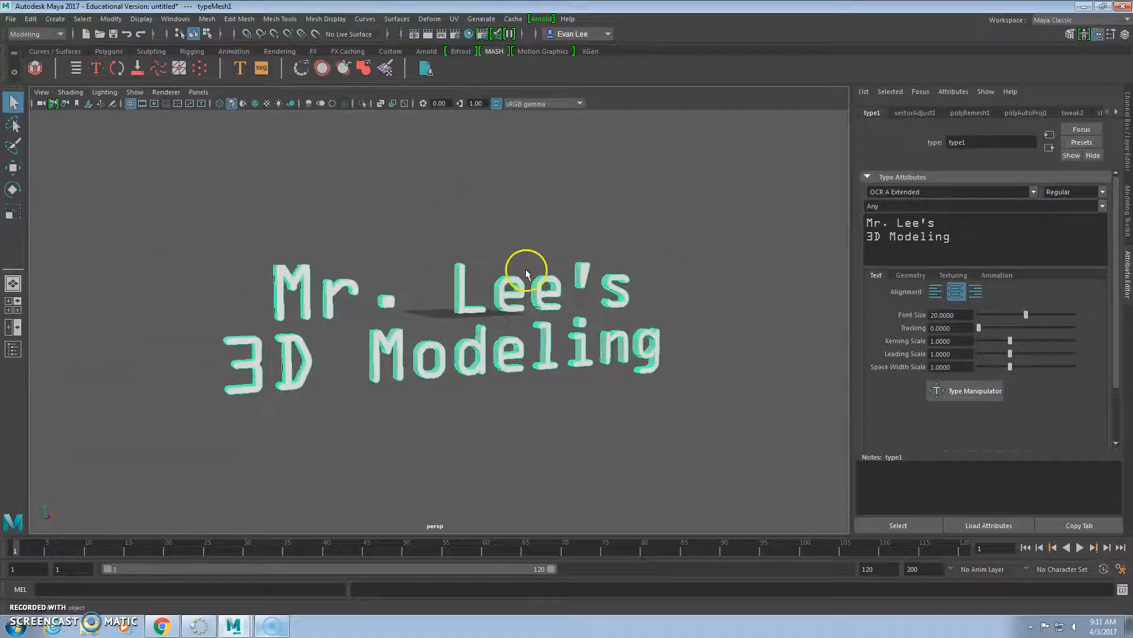
{"action": "mouse_move", "coordinate": [853, 312]}
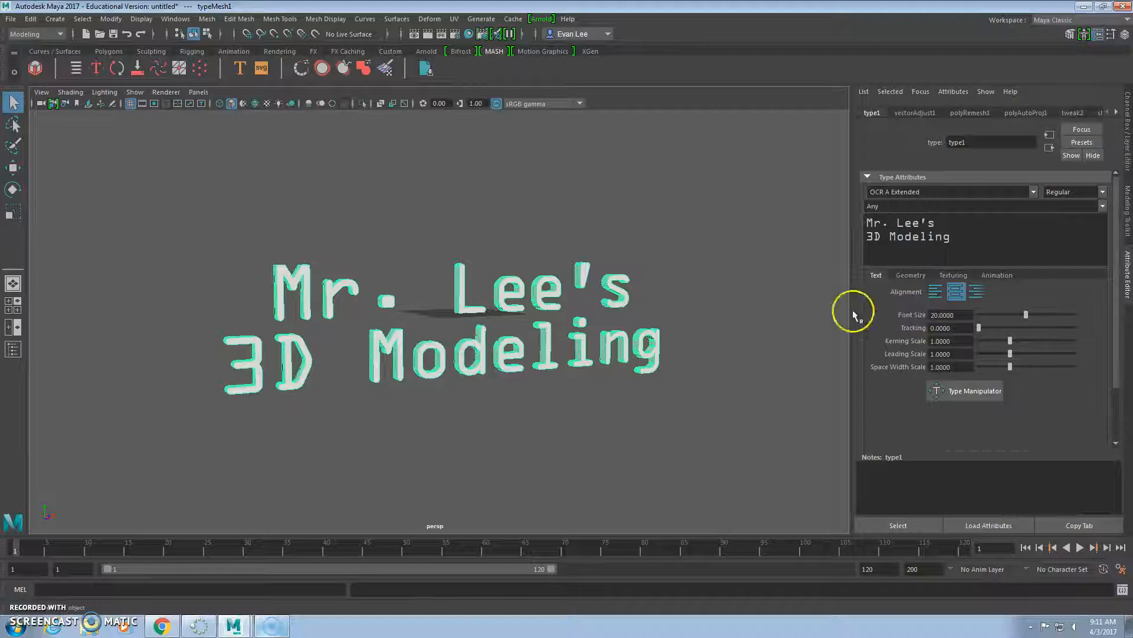
{"action": "mouse_move", "coordinate": [549, 372]}
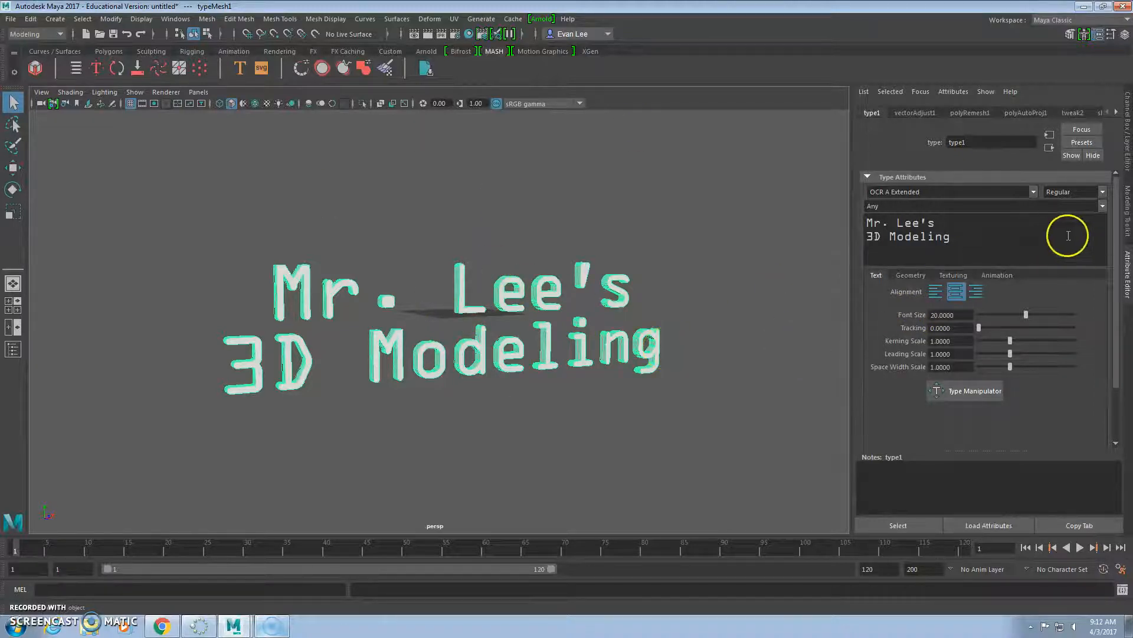
{"action": "mouse_move", "coordinate": [997, 283]}
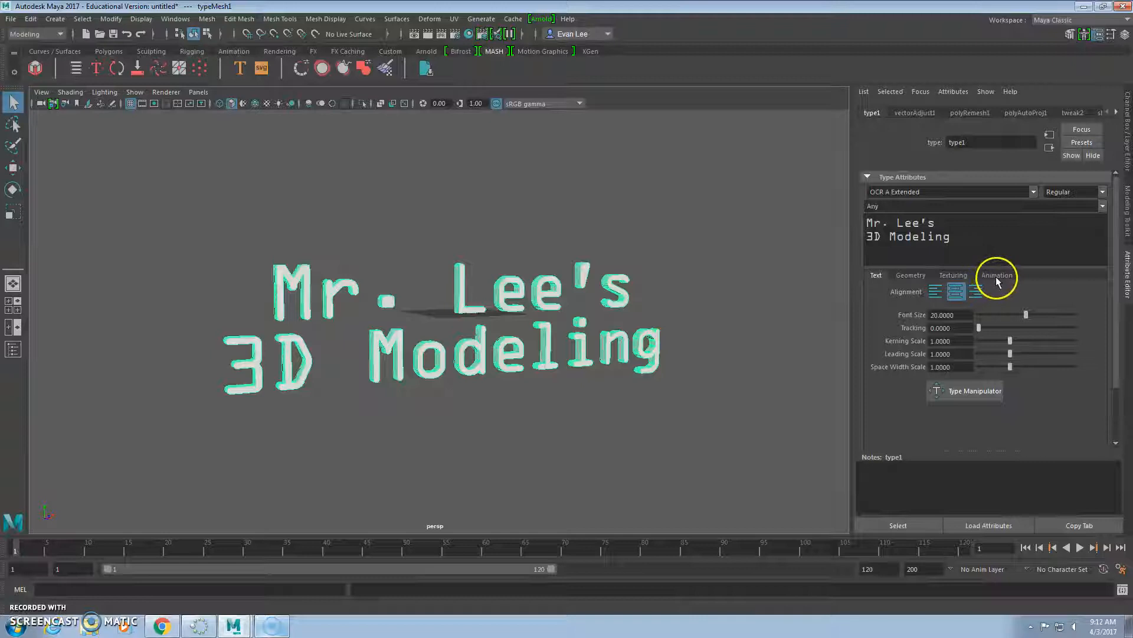
Glance at the text's Animation options and return to the 3D scene
{"action": "left_click", "coordinate": [997, 275]}
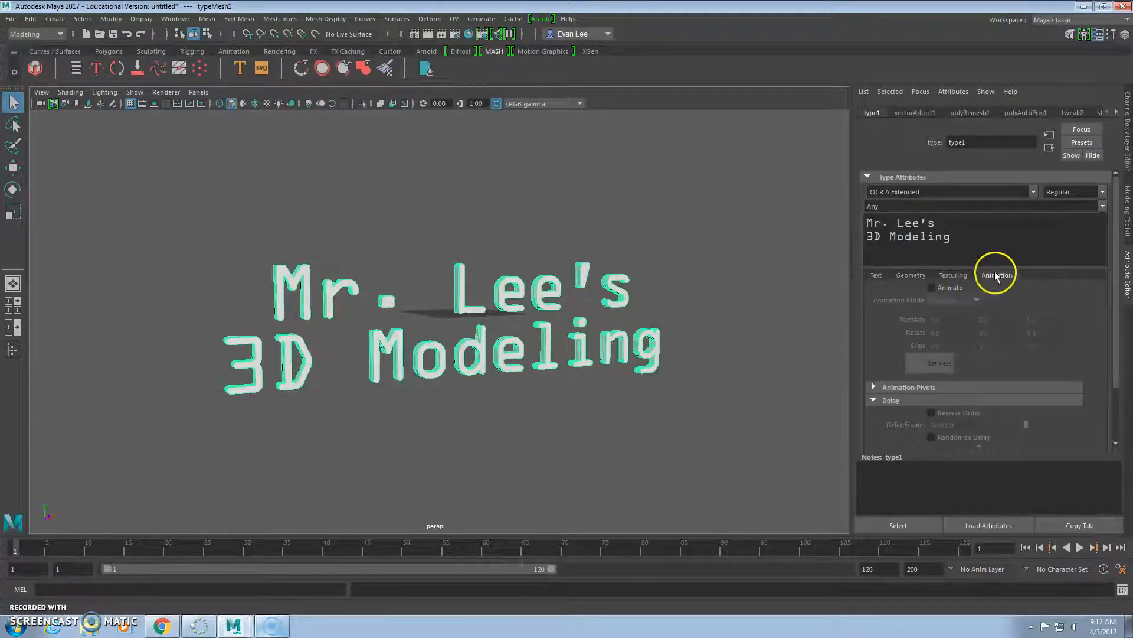
{"action": "left_click", "coordinate": [876, 275]}
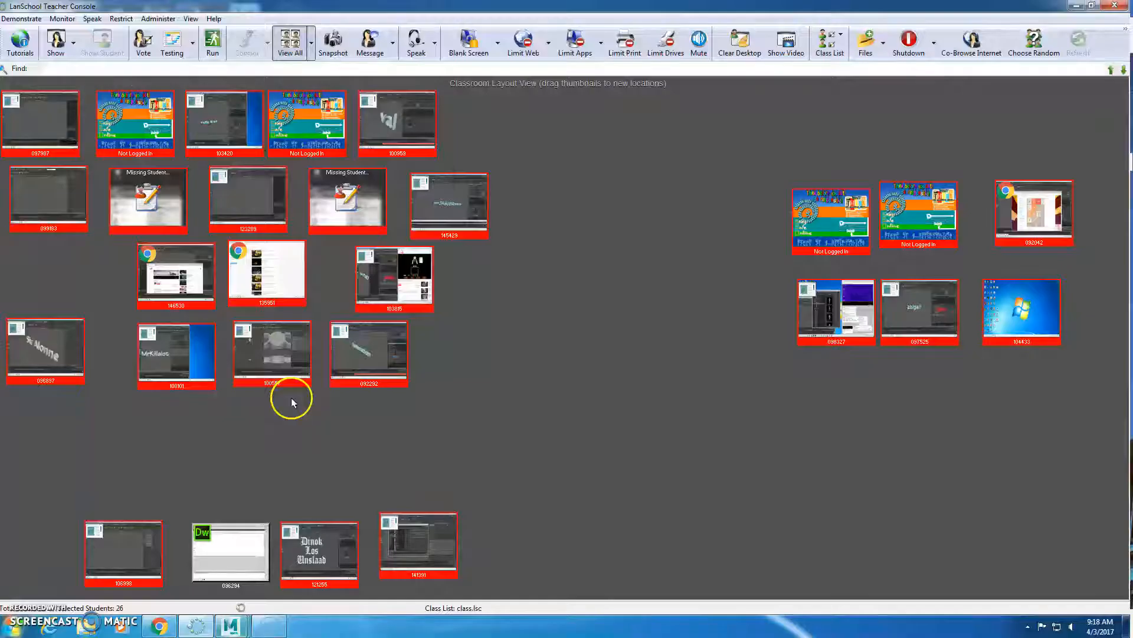
{"action": "left_click", "coordinate": [227, 623]}
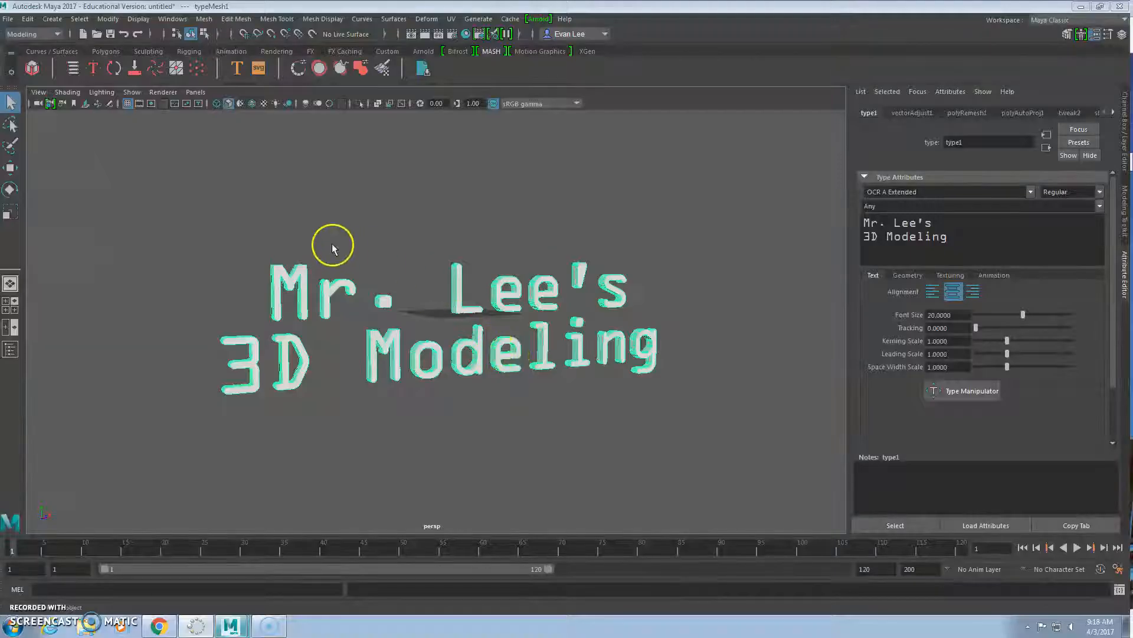
{"action": "left_click_drag", "start_coordinate": [332, 246], "coordinate": [396, 185]}
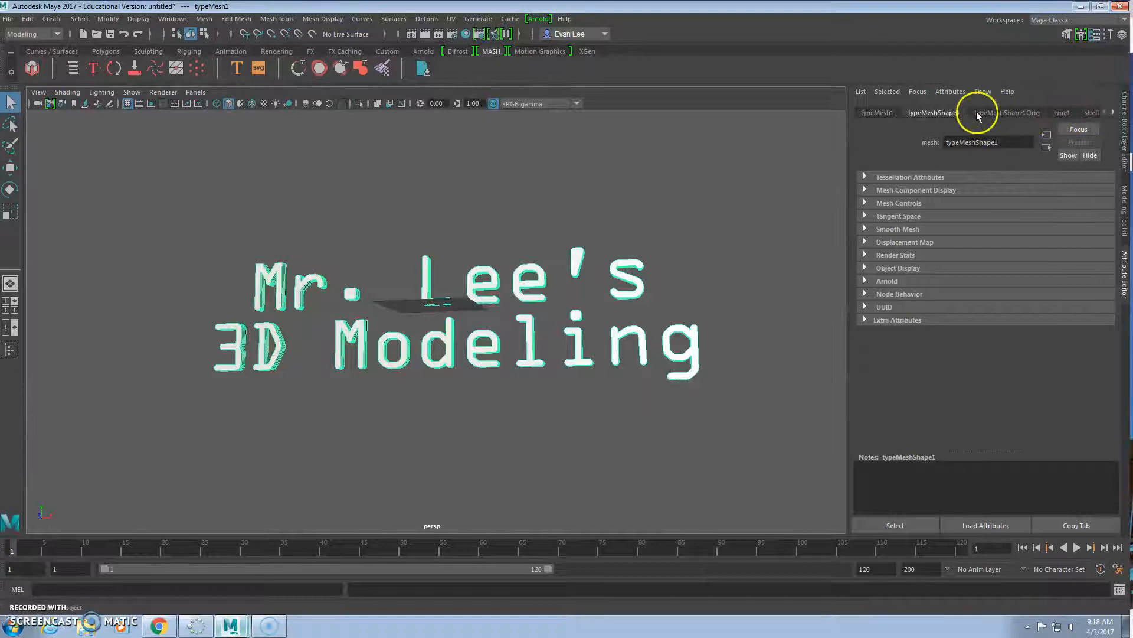
{"action": "left_click", "coordinate": [1107, 114]}
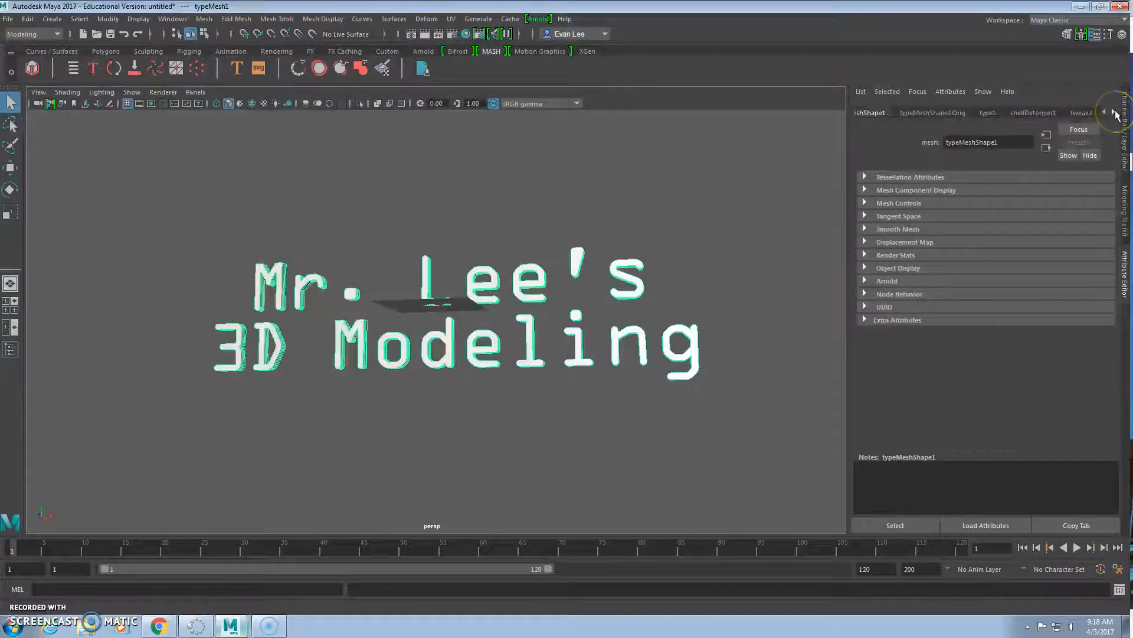
{"action": "left_click", "coordinate": [988, 113]}
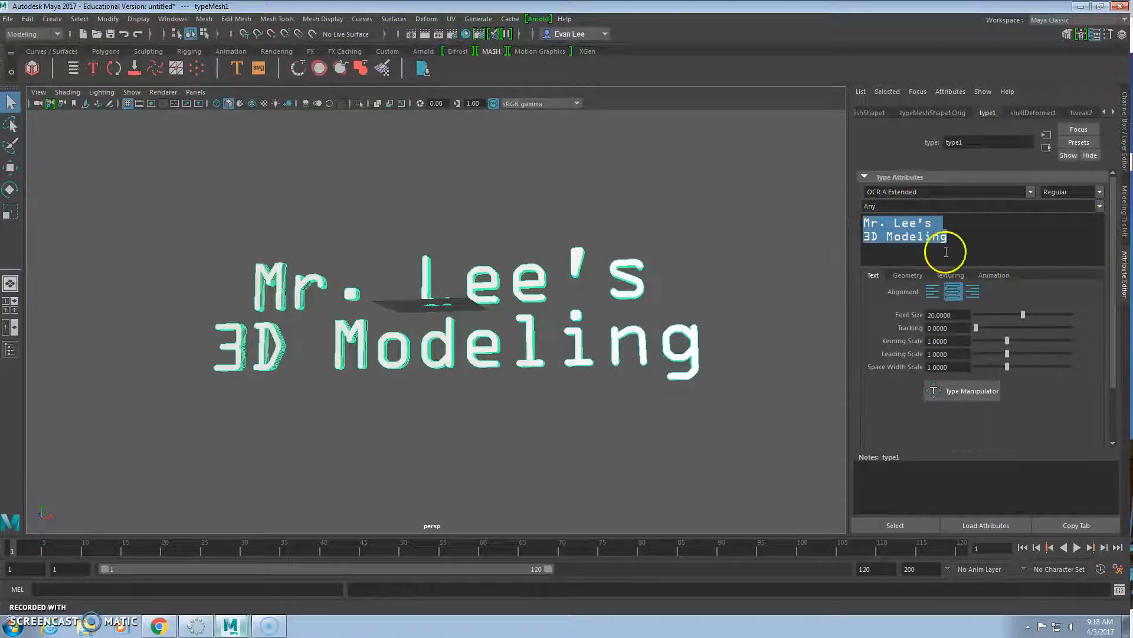
Enable Character-mode animation on type1 and key its starting transforms with Set Keys
{"action": "left_click", "coordinate": [994, 275]}
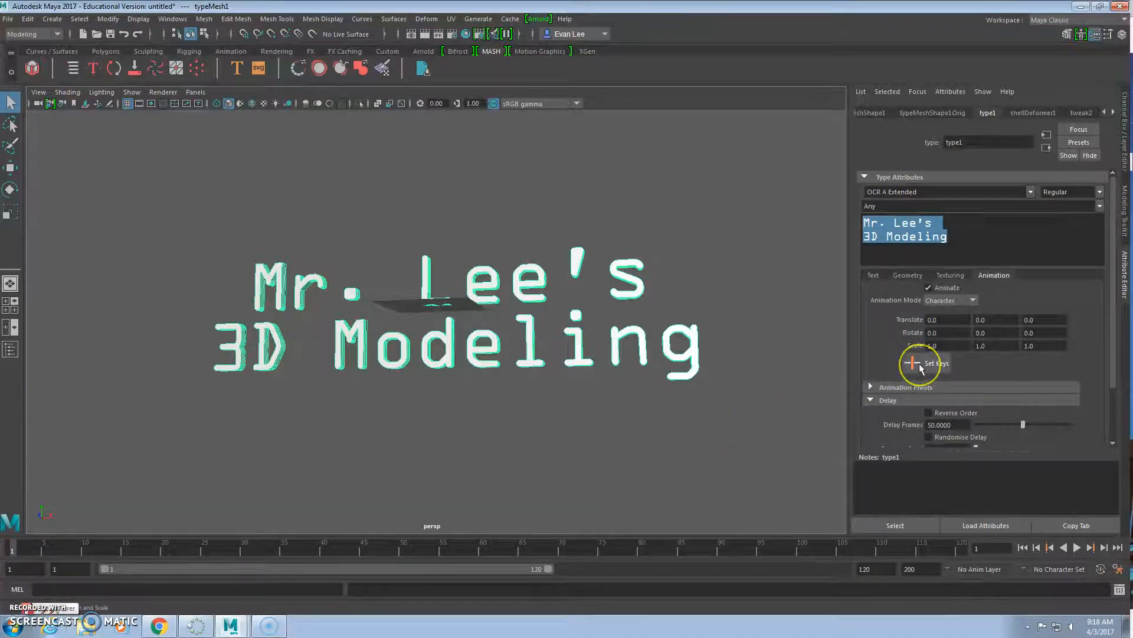
{"action": "left_click", "coordinate": [926, 364]}
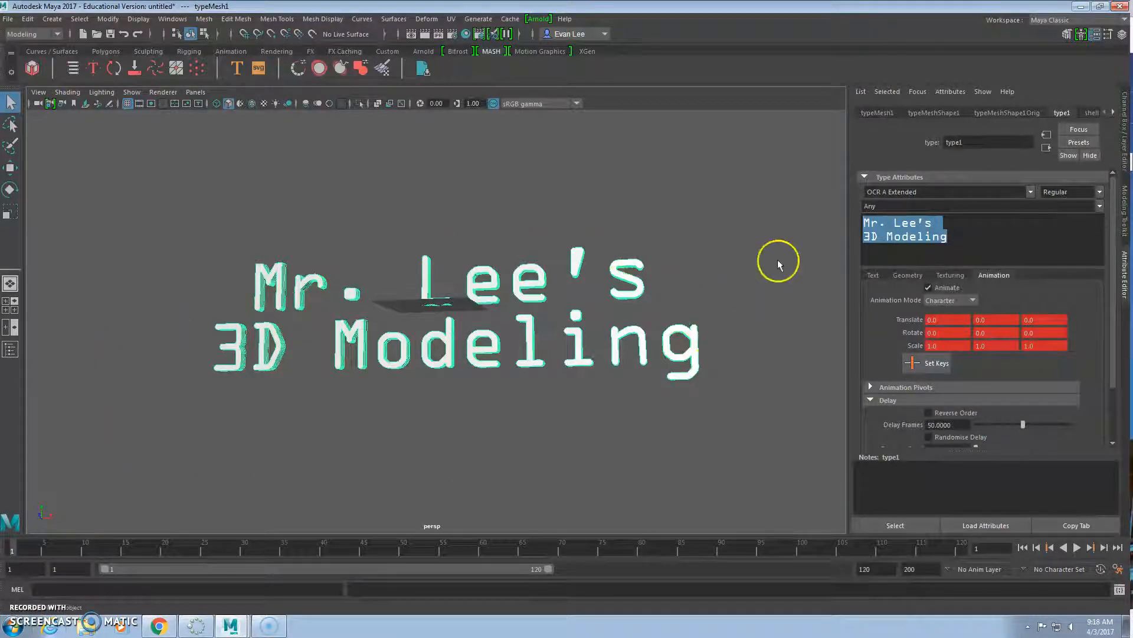
{"action": "mouse_move", "coordinate": [547, 232]}
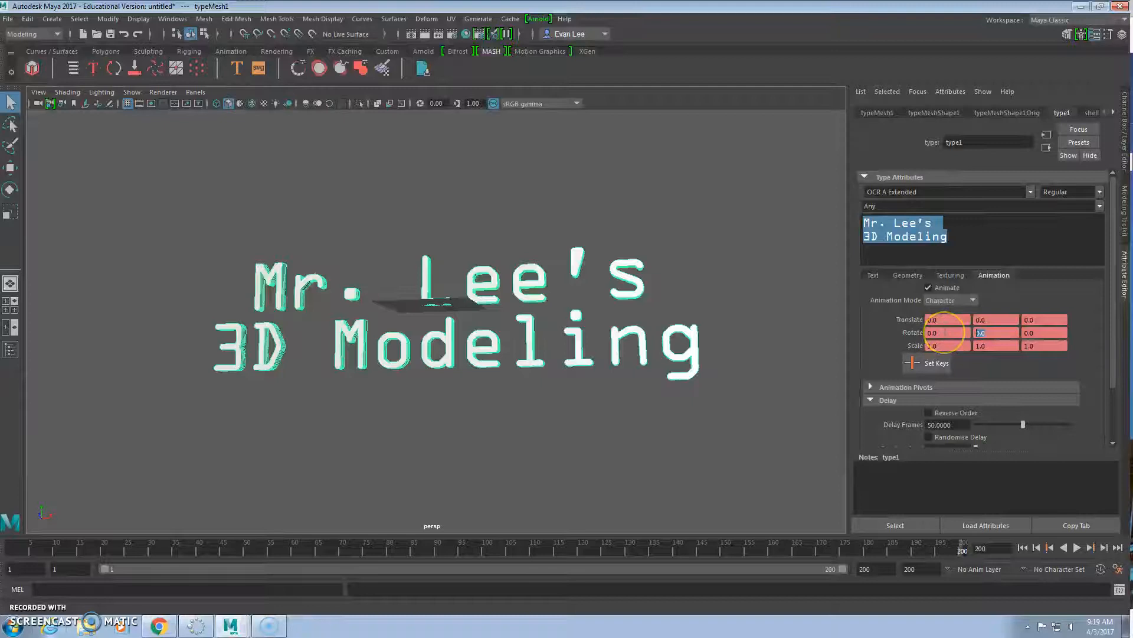
Key Rotate X and Y to 360 at frame 200 and scrub through the letters' spin
{"action": "type", "text": "360"}
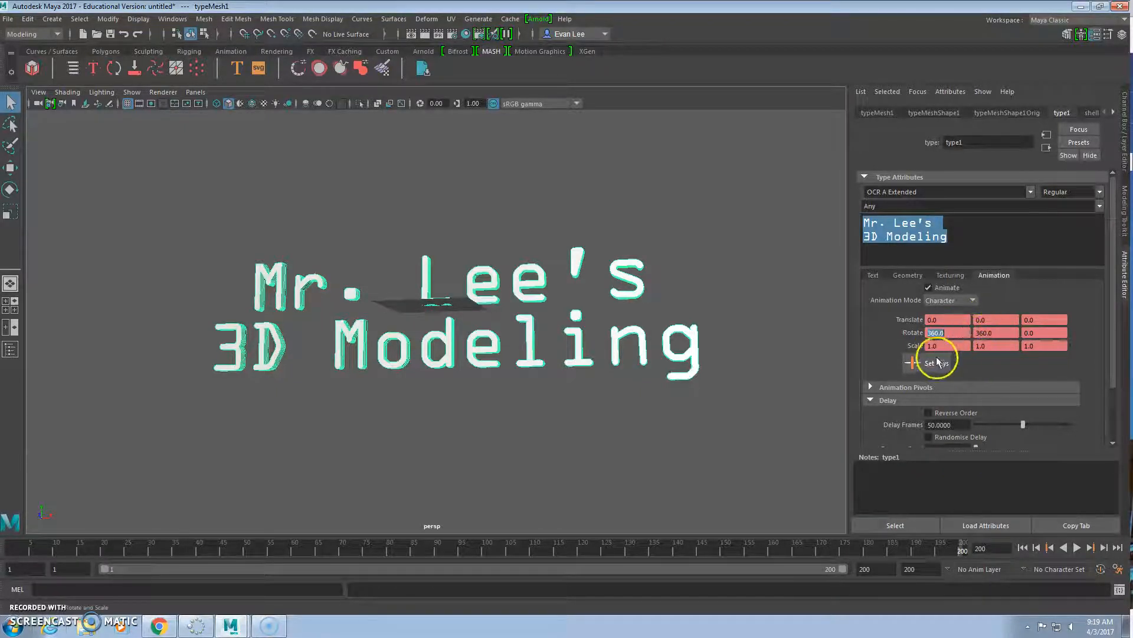
{"action": "mouse_move", "coordinate": [921, 365]}
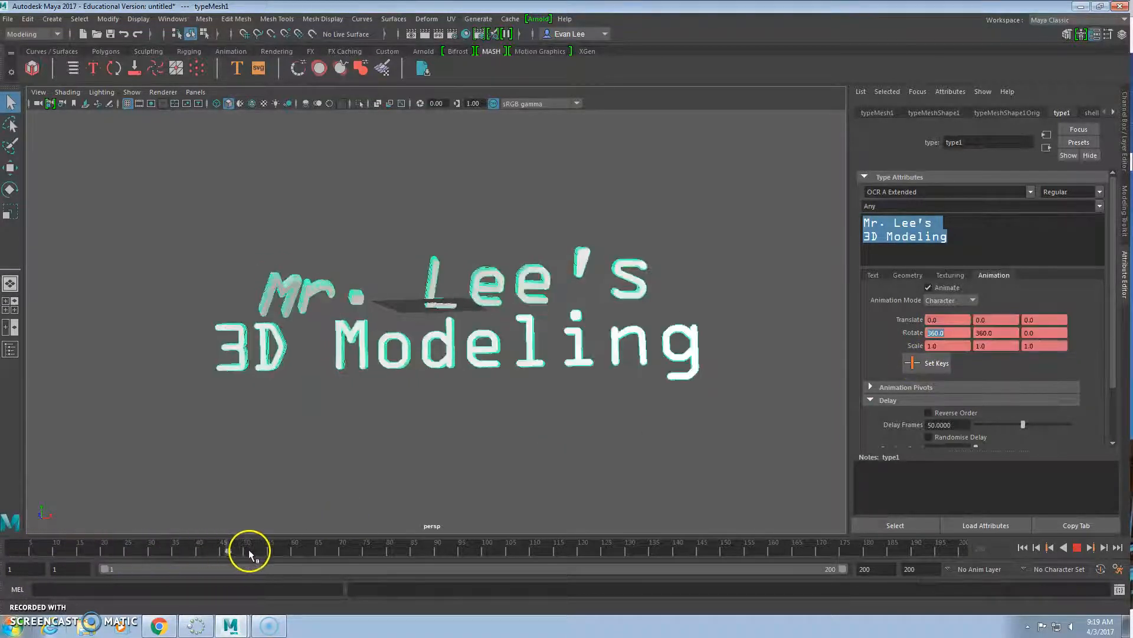
{"action": "left_click_drag", "start_coordinate": [249, 552], "coordinate": [434, 551]}
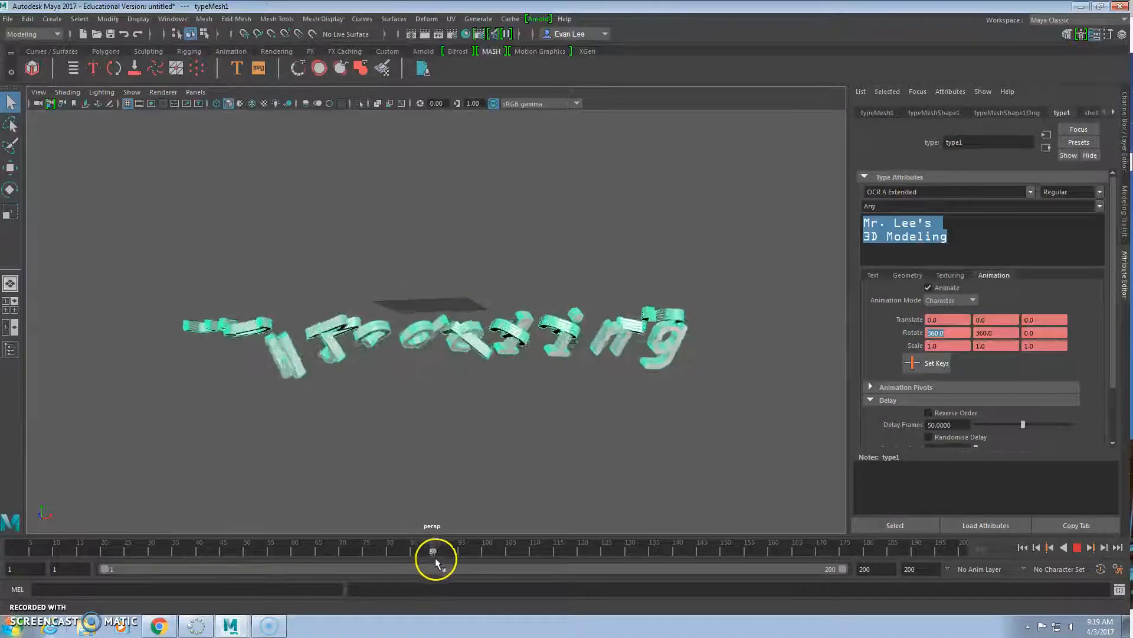
{"action": "left_click_drag", "start_coordinate": [434, 553], "coordinate": [623, 553]}
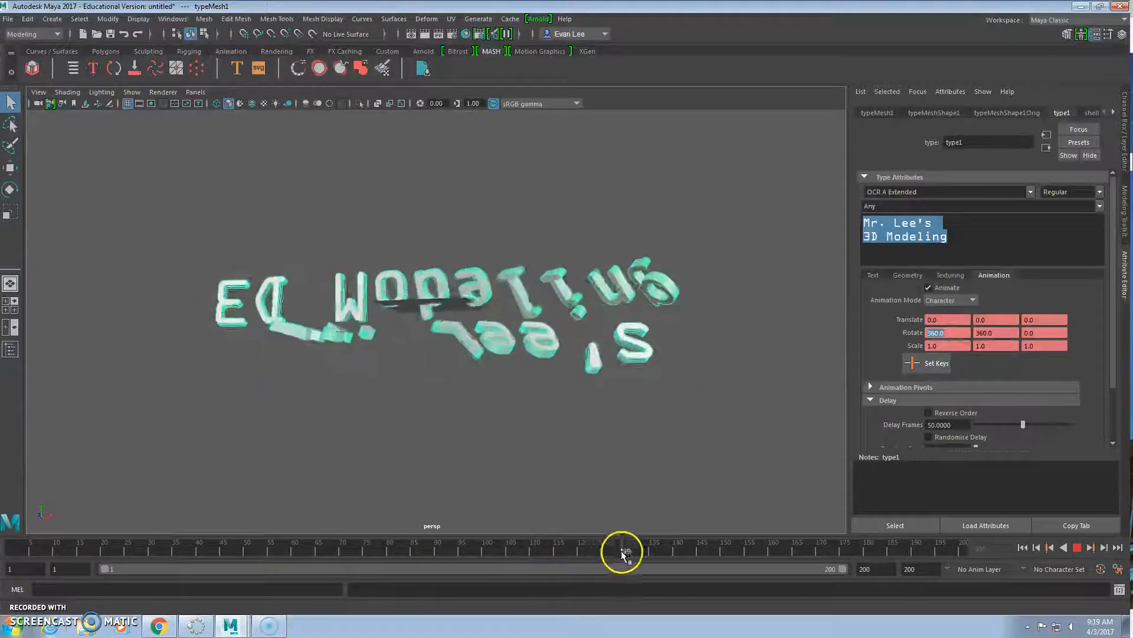
{"action": "left_click_drag", "start_coordinate": [622, 549], "coordinate": [867, 549]}
{"action": "type", "text": "250"}
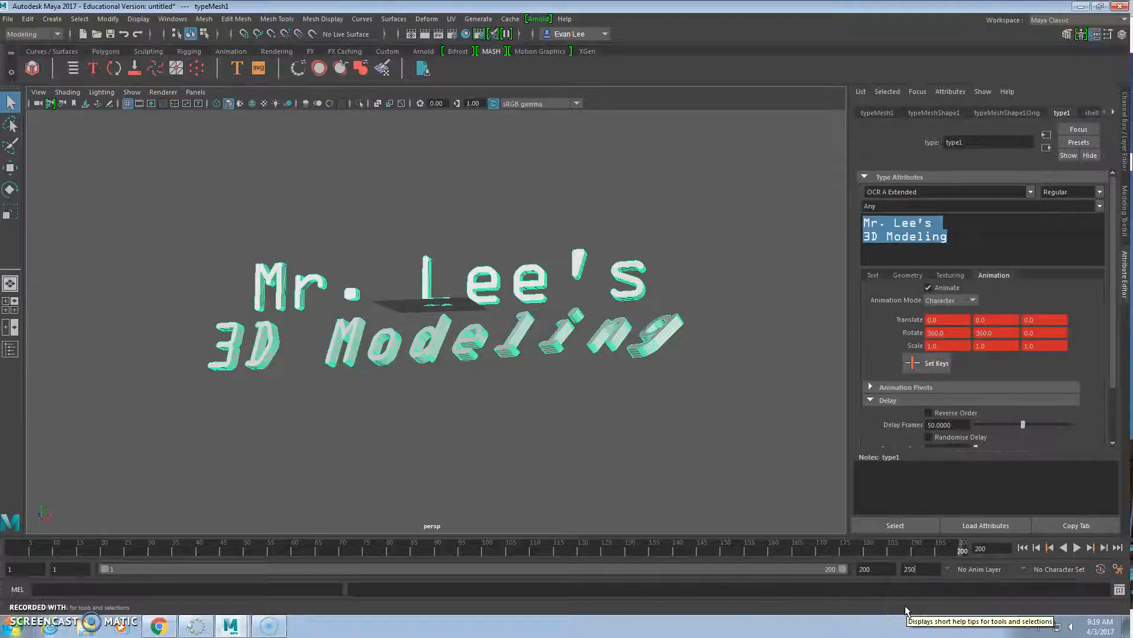
Extend the range to frame 250 and play back the character-by-character spin
{"action": "left_click", "coordinate": [910, 568]}
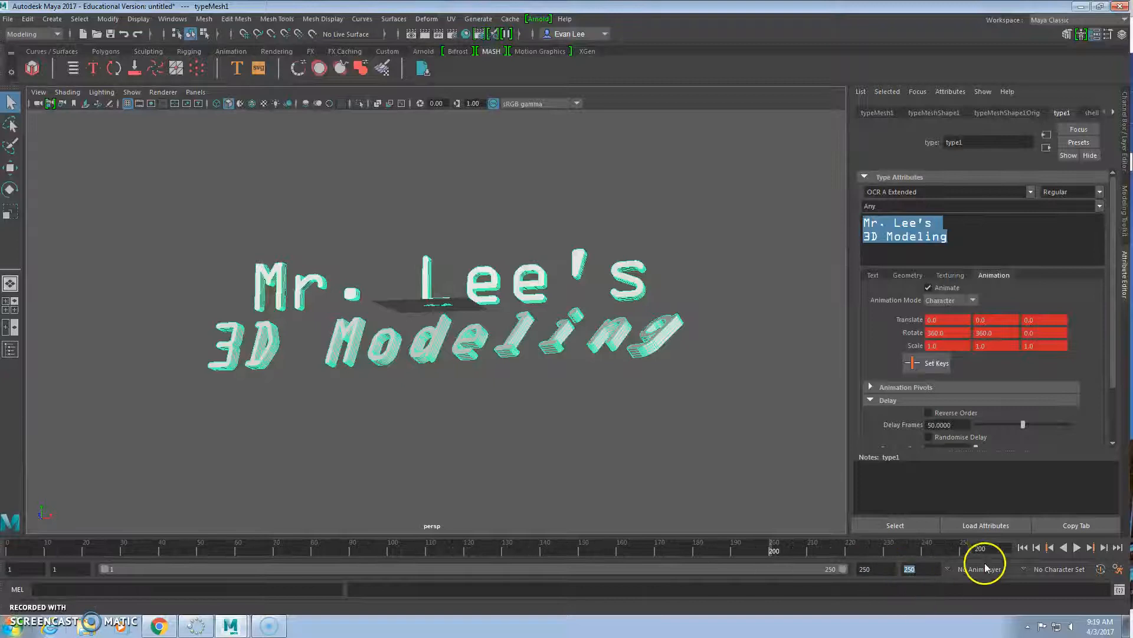
{"action": "left_click", "coordinate": [1077, 564]}
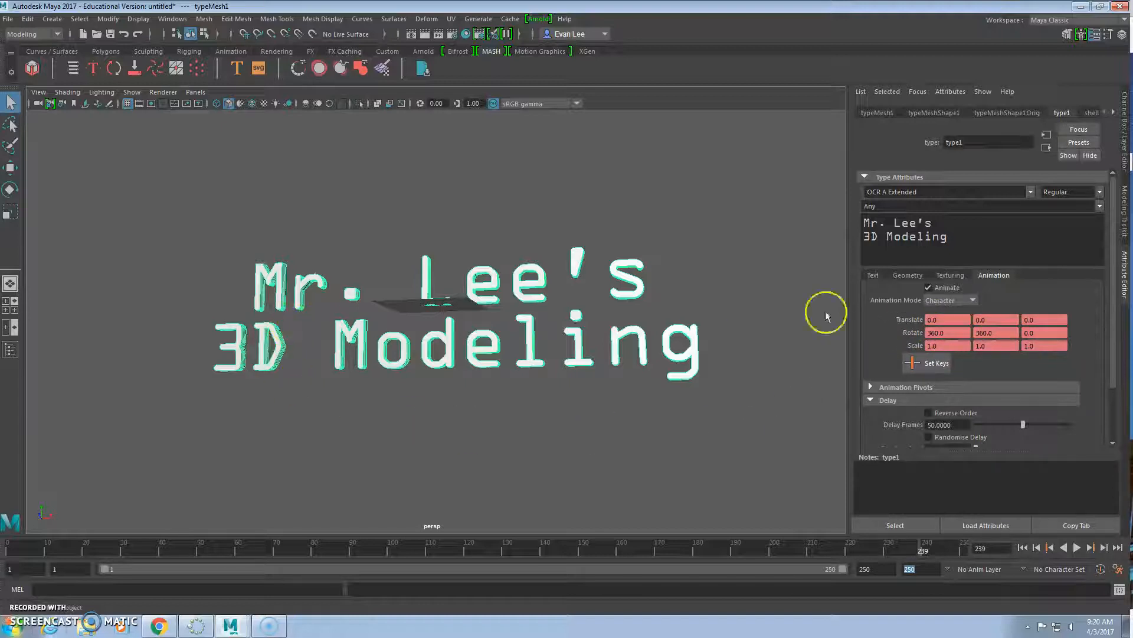
Keep Character mode, adjust the rotation value and replay the animation
{"action": "left_click", "coordinate": [949, 300]}
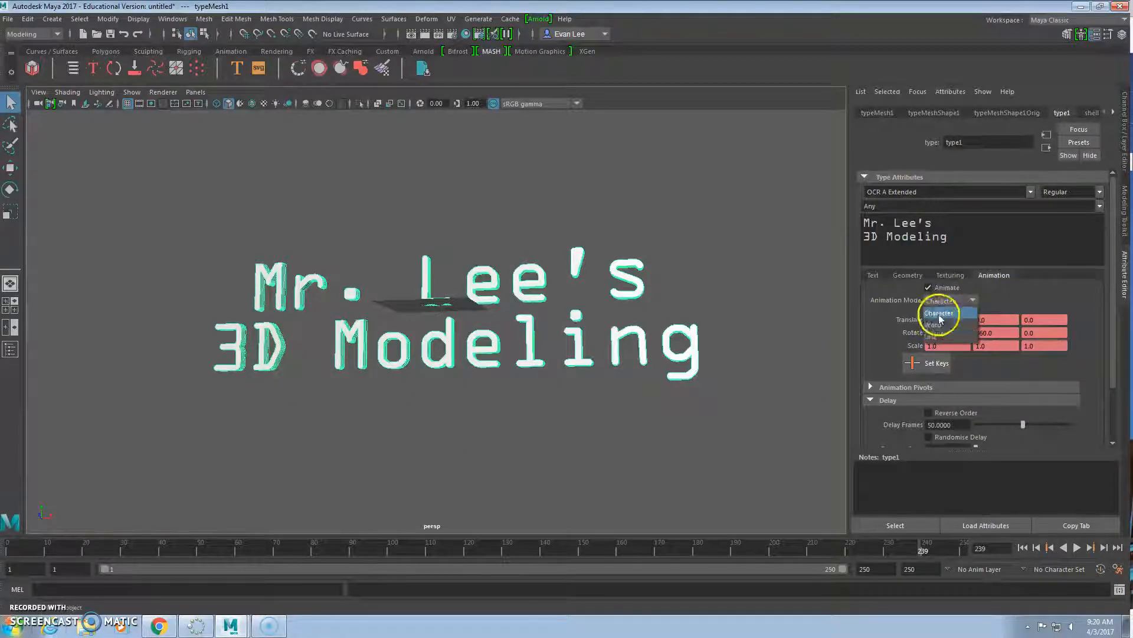
{"action": "left_click", "coordinate": [939, 312]}
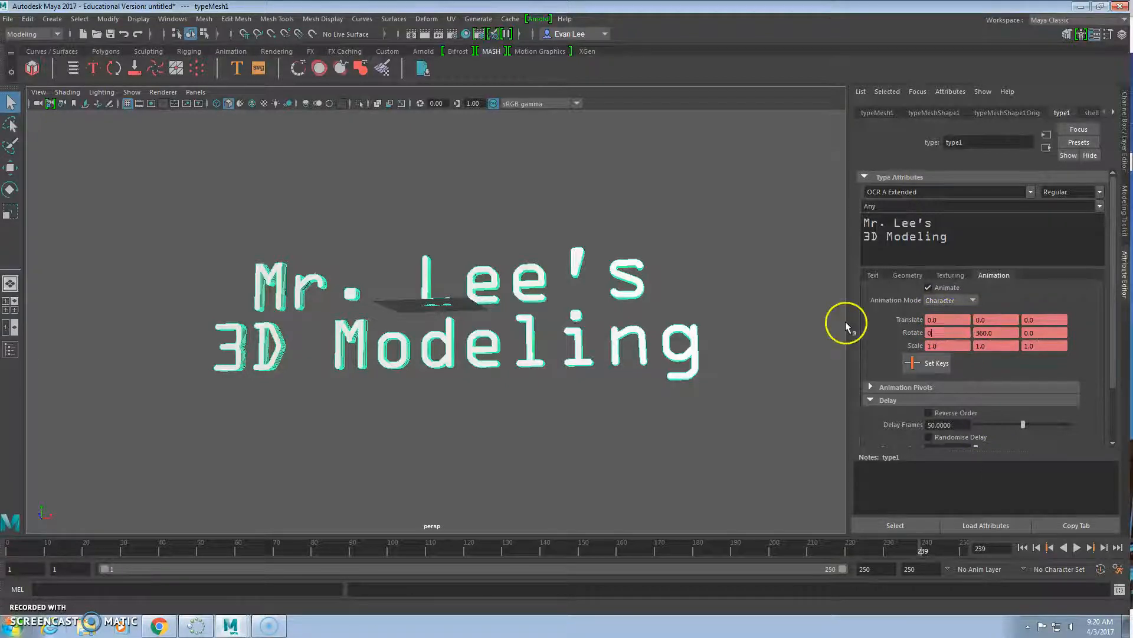
{"action": "left_click", "coordinate": [772, 545]}
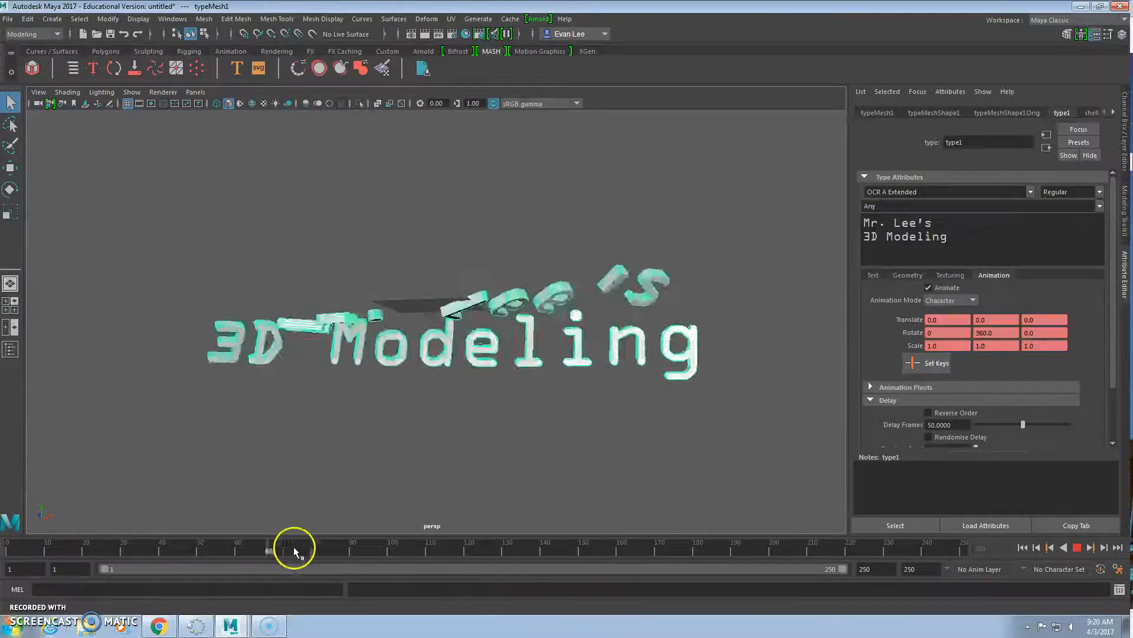
{"action": "left_click", "coordinate": [1089, 548]}
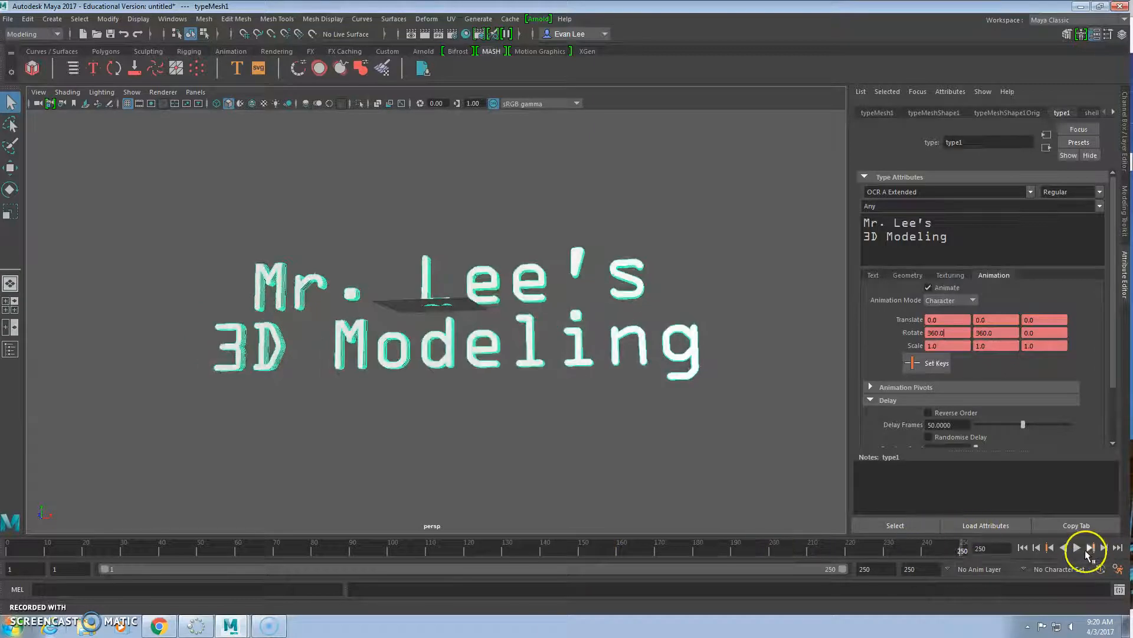
{"action": "left_click", "coordinate": [1076, 548]}
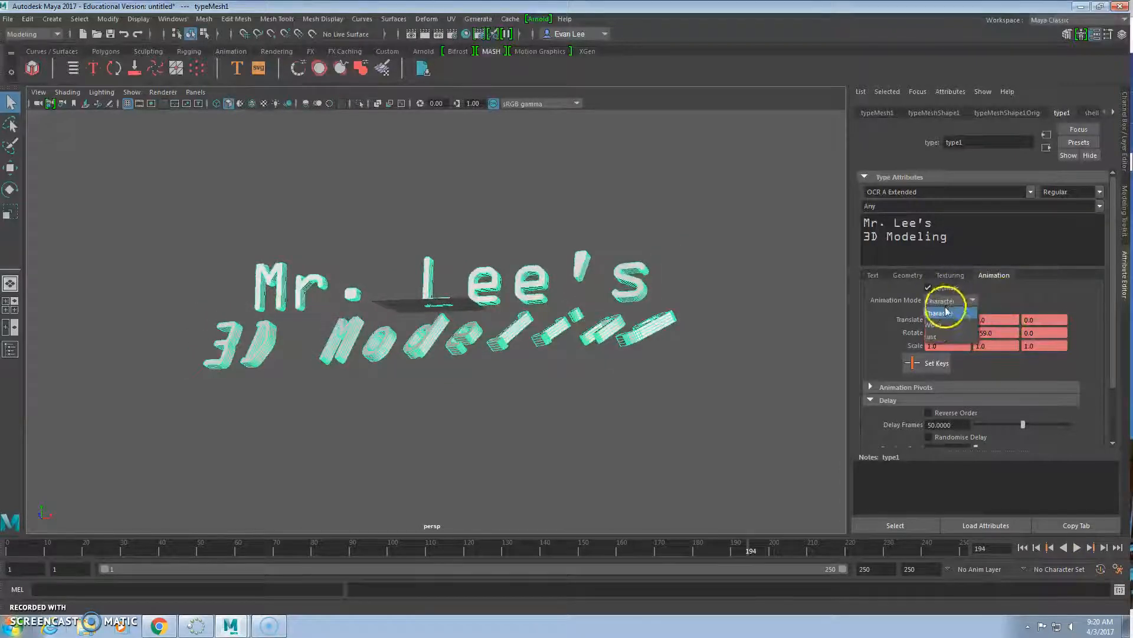
Play the animation in Word and Line modes, then return to Character mode
{"action": "left_click", "coordinate": [1077, 548]}
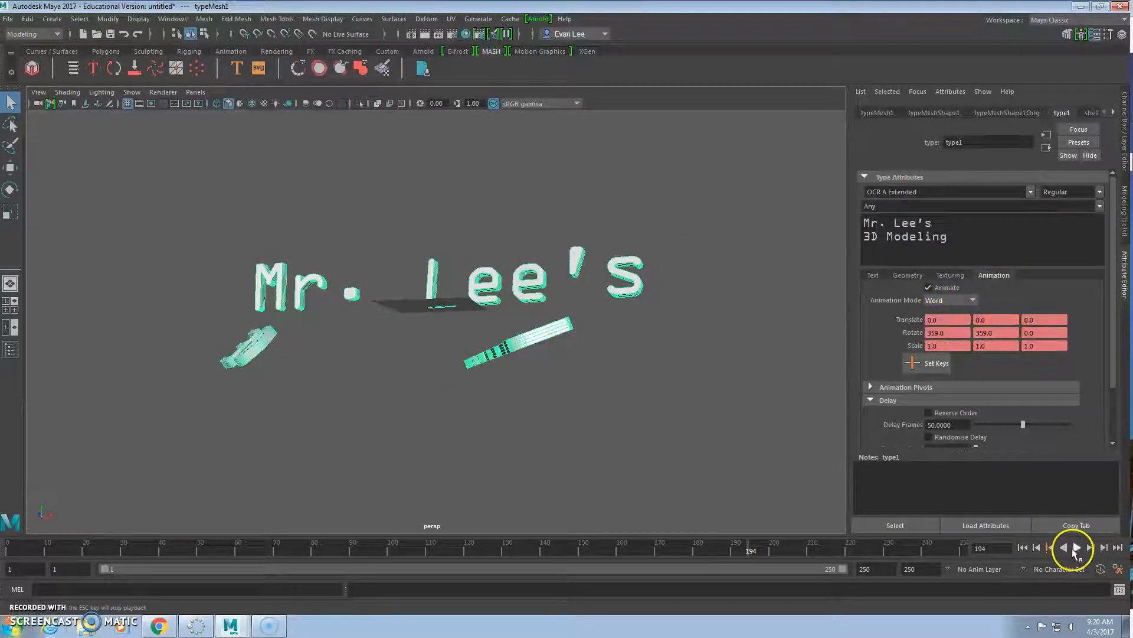
{"action": "left_click", "coordinate": [1078, 564]}
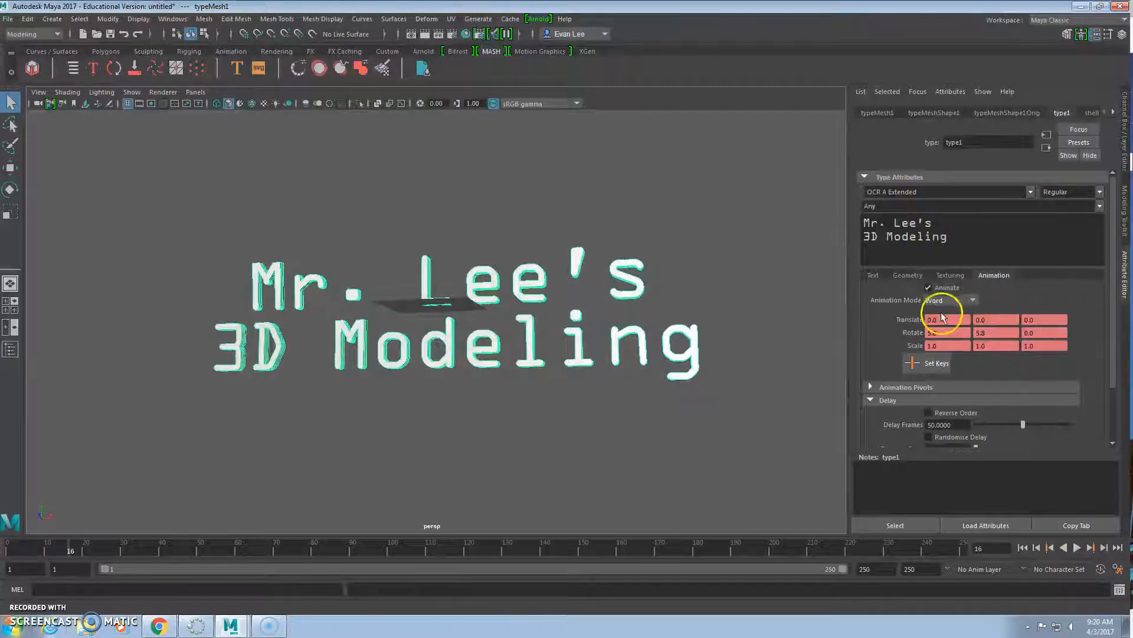
{"action": "left_click", "coordinate": [1076, 563]}
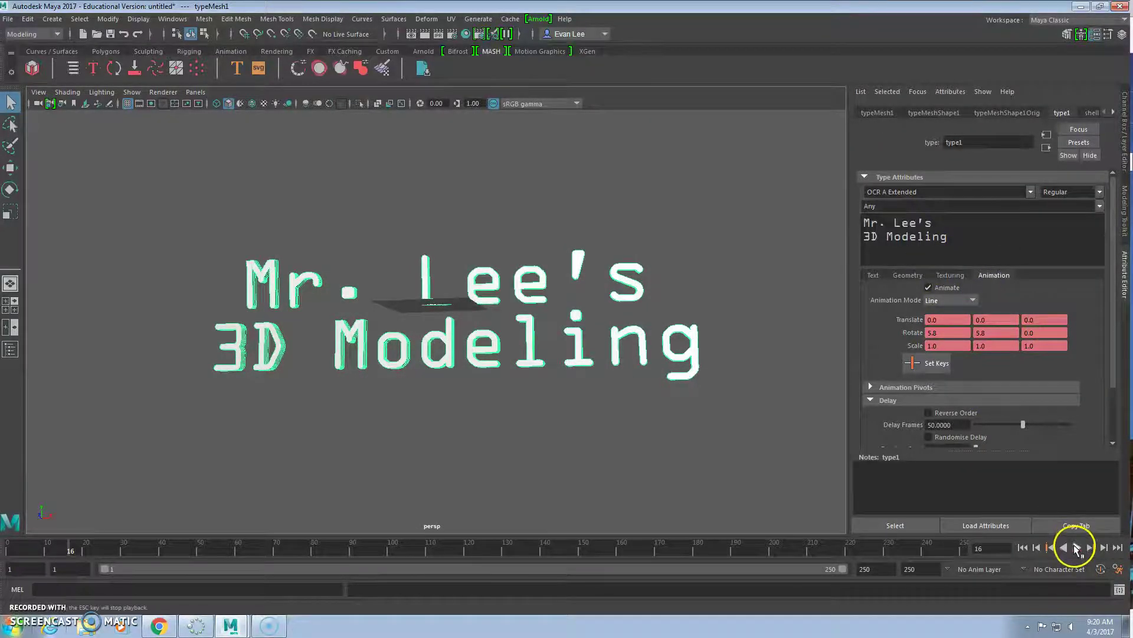
{"action": "left_click", "coordinate": [1076, 548]}
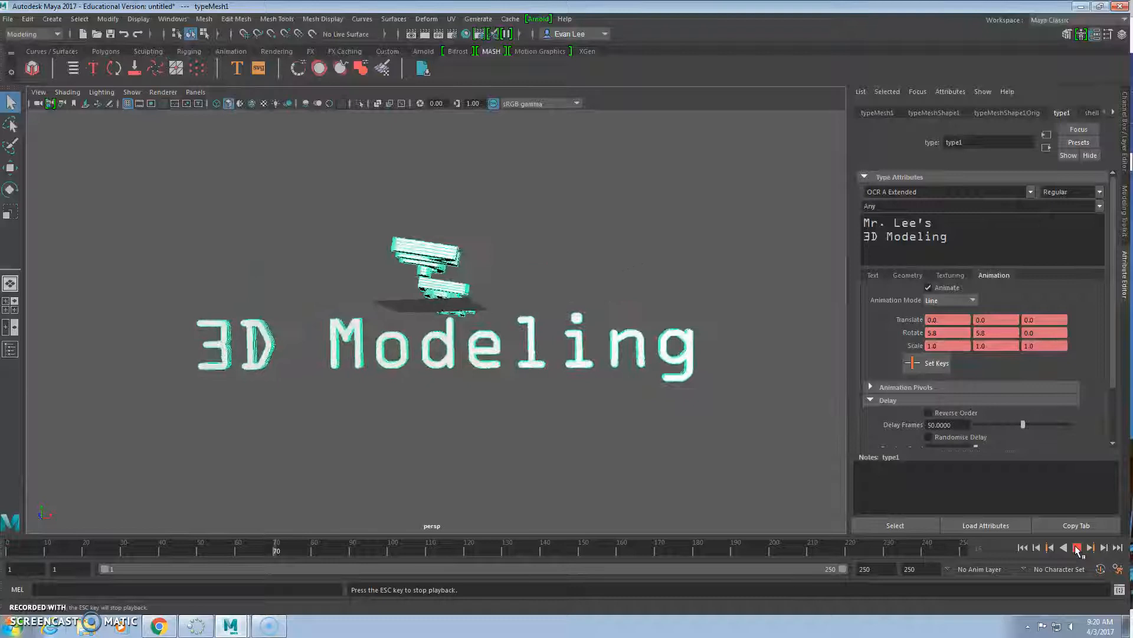
{"action": "left_click", "coordinate": [950, 300]}
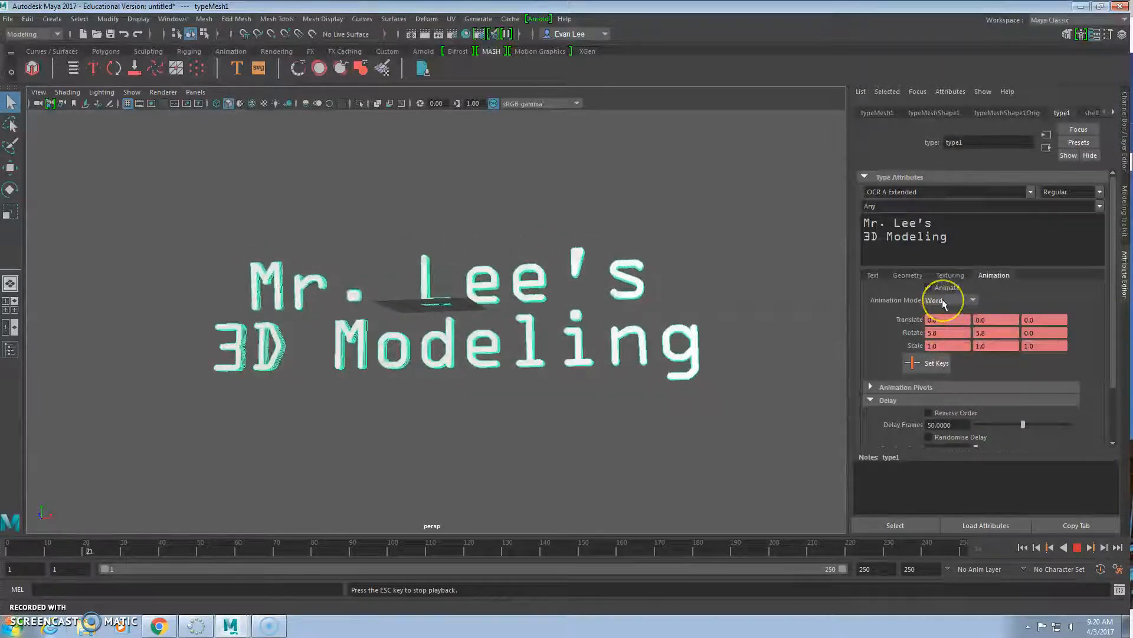
{"action": "left_click", "coordinate": [971, 300]}
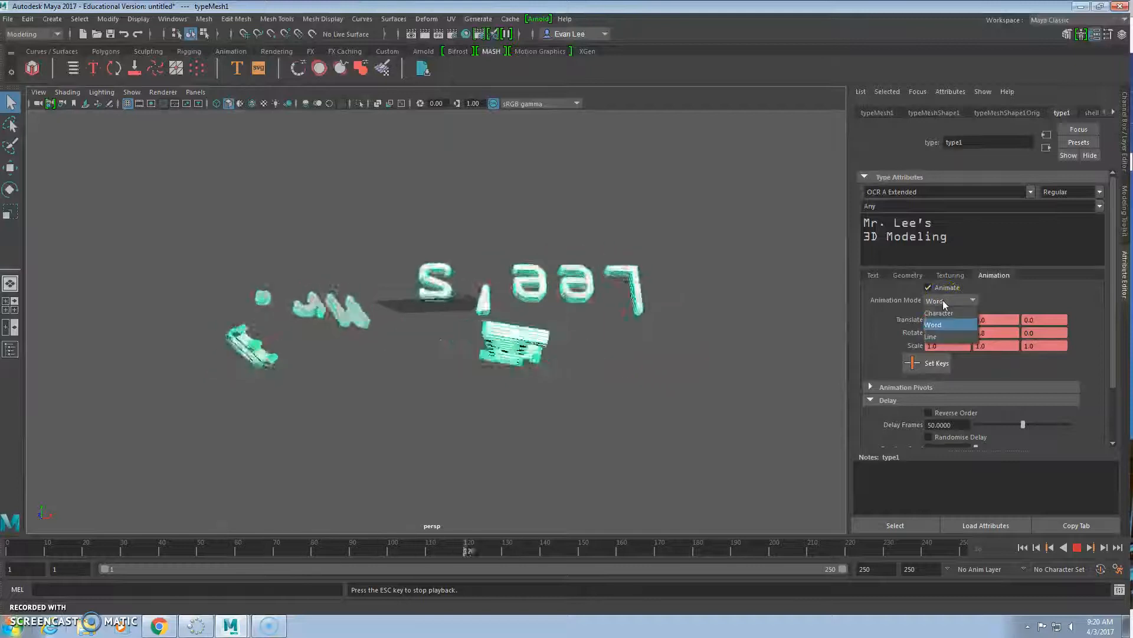
{"action": "left_click", "coordinate": [939, 313]}
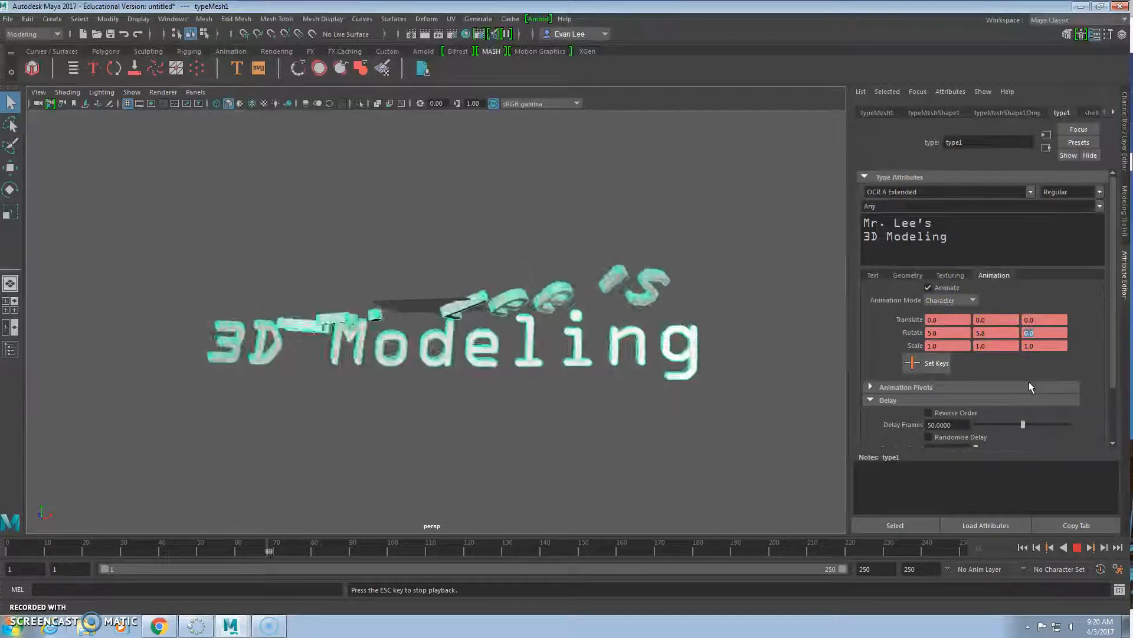
Zero the Type Animation Rotate values and orbit around the 3D text
{"action": "left_click", "coordinate": [1077, 565]}
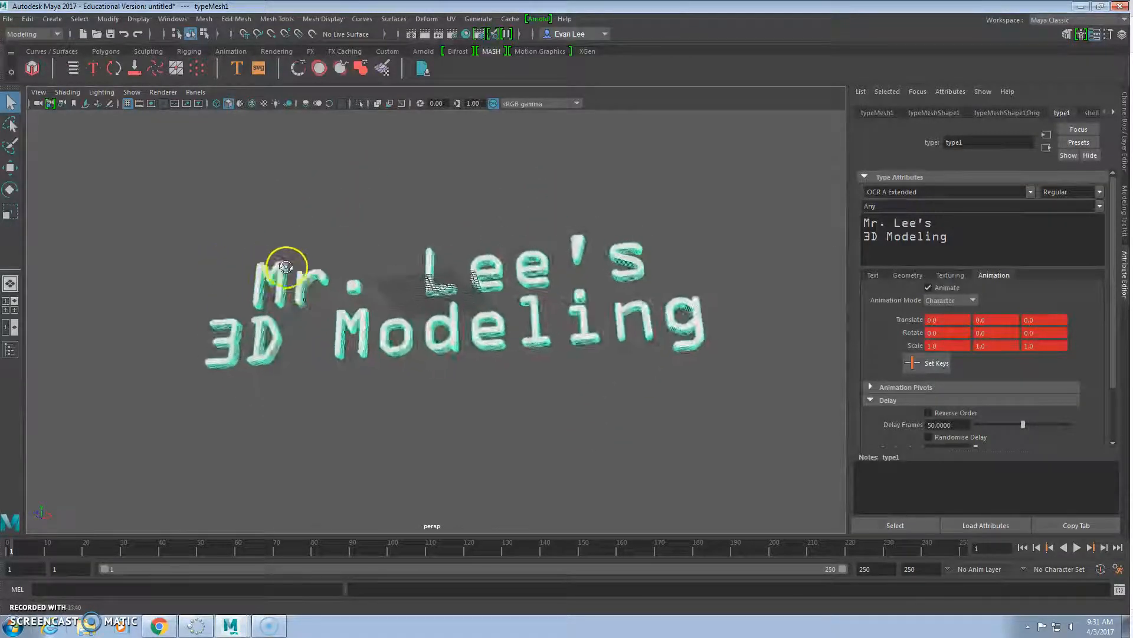
{"action": "left_click_drag", "start_coordinate": [286, 266], "coordinate": [369, 269]}
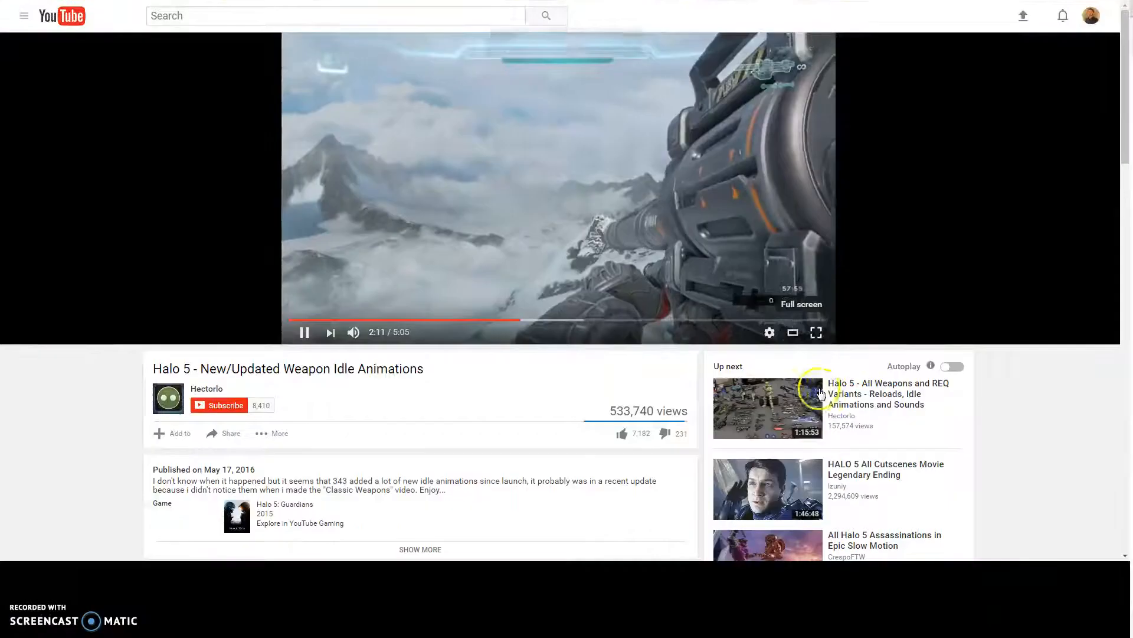
Watch the Halo 5 weapon idle animations video on YouTube in full screen
{"action": "left_click", "coordinate": [816, 333]}
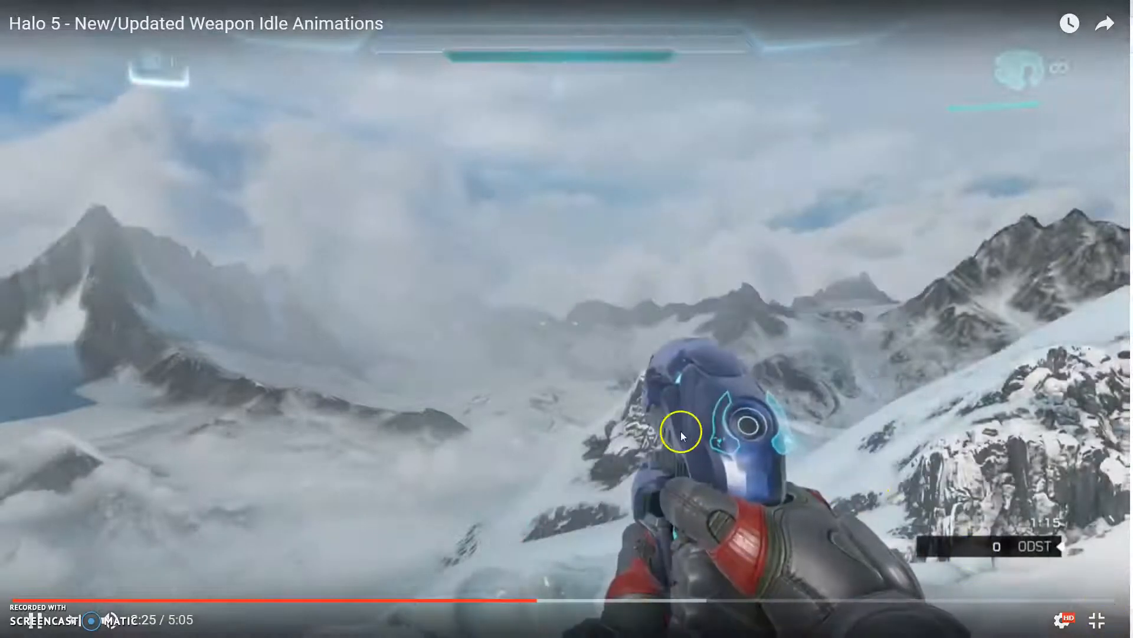
{"action": "mouse_move", "coordinate": [534, 466]}
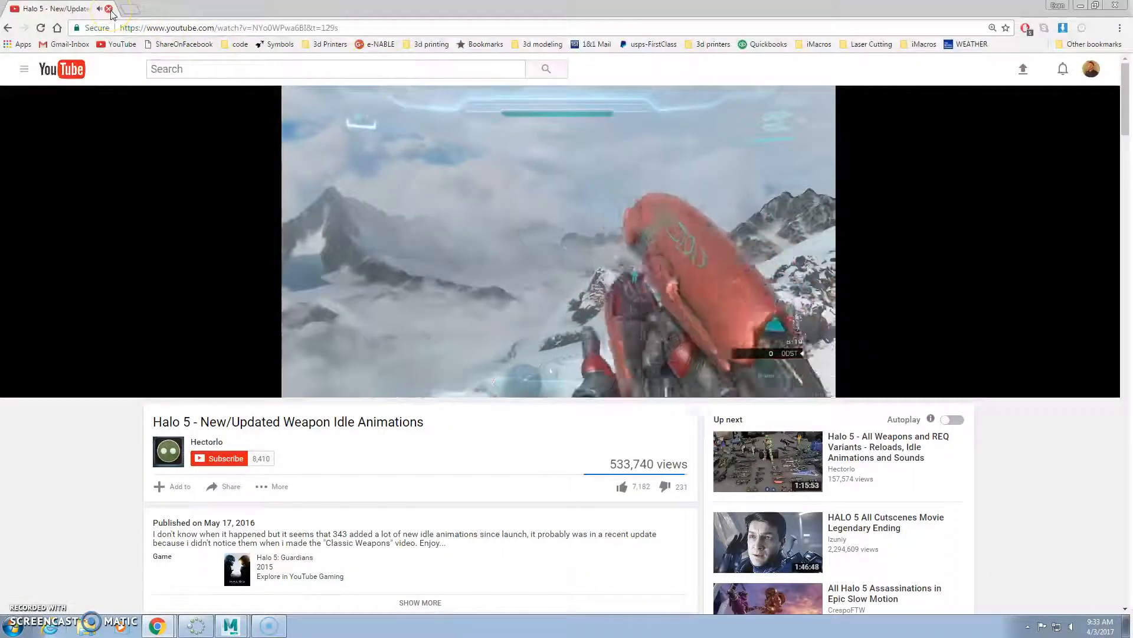
Close the YouTube tab and orbit to view the white text straight on and from below
{"action": "left_click", "coordinate": [231, 626]}
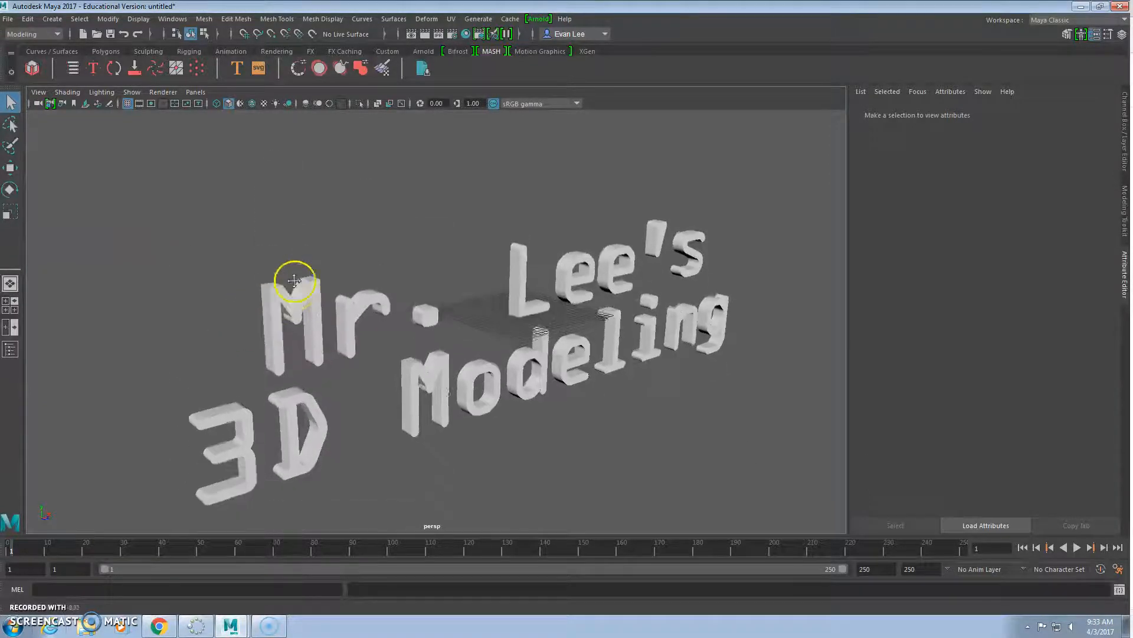
{"action": "left_click_drag", "start_coordinate": [295, 281], "coordinate": [347, 290]}
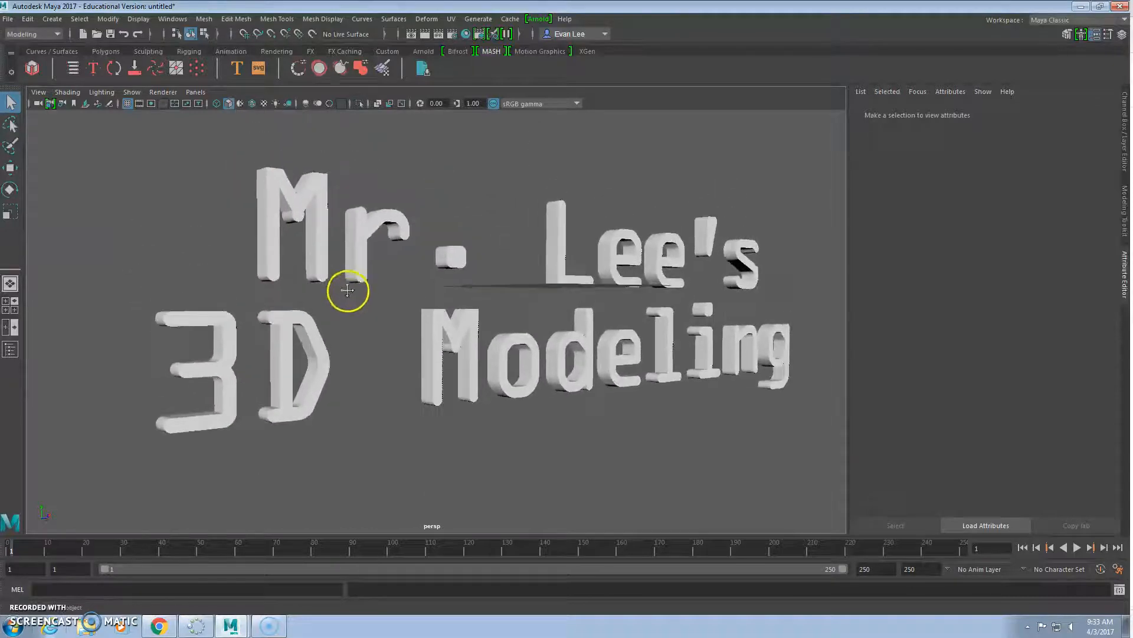
{"action": "left_click_drag", "start_coordinate": [347, 292], "coordinate": [560, 154]}
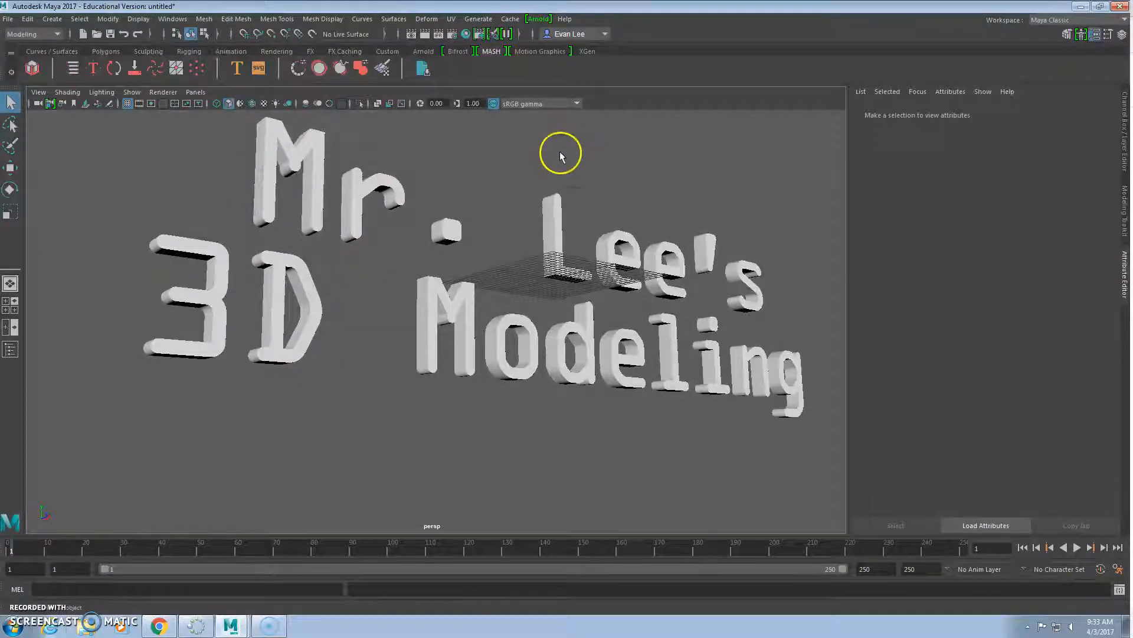
{"action": "mouse_move", "coordinate": [484, 187]}
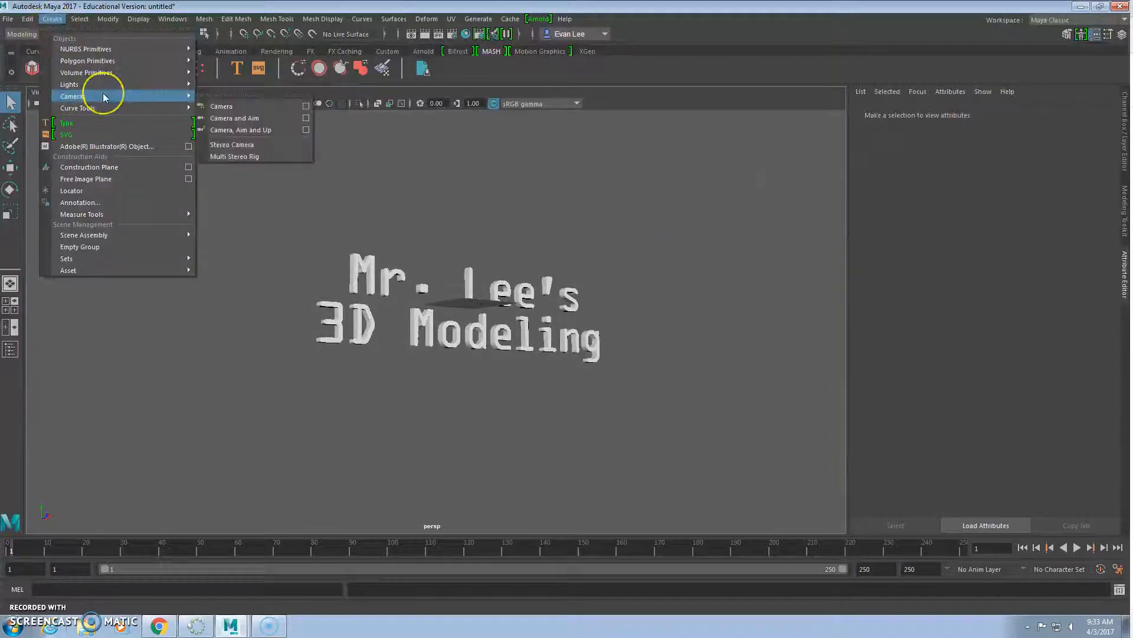
{"action": "mouse_move", "coordinate": [173, 107]}
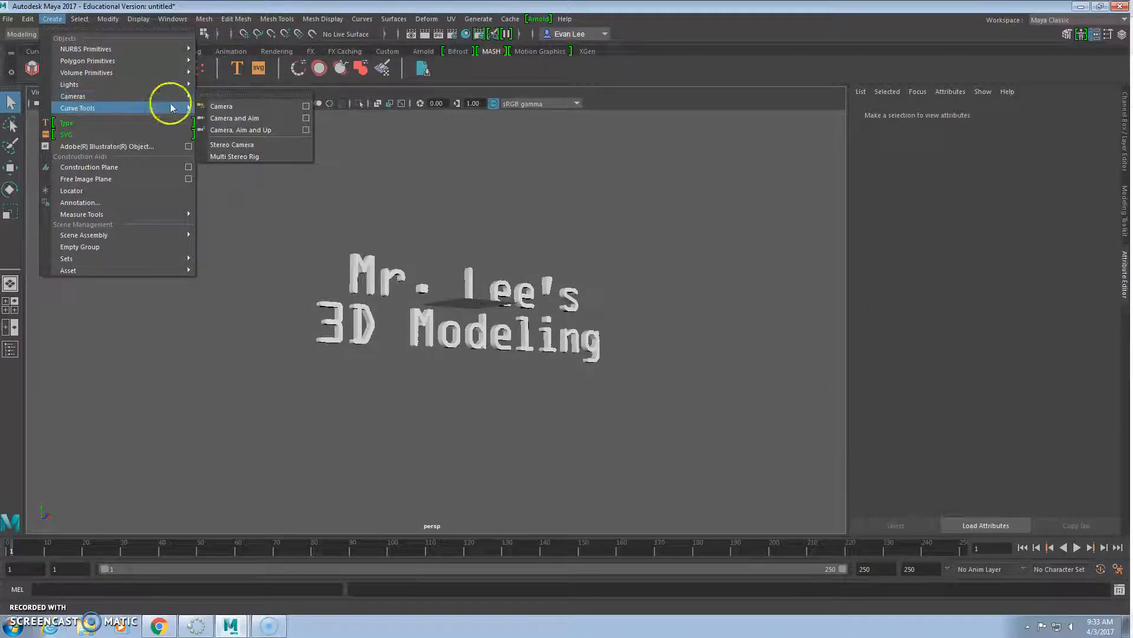
{"action": "mouse_move", "coordinate": [274, 121]}
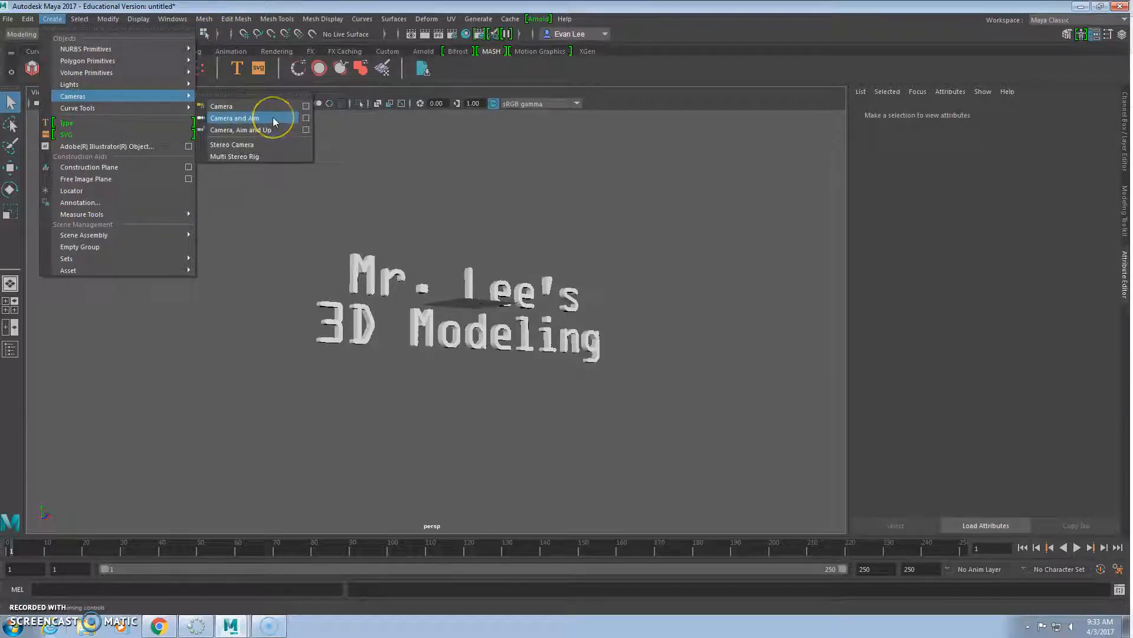
Create a Camera and Aim rig and move it in among the 3D letters
{"action": "left_click", "coordinate": [235, 117]}
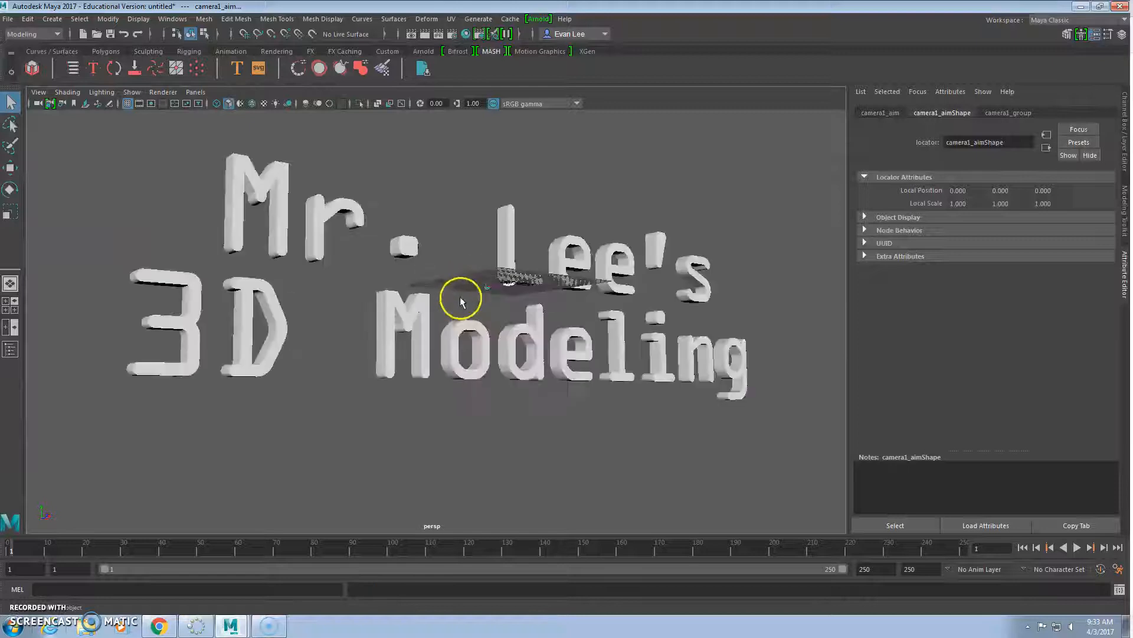
{"action": "left_click_drag", "start_coordinate": [461, 300], "coordinate": [423, 289]}
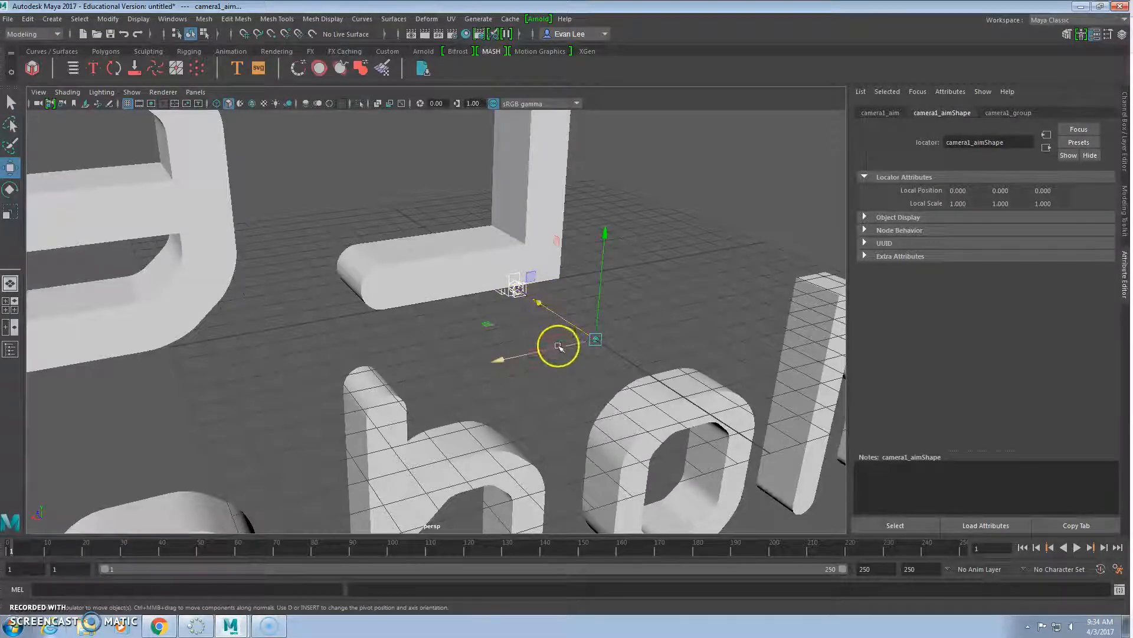
{"action": "left_click_drag", "start_coordinate": [558, 346], "coordinate": [354, 354]}
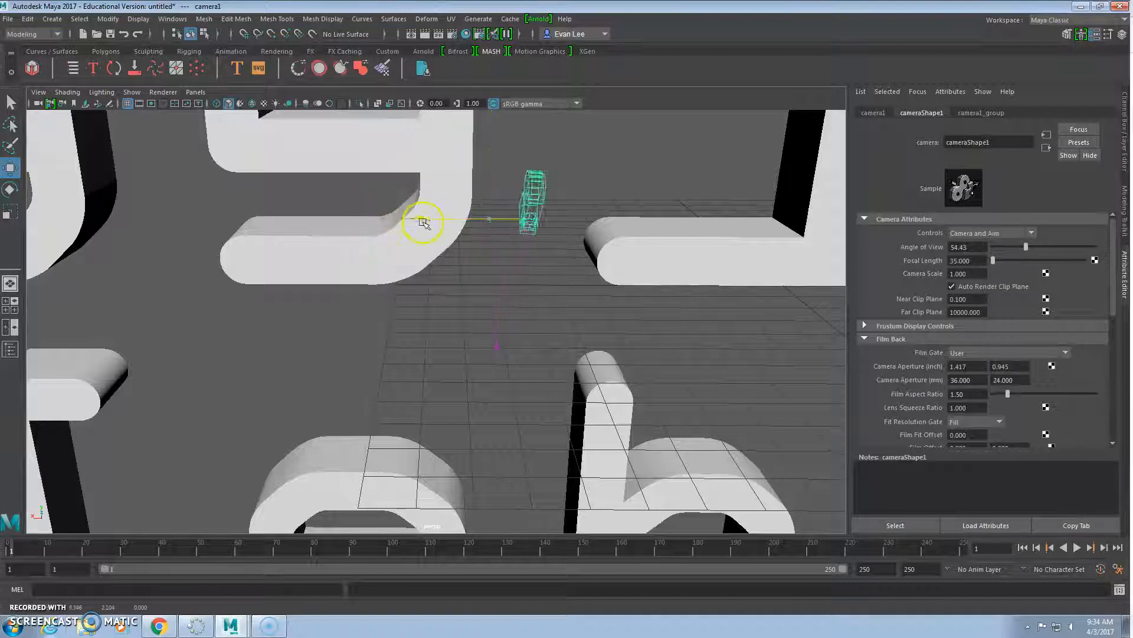
Shift the camera left, right and downward around a letter, checking its aim from behind the text
{"action": "left_click_drag", "start_coordinate": [423, 222], "coordinate": [600, 232]}
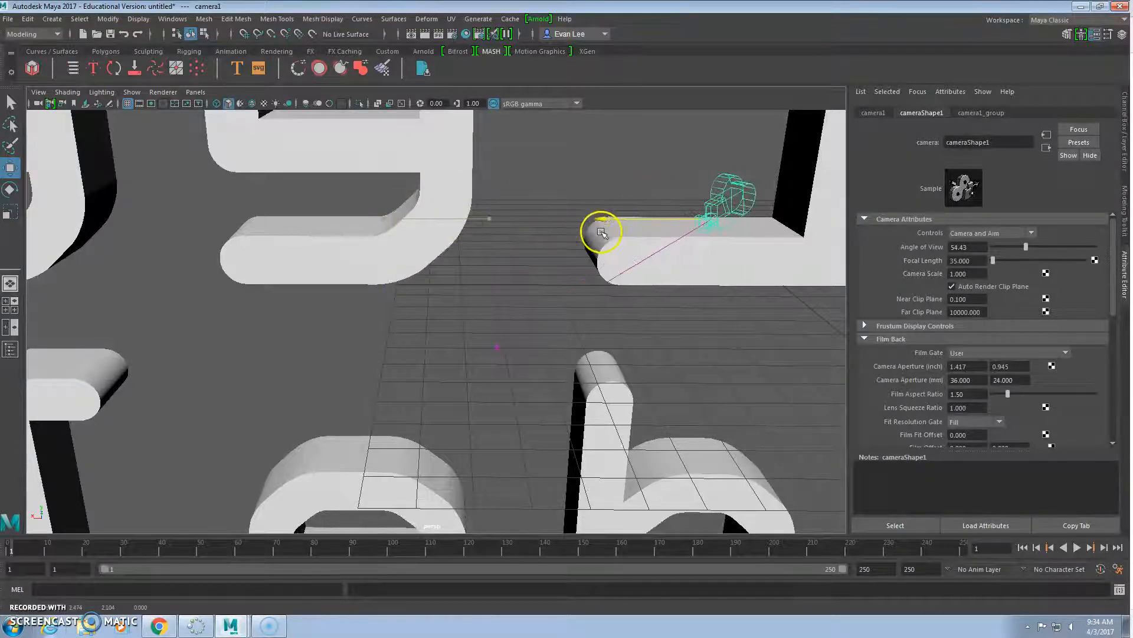
{"action": "left_click_drag", "start_coordinate": [601, 233], "coordinate": [211, 243]}
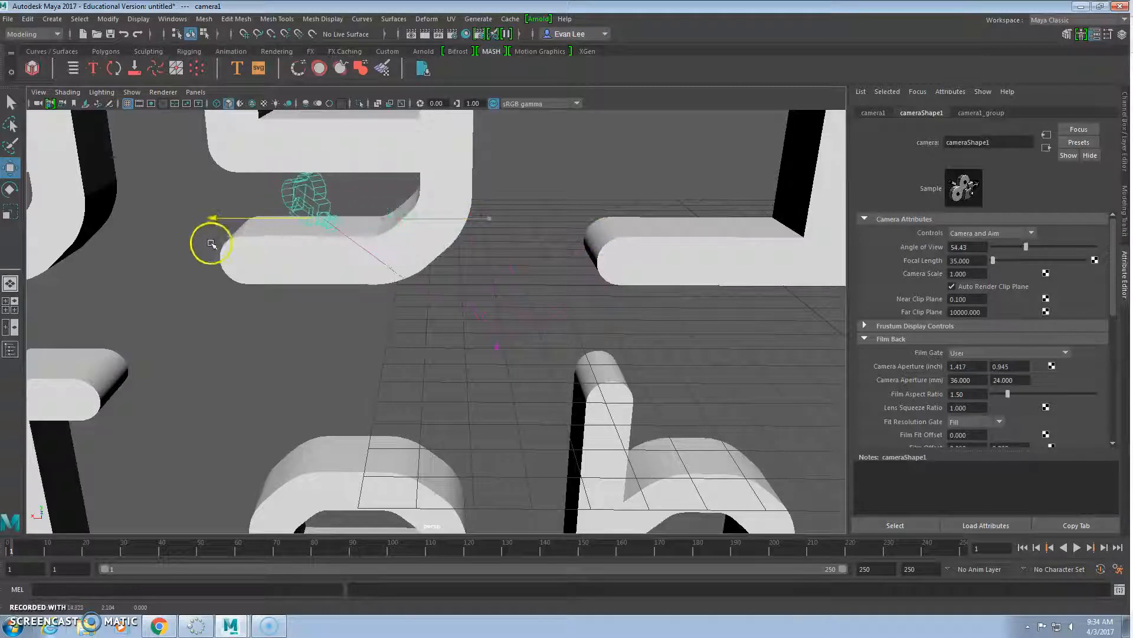
{"action": "left_click_drag", "start_coordinate": [211, 243], "coordinate": [78, 286]}
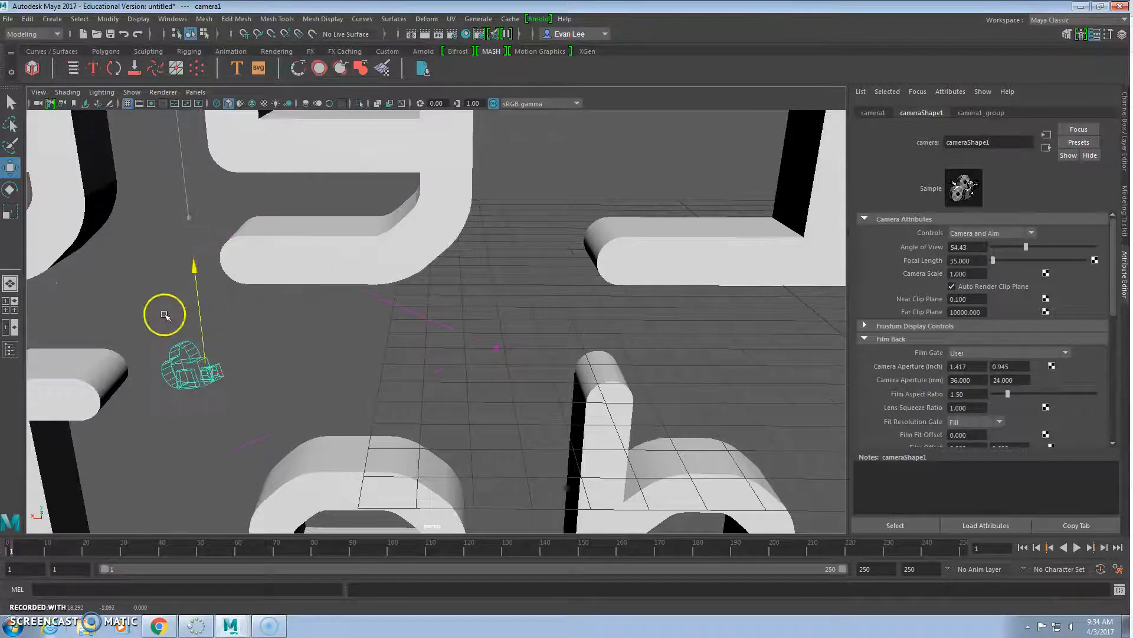
{"action": "left_click_drag", "start_coordinate": [164, 314], "coordinate": [129, 233]}
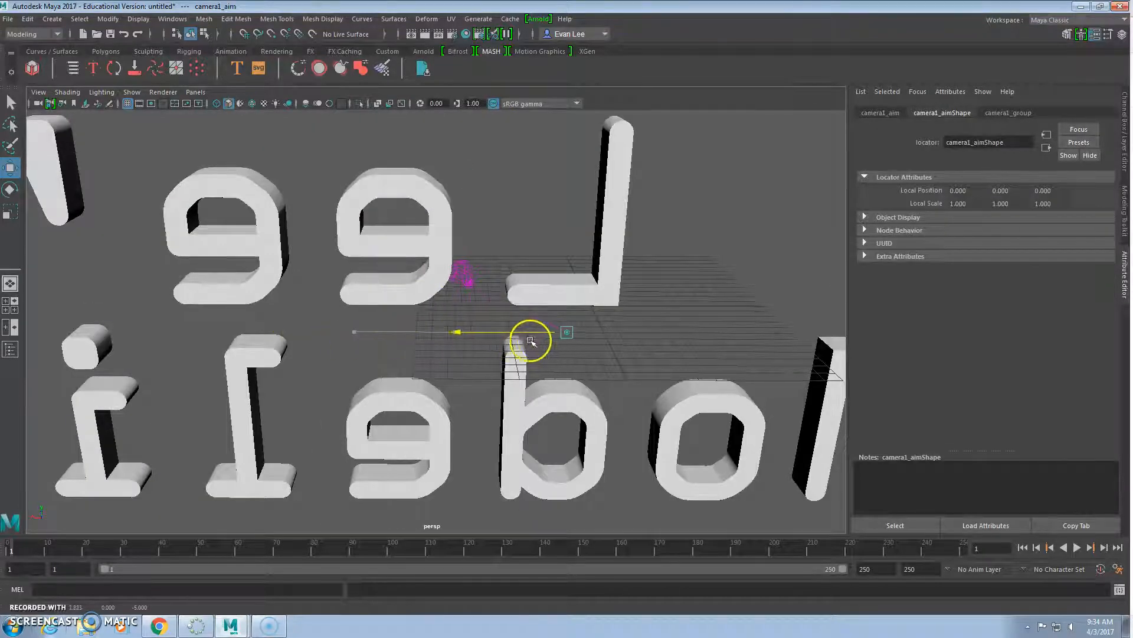
Move camera1_aim onto the title text near the 'Lee's' letters
{"action": "left_click_drag", "start_coordinate": [531, 340], "coordinate": [658, 339]}
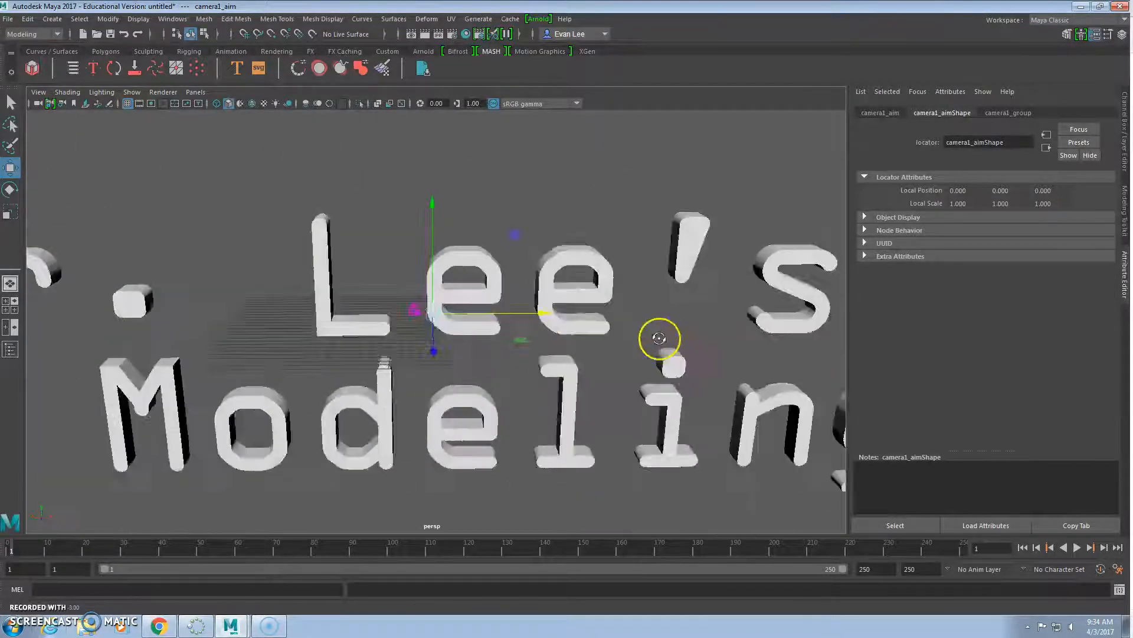
{"action": "left_click_drag", "start_coordinate": [658, 339], "coordinate": [429, 257]}
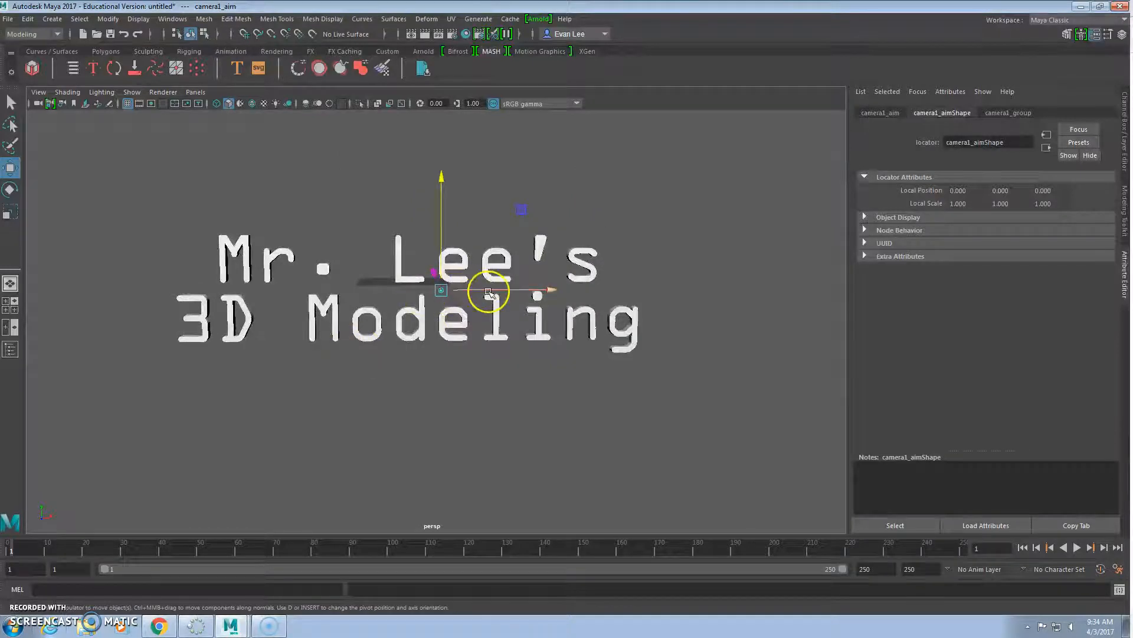
{"action": "left_click_drag", "start_coordinate": [490, 291], "coordinate": [439, 279]}
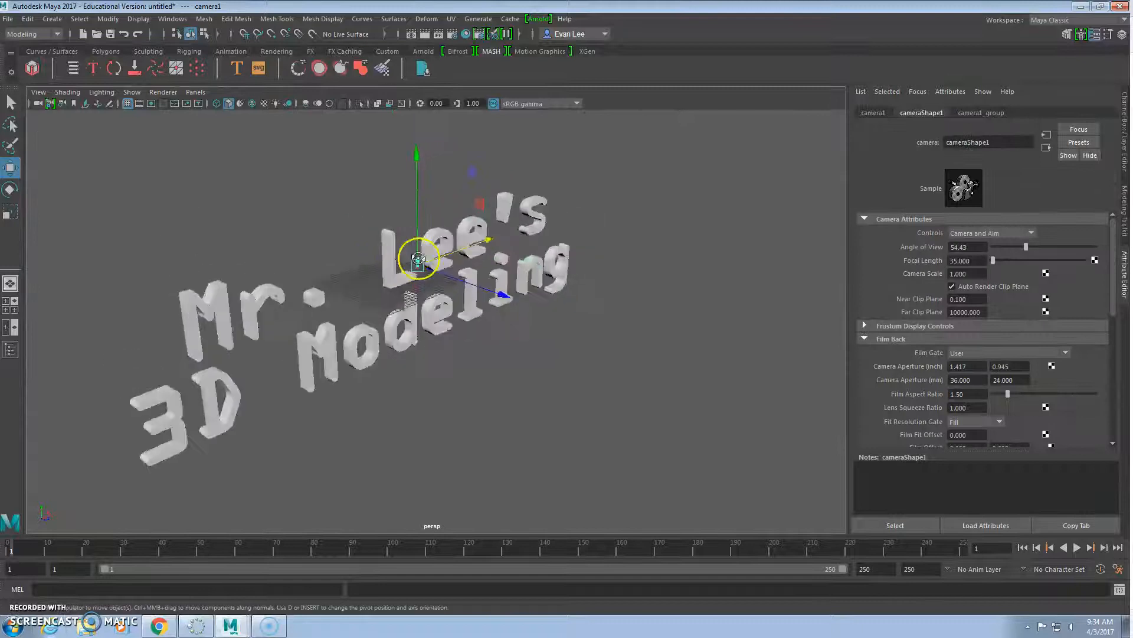
Pull camera1 away so it sits below and in front of the text, framing it from a distance
{"action": "left_click_drag", "start_coordinate": [416, 259], "coordinate": [706, 362]}
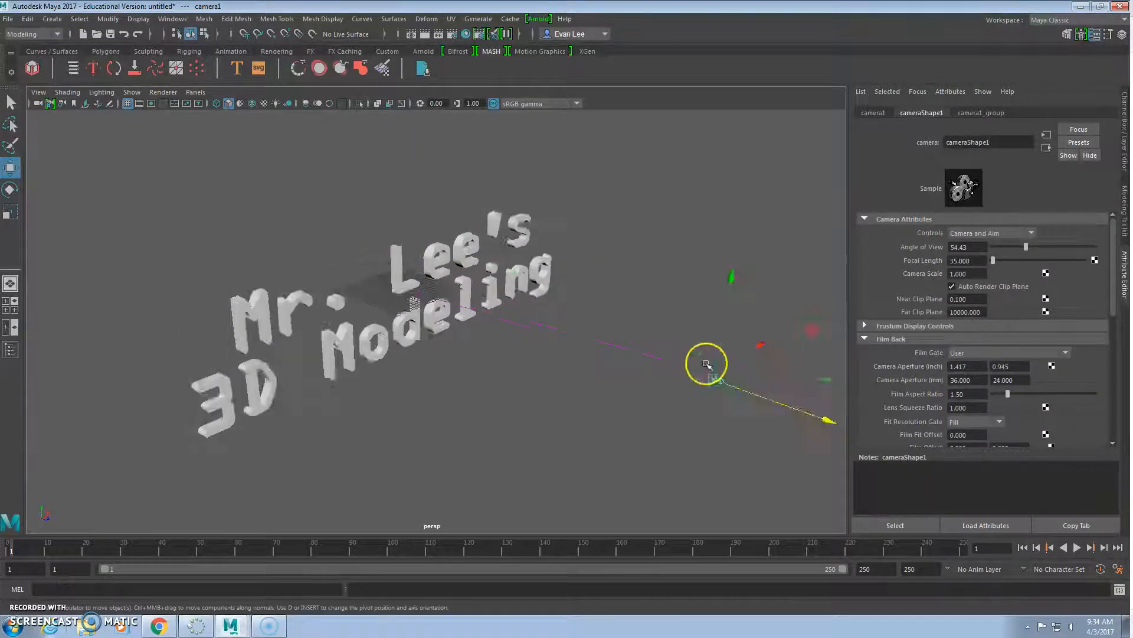
{"action": "left_click_drag", "start_coordinate": [708, 363], "coordinate": [232, 418]}
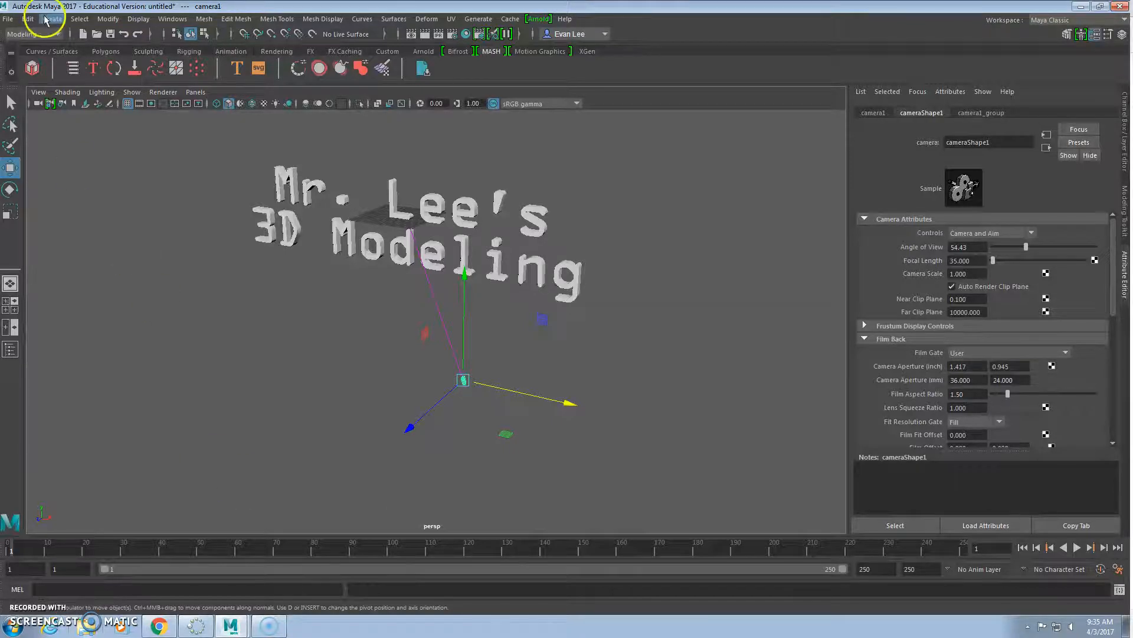
{"action": "left_click", "coordinate": [48, 18]}
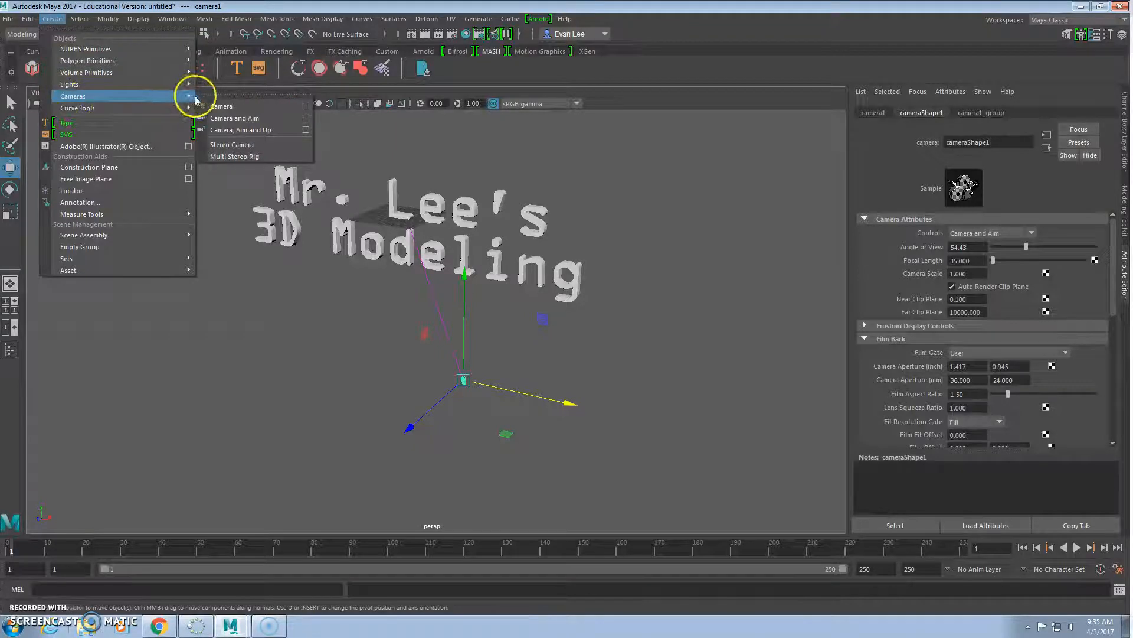
{"action": "mouse_move", "coordinate": [284, 121]}
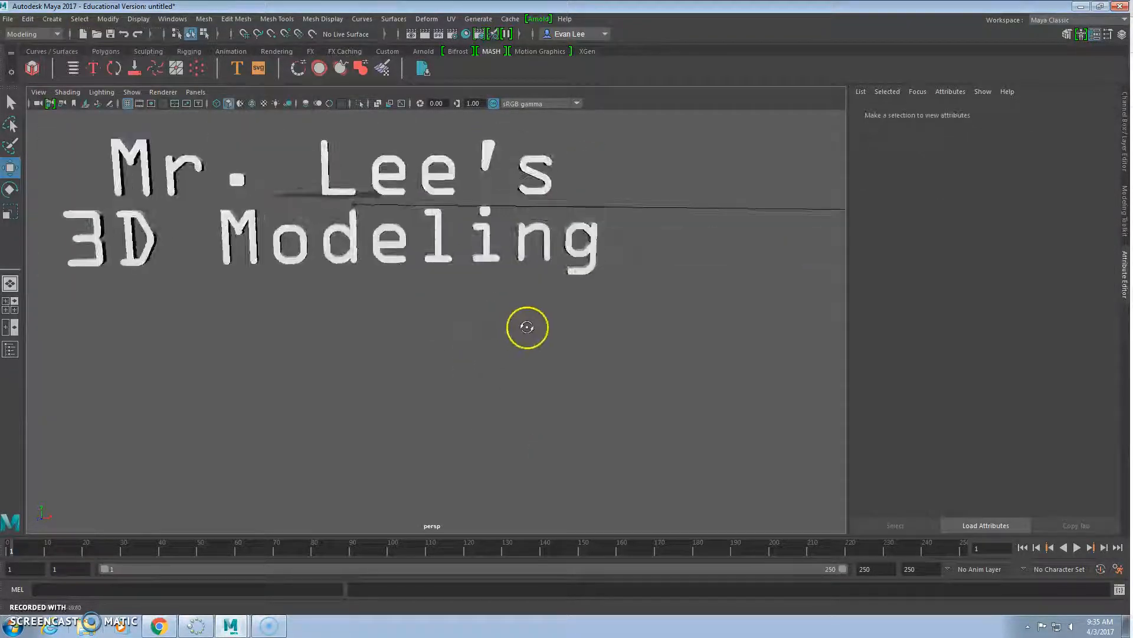
{"action": "left_click_drag", "start_coordinate": [527, 327], "coordinate": [778, 173]}
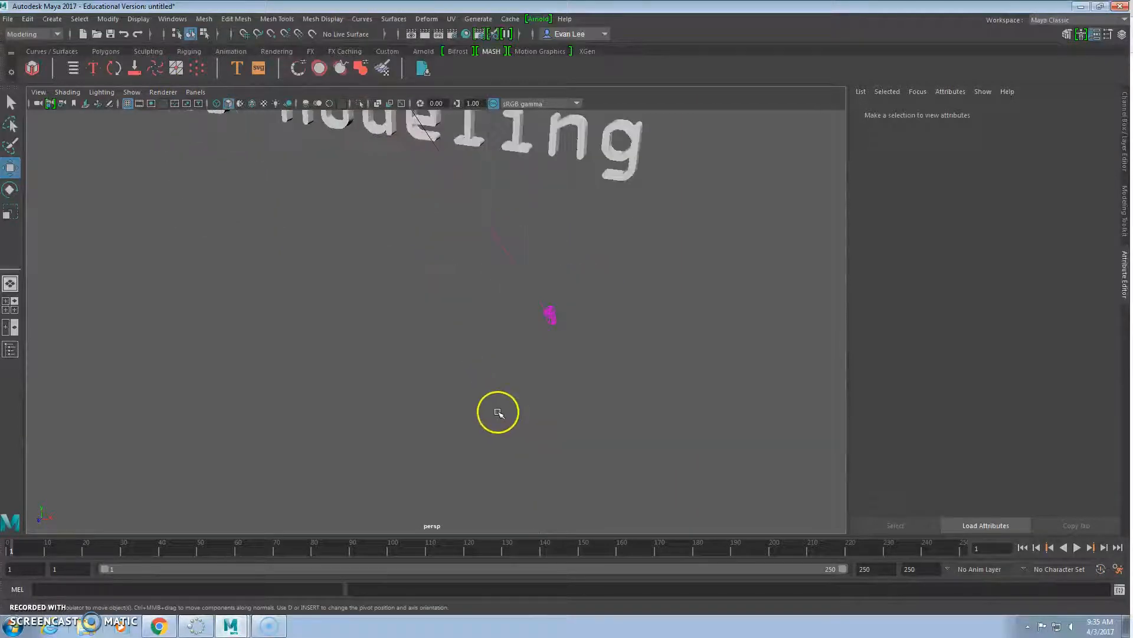
{"action": "left_click", "coordinate": [196, 92]}
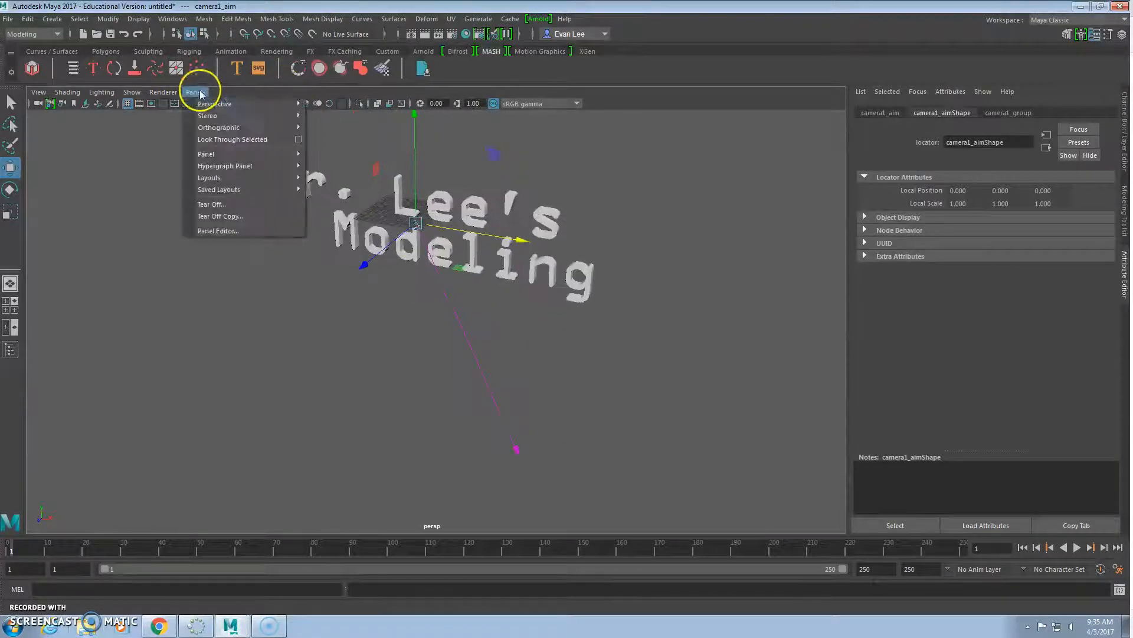
{"action": "mouse_move", "coordinate": [214, 104]}
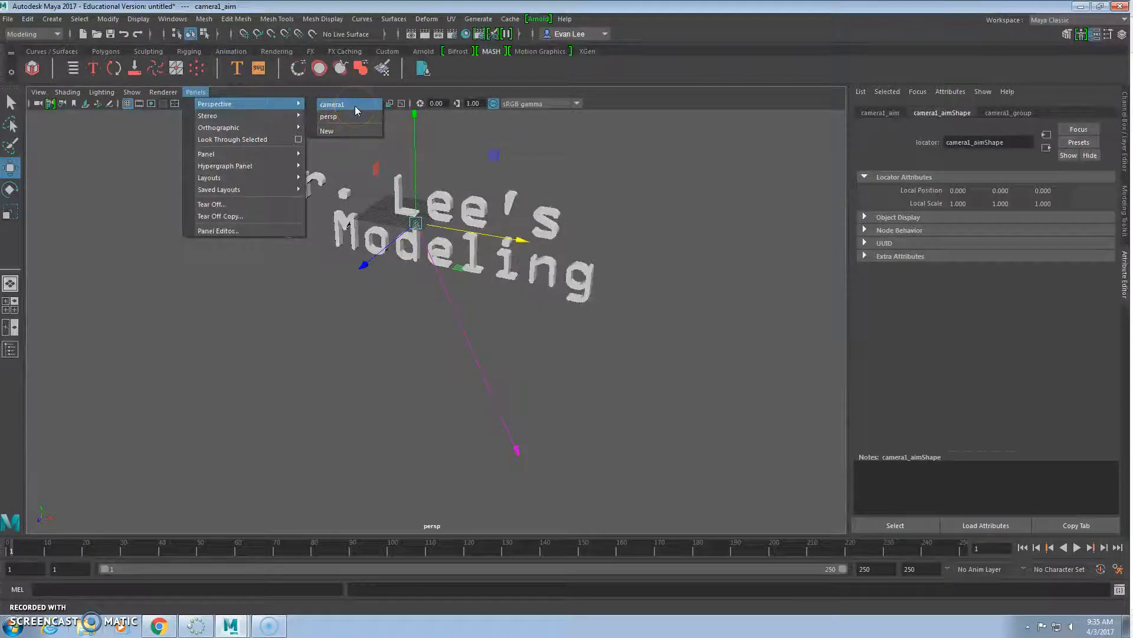
{"action": "mouse_move", "coordinate": [265, 119]}
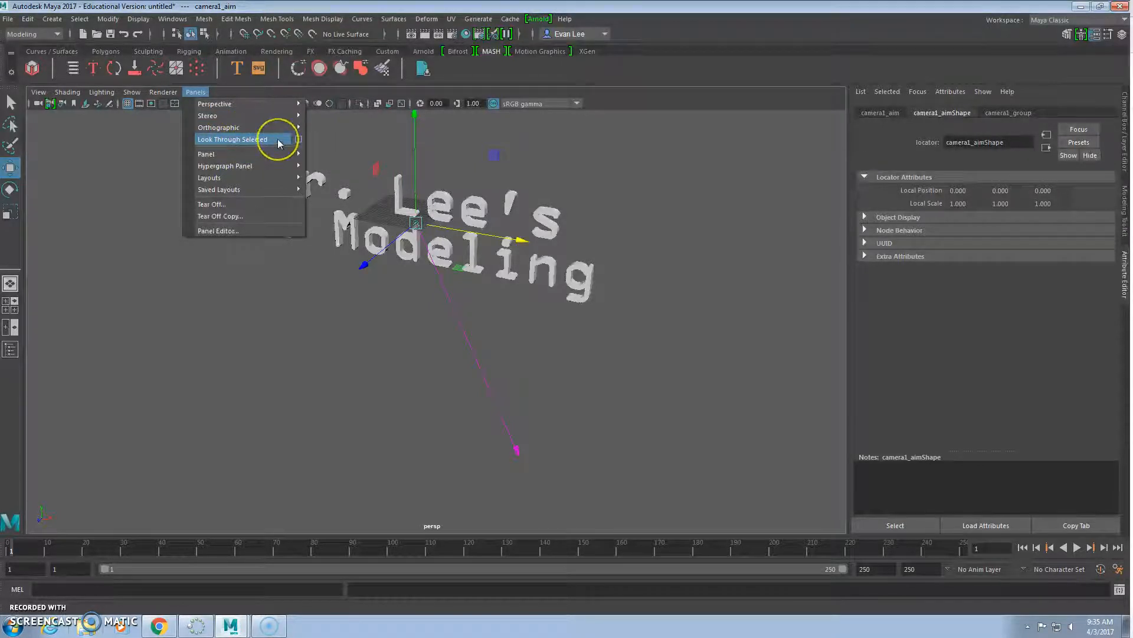
{"action": "left_click", "coordinate": [232, 139]}
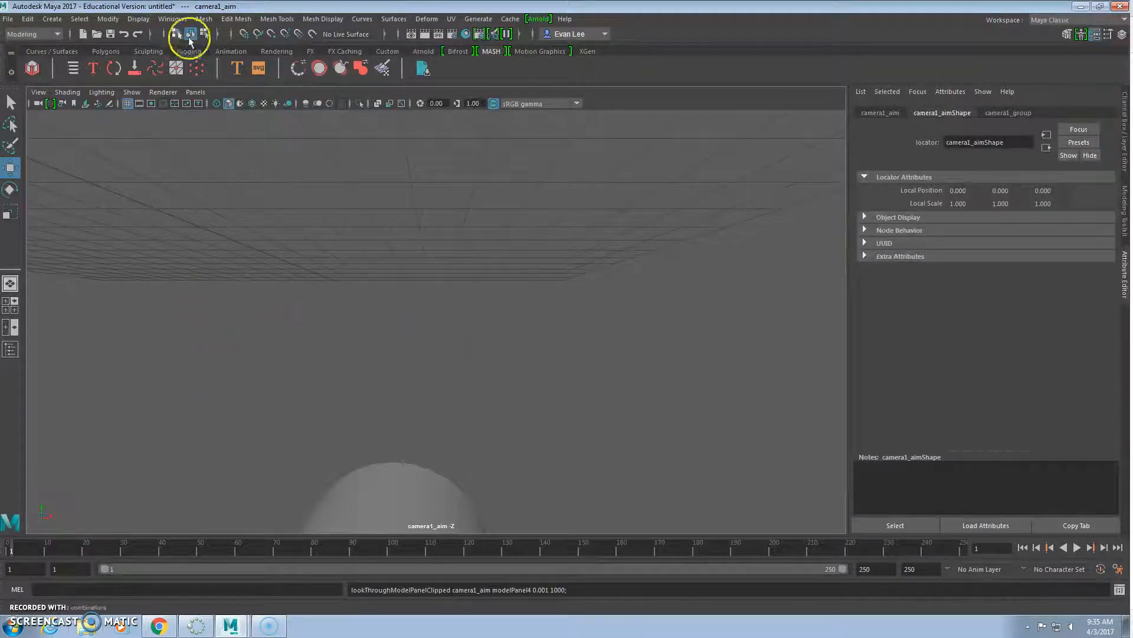
{"action": "left_click", "coordinate": [196, 92]}
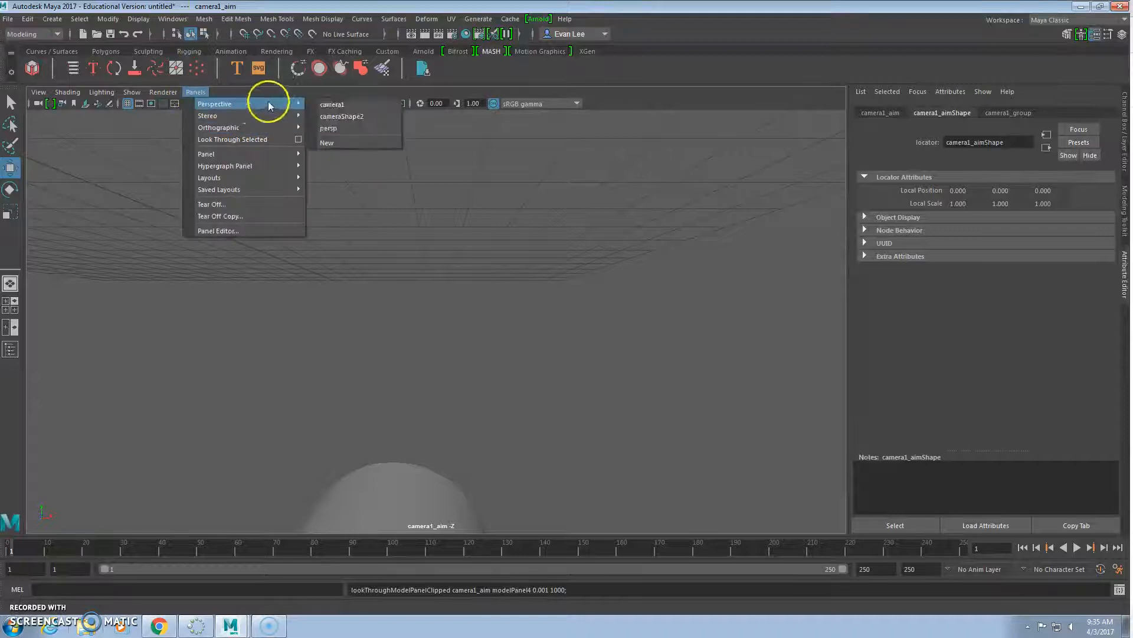
{"action": "left_click", "coordinate": [328, 127]}
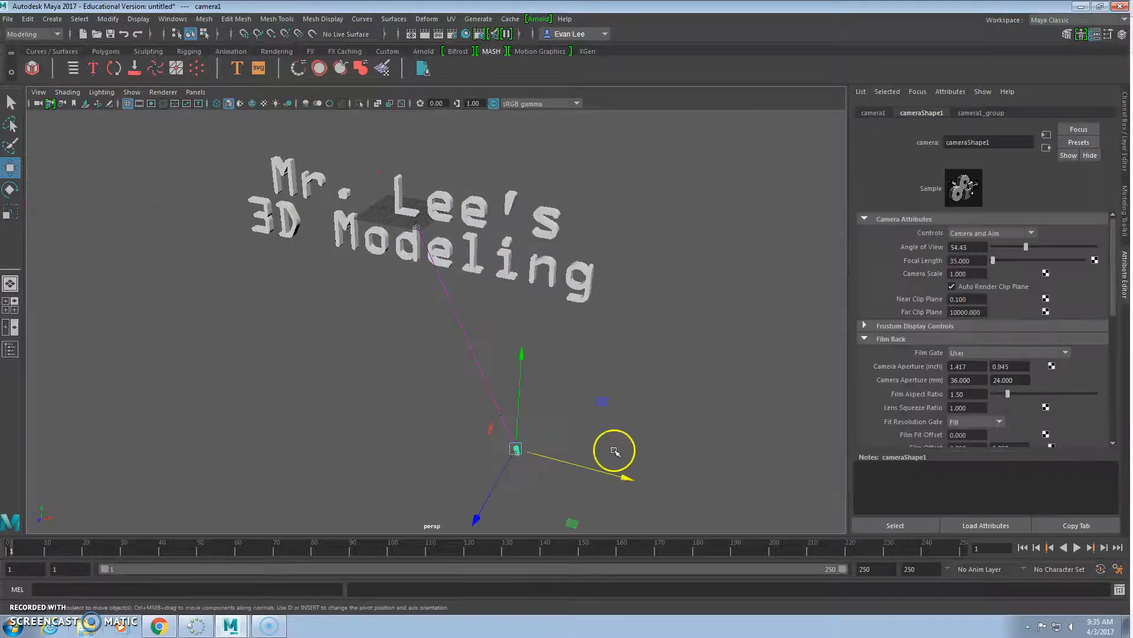
{"action": "left_click", "coordinate": [196, 92]}
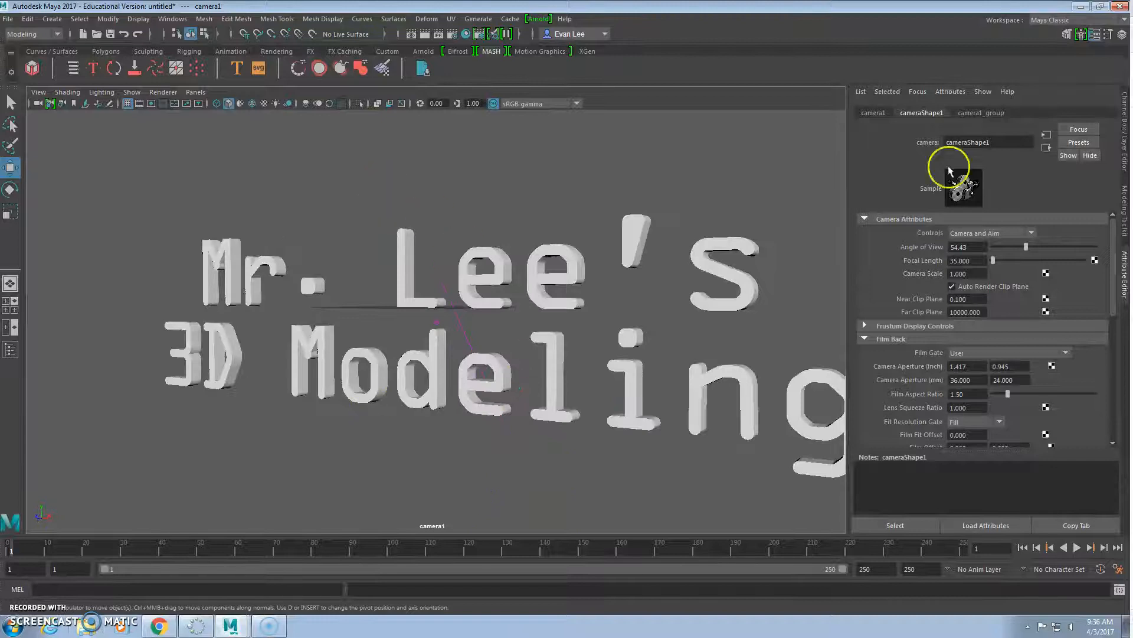
{"action": "left_click", "coordinate": [196, 92]}
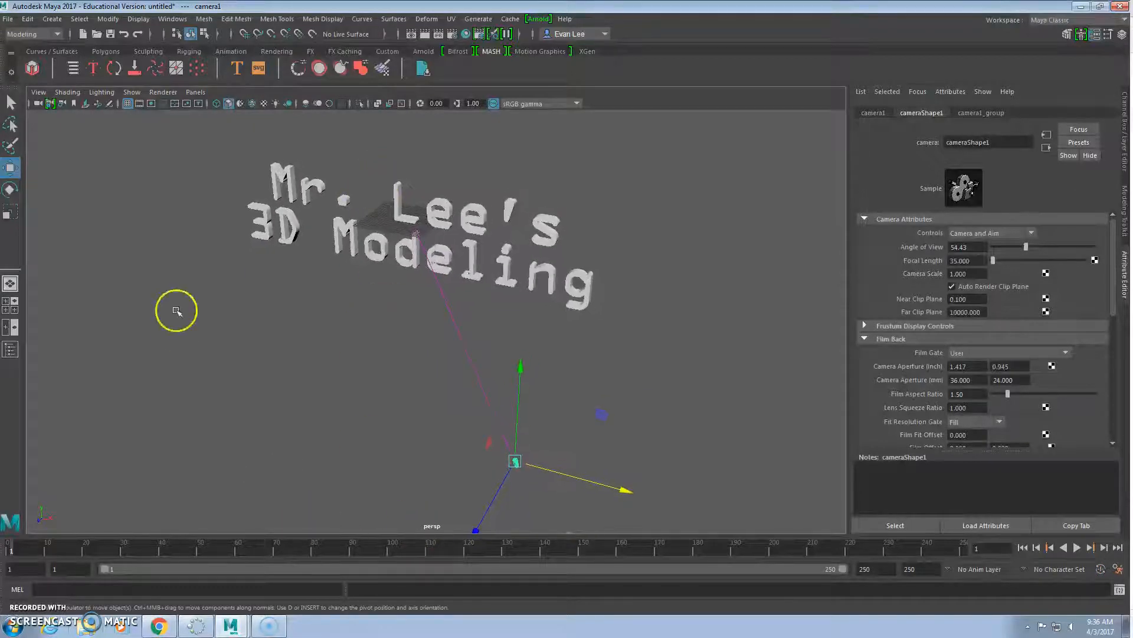
{"action": "mouse_move", "coordinate": [611, 309]}
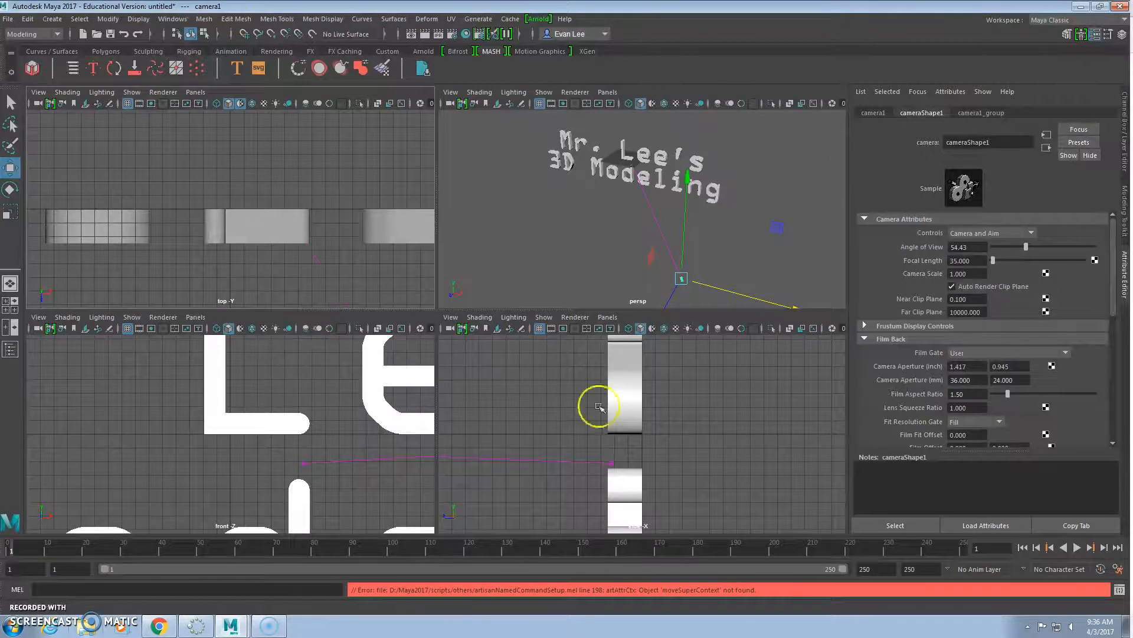
Switch to Two Panes Side by Side with camera1 on the left and persp on the right
{"action": "left_click", "coordinate": [196, 92]}
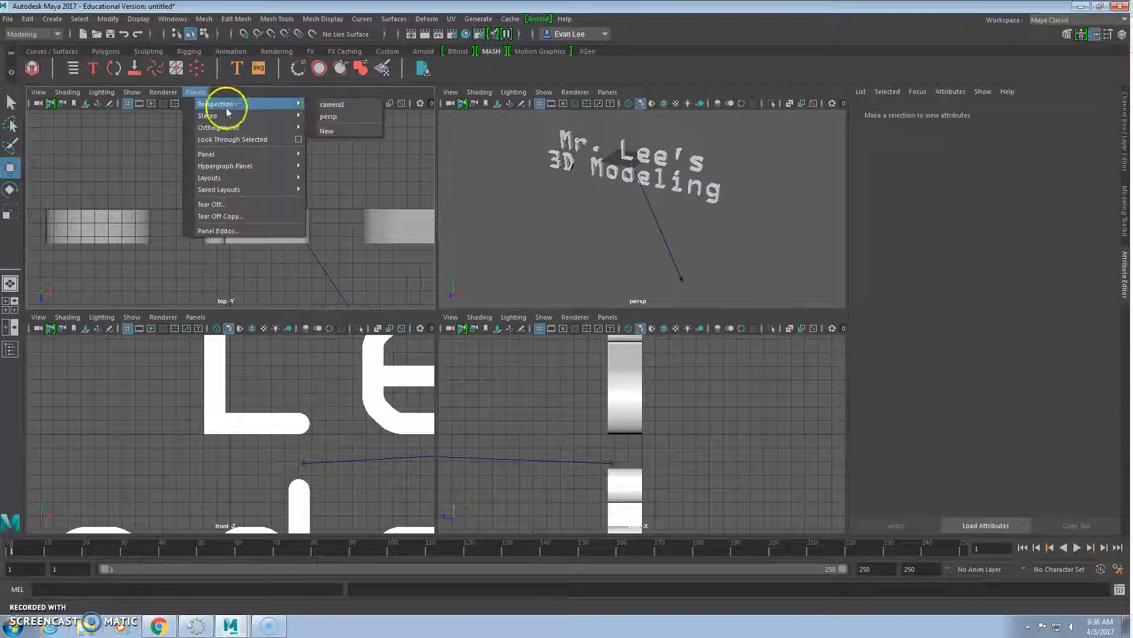
{"action": "mouse_move", "coordinate": [217, 105]}
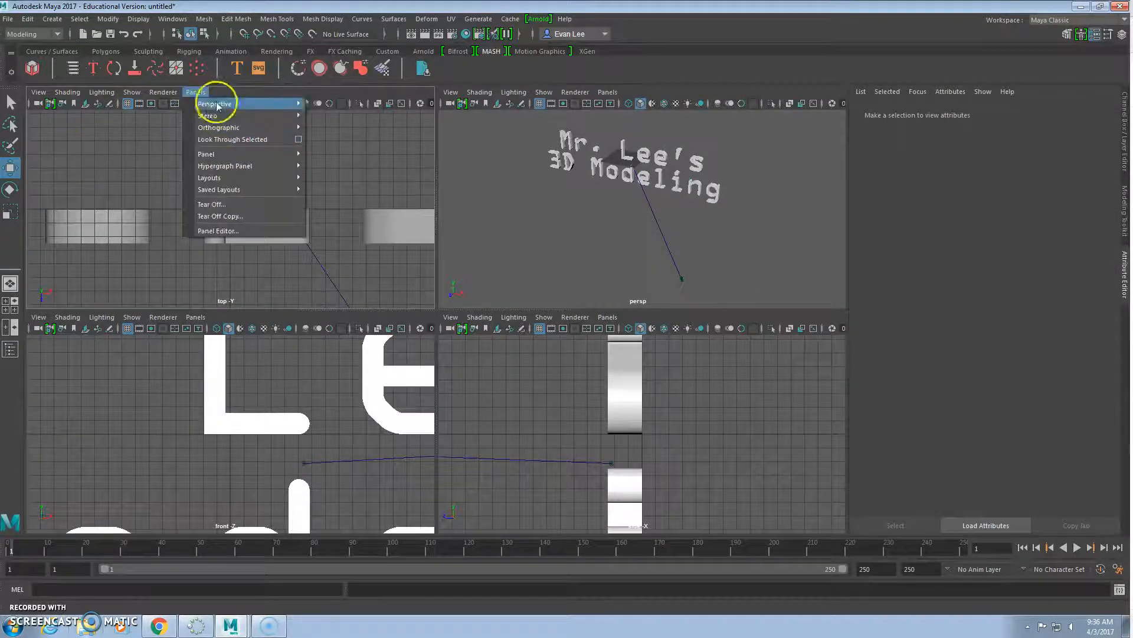
{"action": "left_click", "coordinate": [215, 104]}
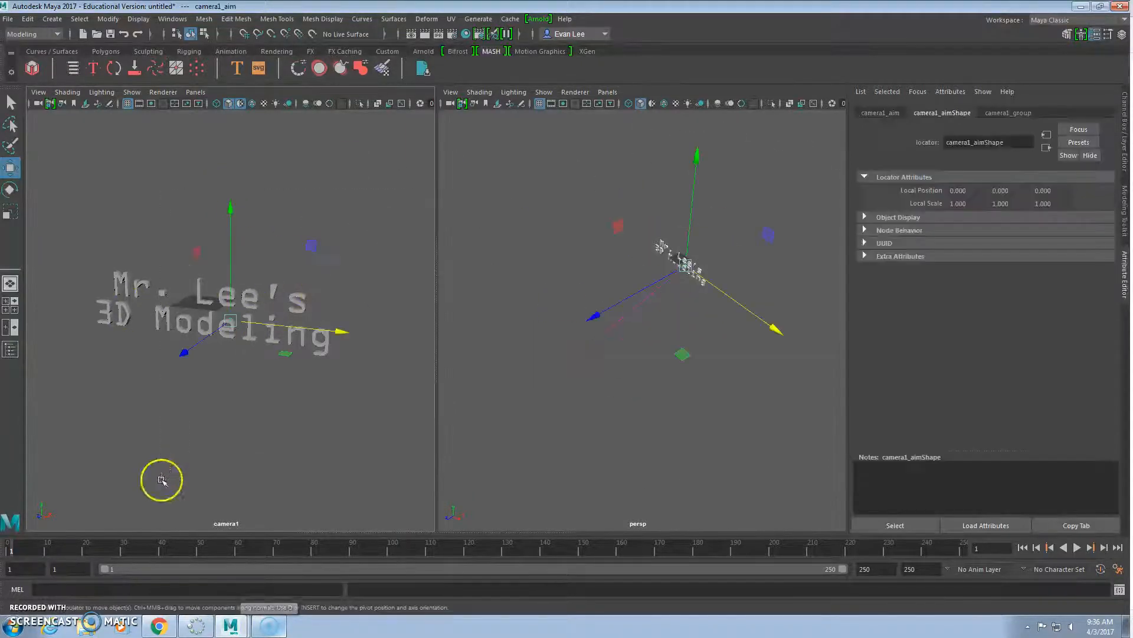
{"action": "left_click", "coordinate": [196, 92]}
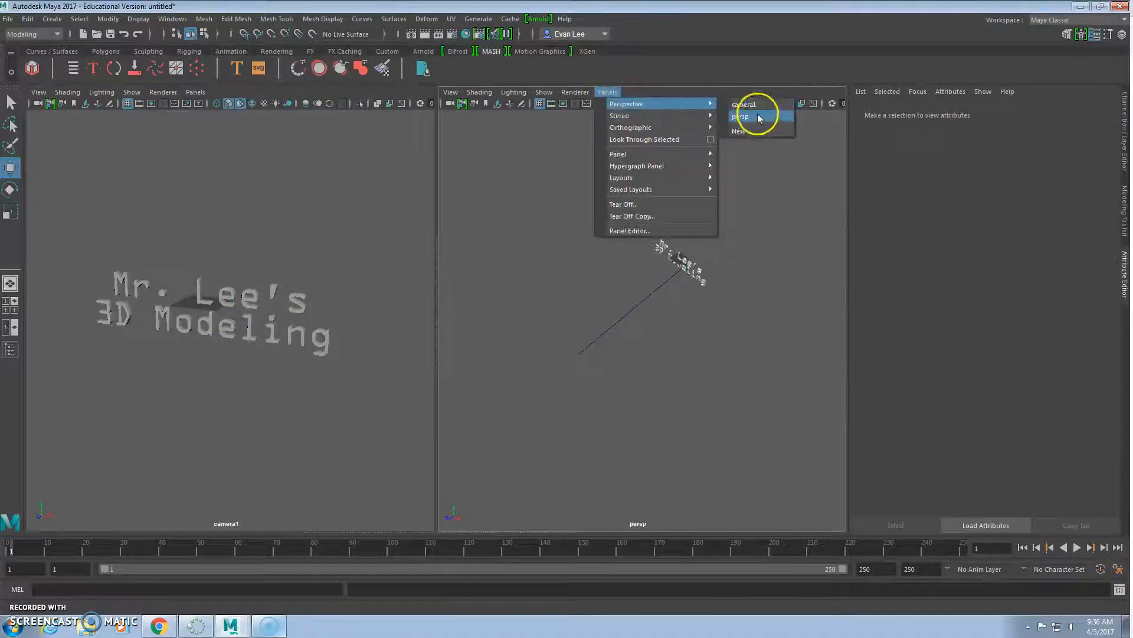
{"action": "left_click", "coordinate": [742, 116]}
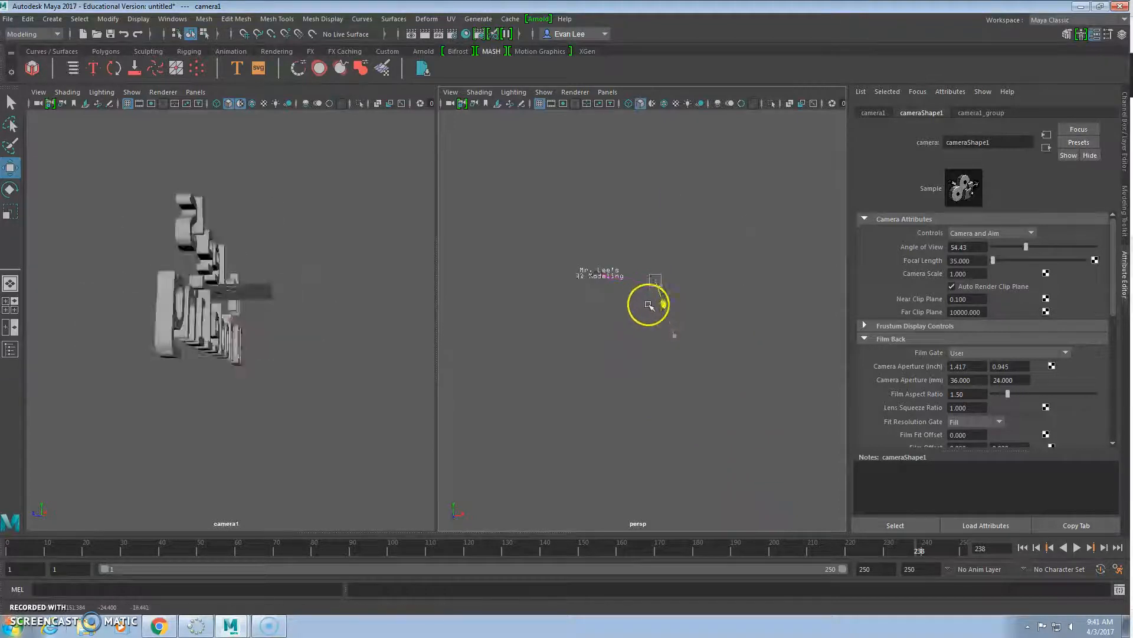
Reframe camera1 on the title and return to frame 1 for the first key
{"action": "left_click_drag", "start_coordinate": [648, 303], "coordinate": [685, 299]}
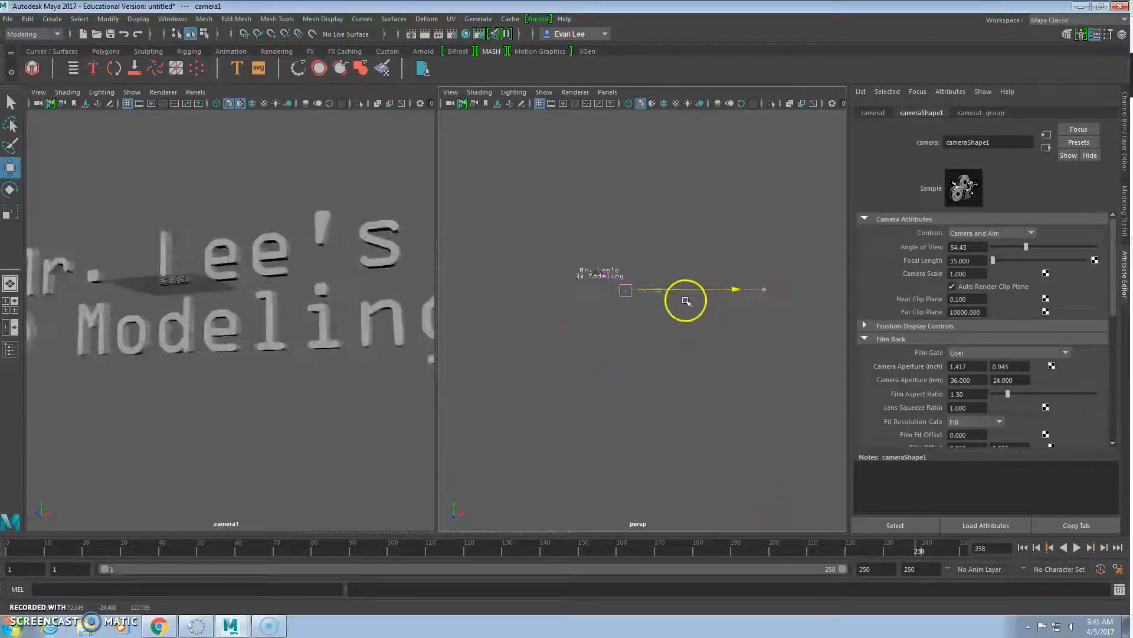
{"action": "left_click_drag", "start_coordinate": [684, 301], "coordinate": [591, 317]}
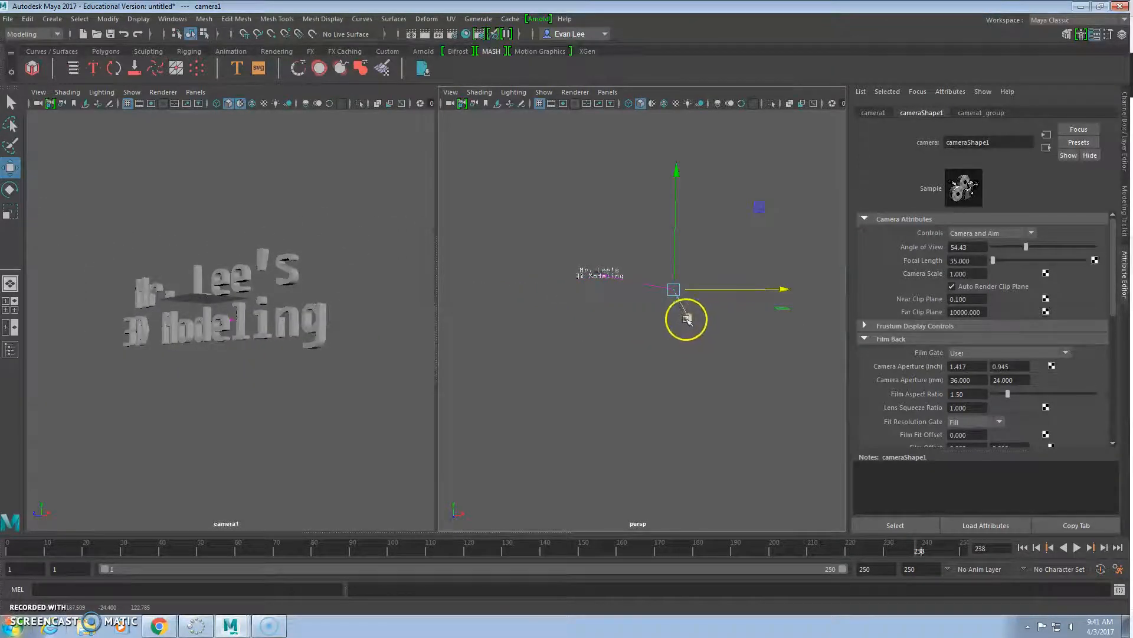
{"action": "left_click_drag", "start_coordinate": [685, 318], "coordinate": [665, 275]}
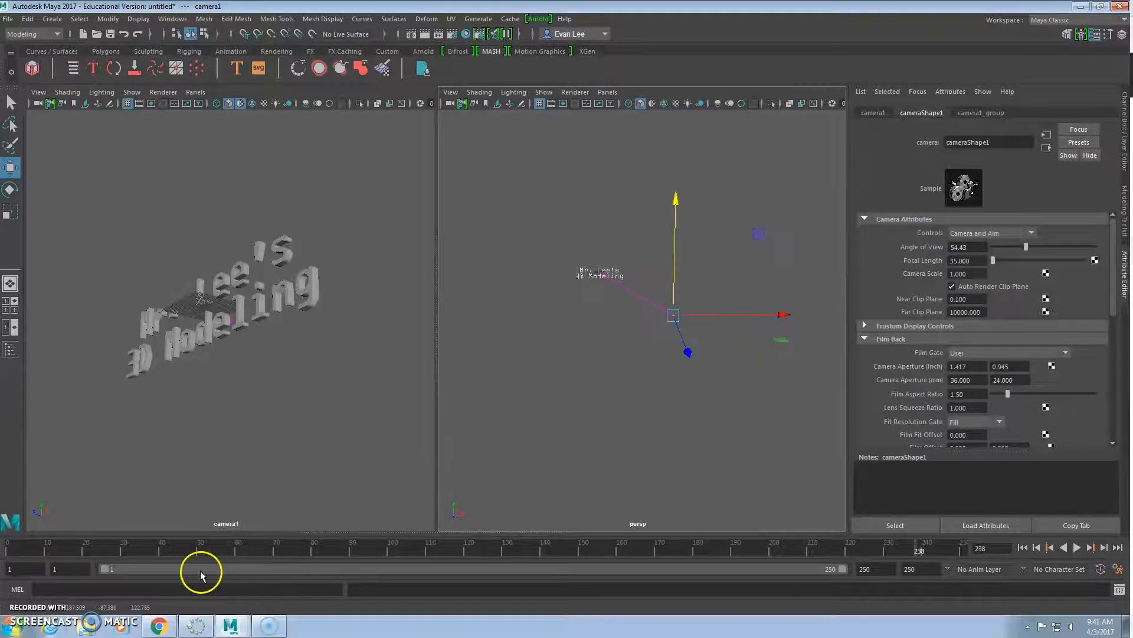
{"action": "mouse_move", "coordinate": [37, 550]}
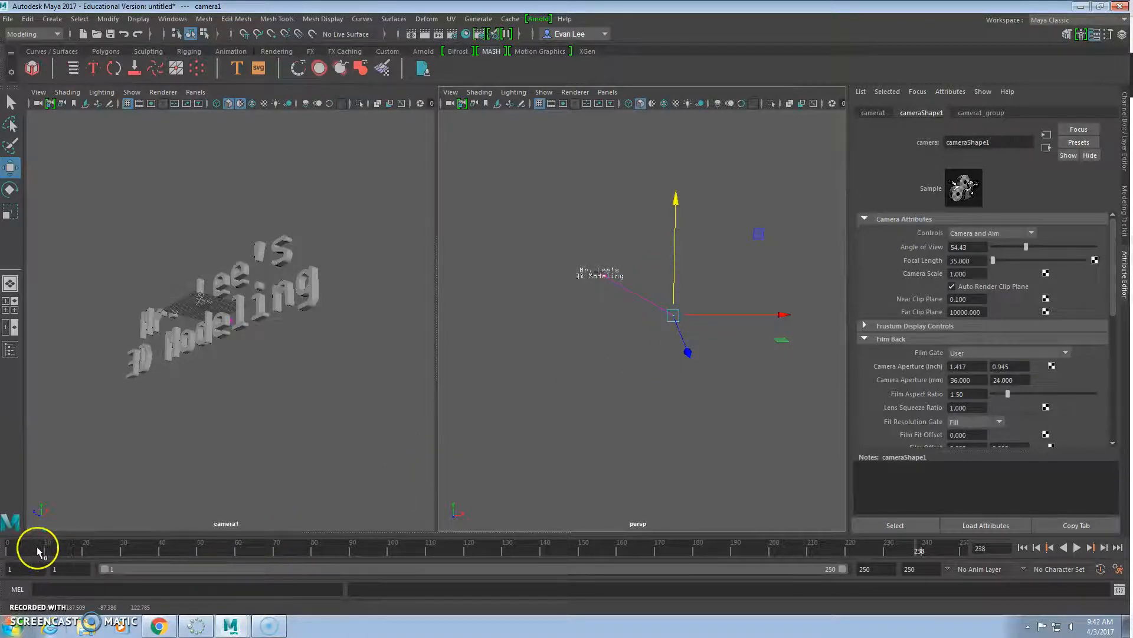
{"action": "left_click", "coordinate": [7, 542]}
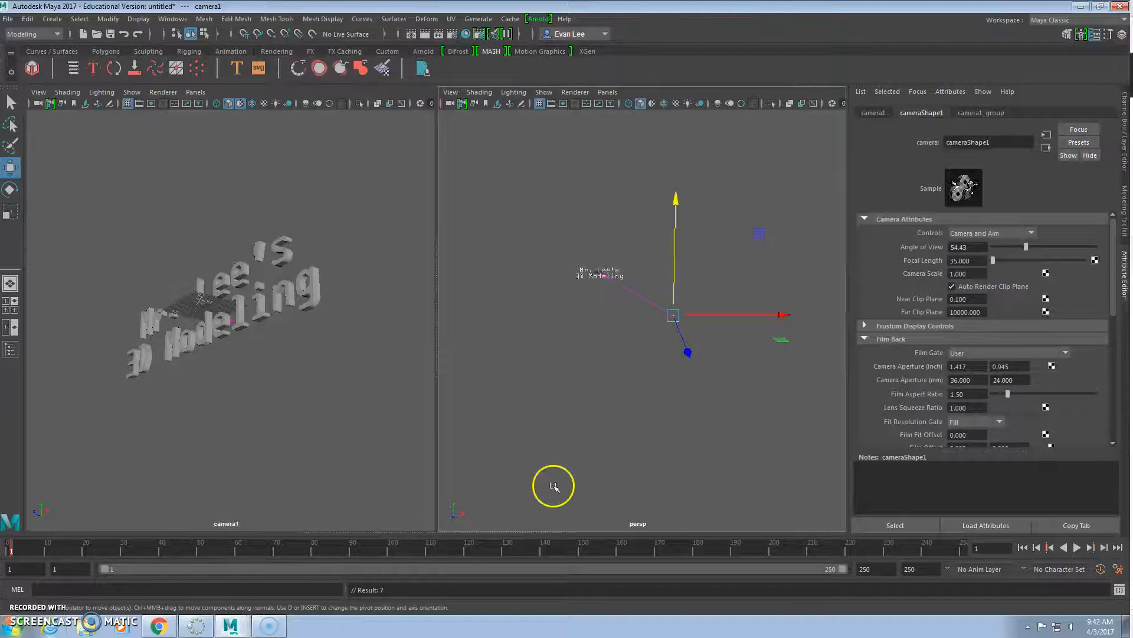
{"action": "mouse_move", "coordinate": [508, 553]}
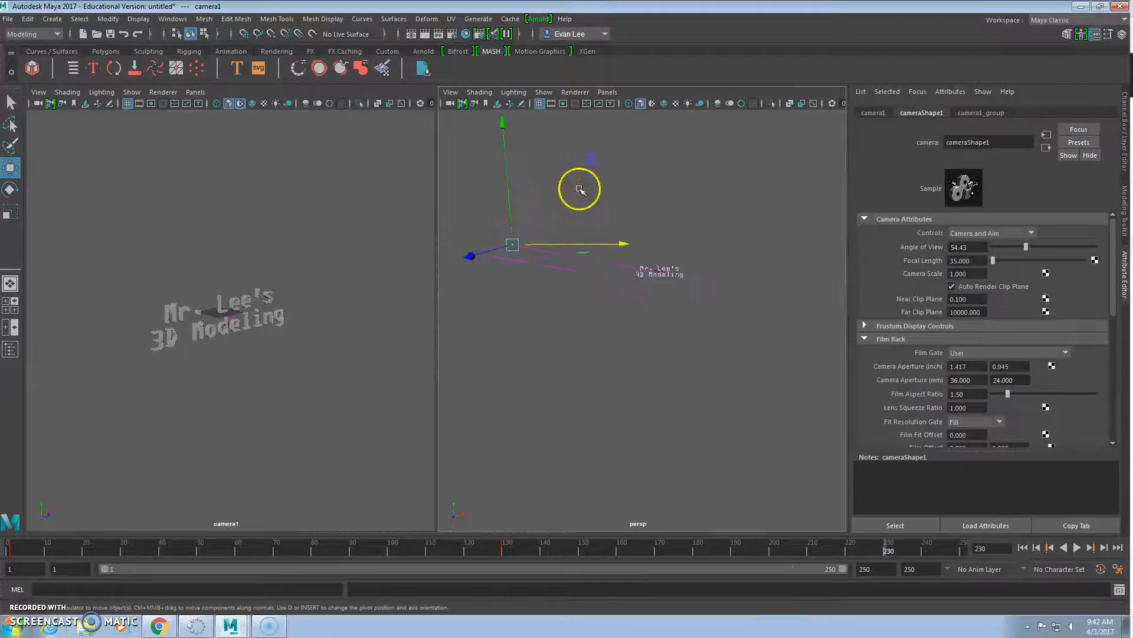
Key camera1 at a later position, scrub the move, then play the animation forwards
{"action": "left_click_drag", "start_coordinate": [578, 189], "coordinate": [719, 204]}
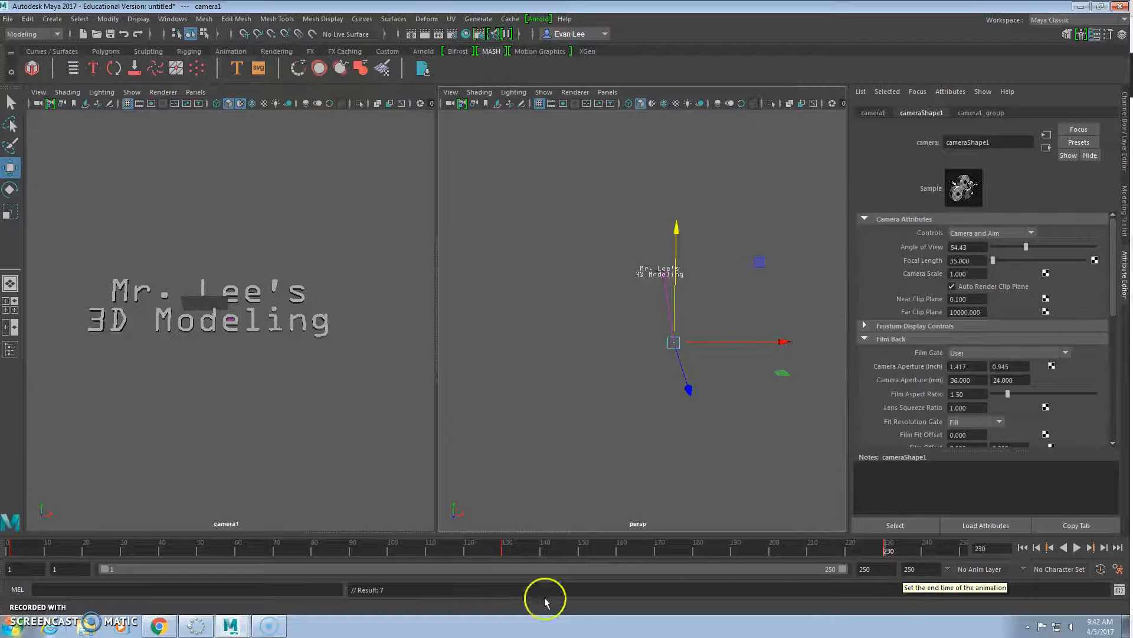
{"action": "mouse_move", "coordinate": [9, 552]}
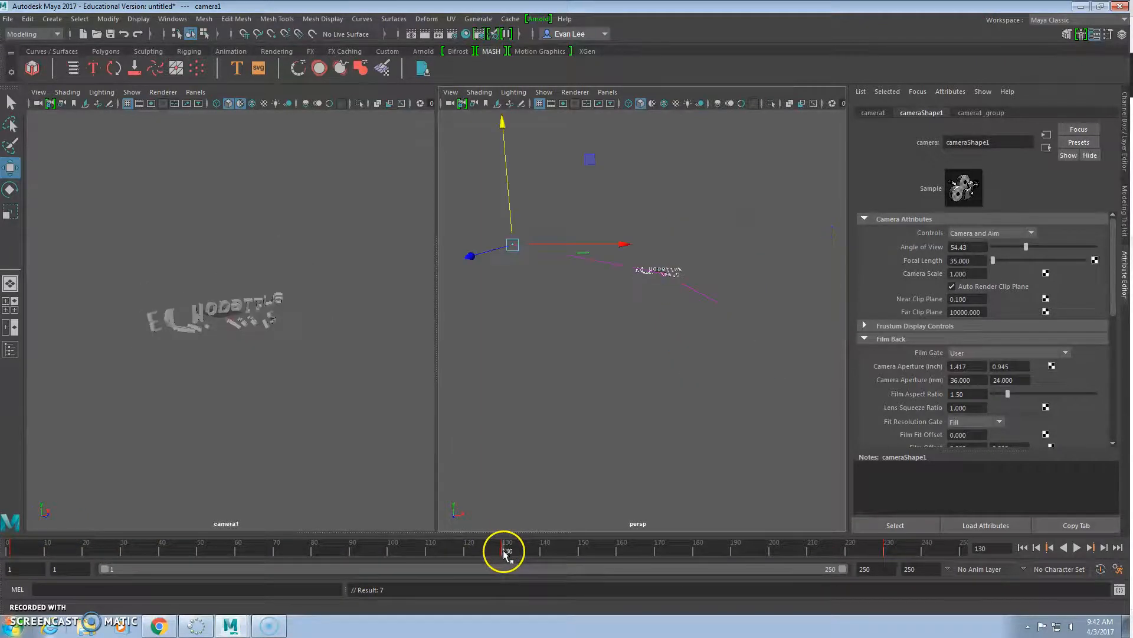
{"action": "left_click_drag", "start_coordinate": [504, 552], "coordinate": [889, 552]}
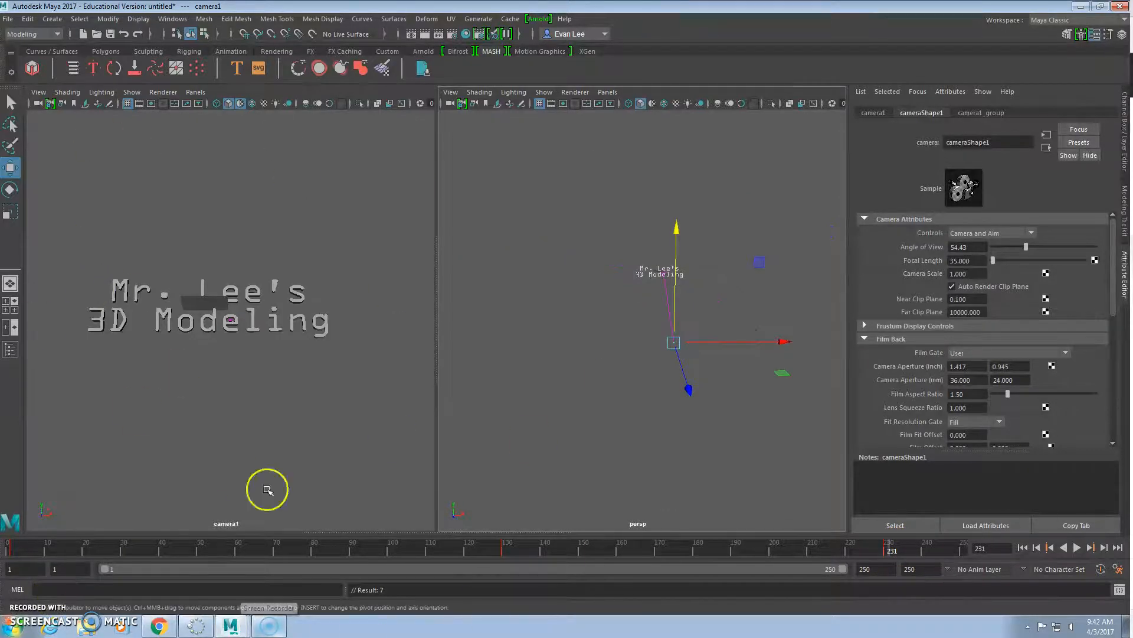
{"action": "mouse_move", "coordinate": [501, 540]}
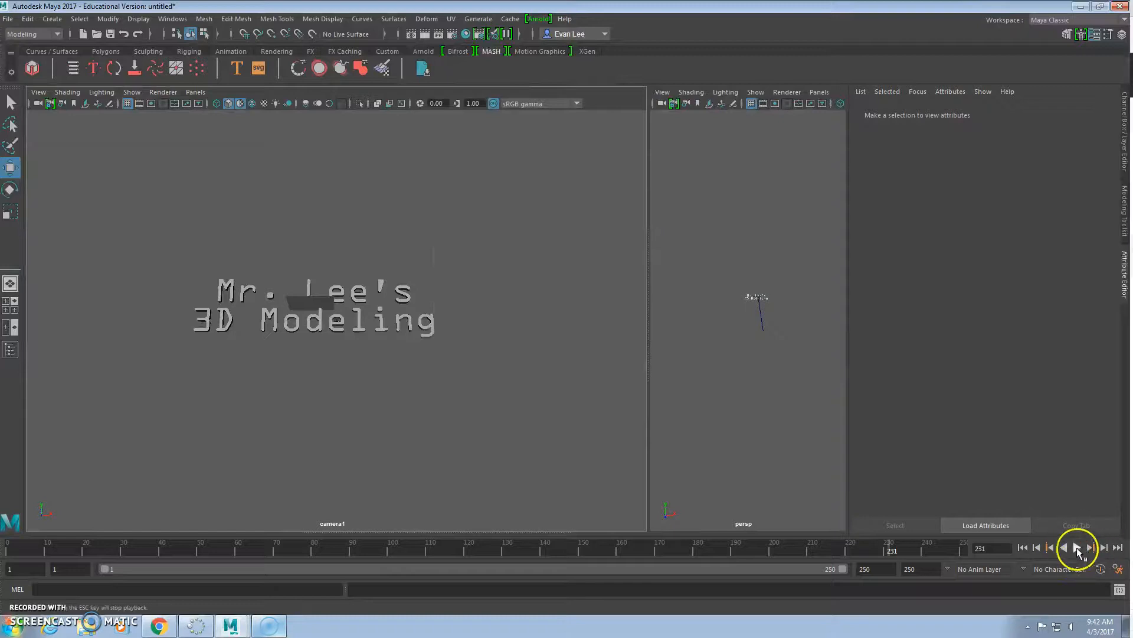
{"action": "left_click", "coordinate": [1078, 548]}
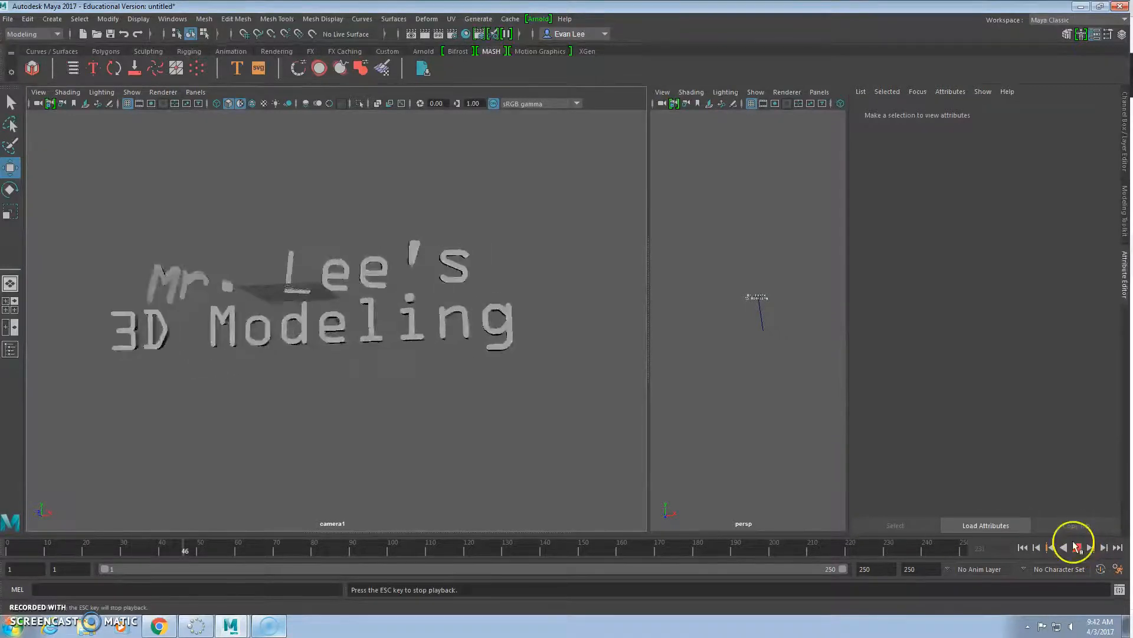